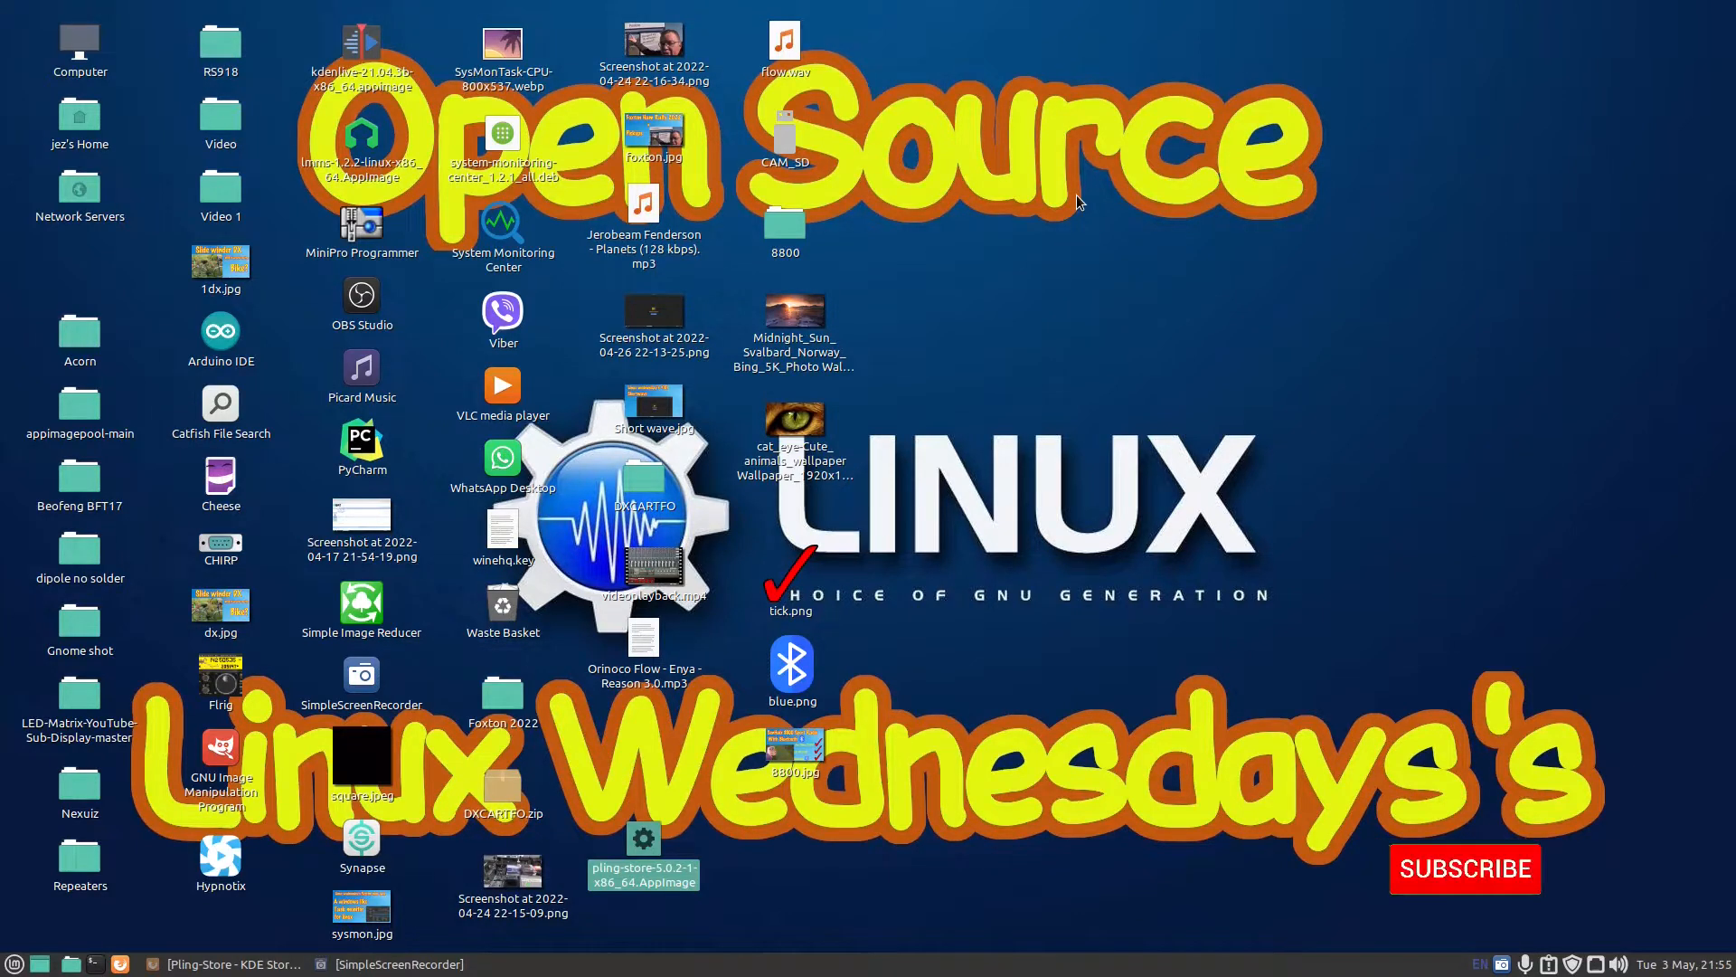
# Download the x86_64 Pling-Store AppImage from the KDE Store and dismiss the download notice
pyautogui.click(1464, 868)
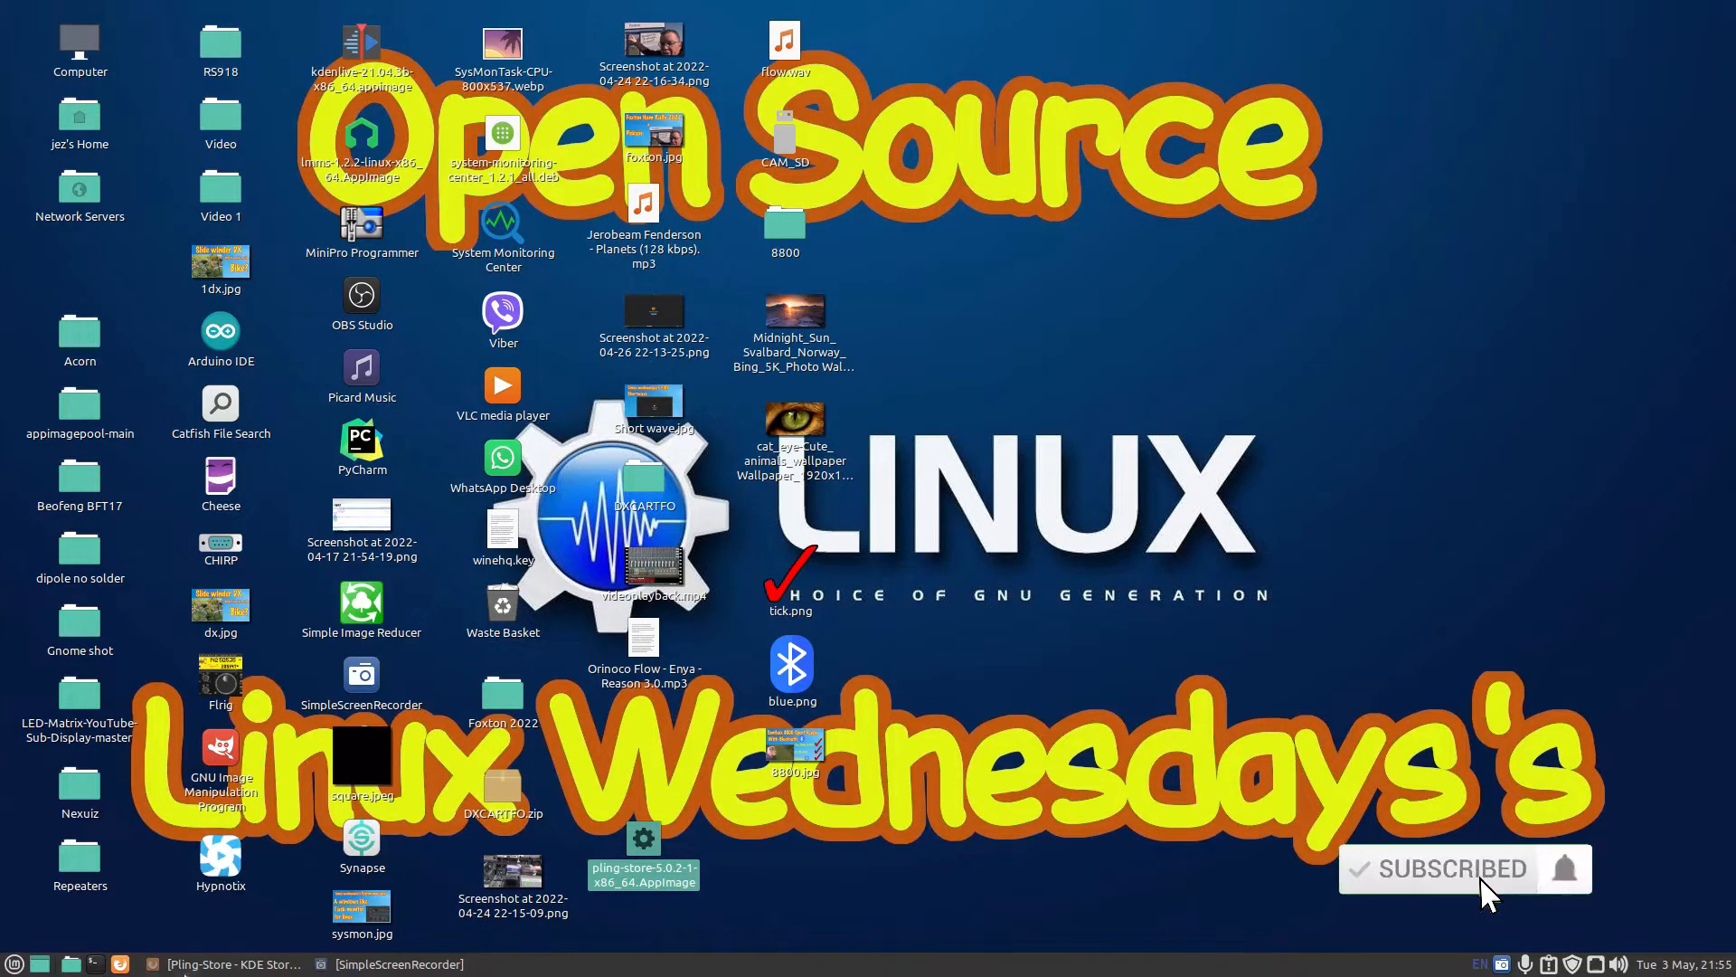
pyautogui.click(227, 963)
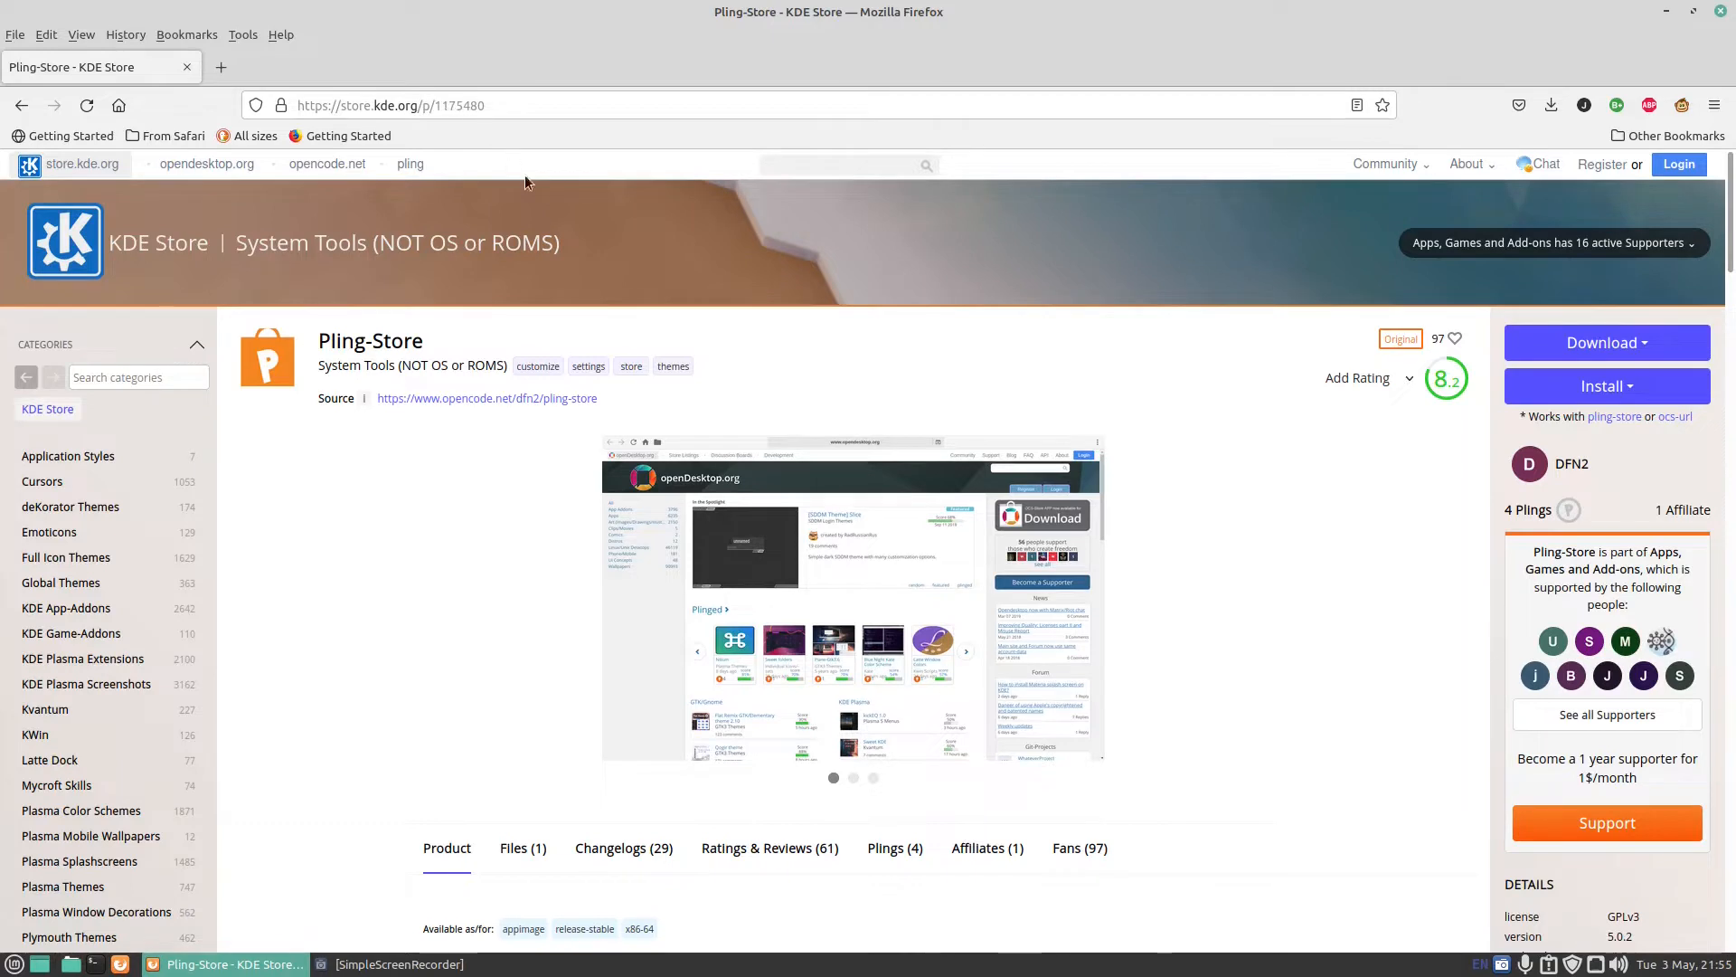
pyautogui.moveTo(368, 94)
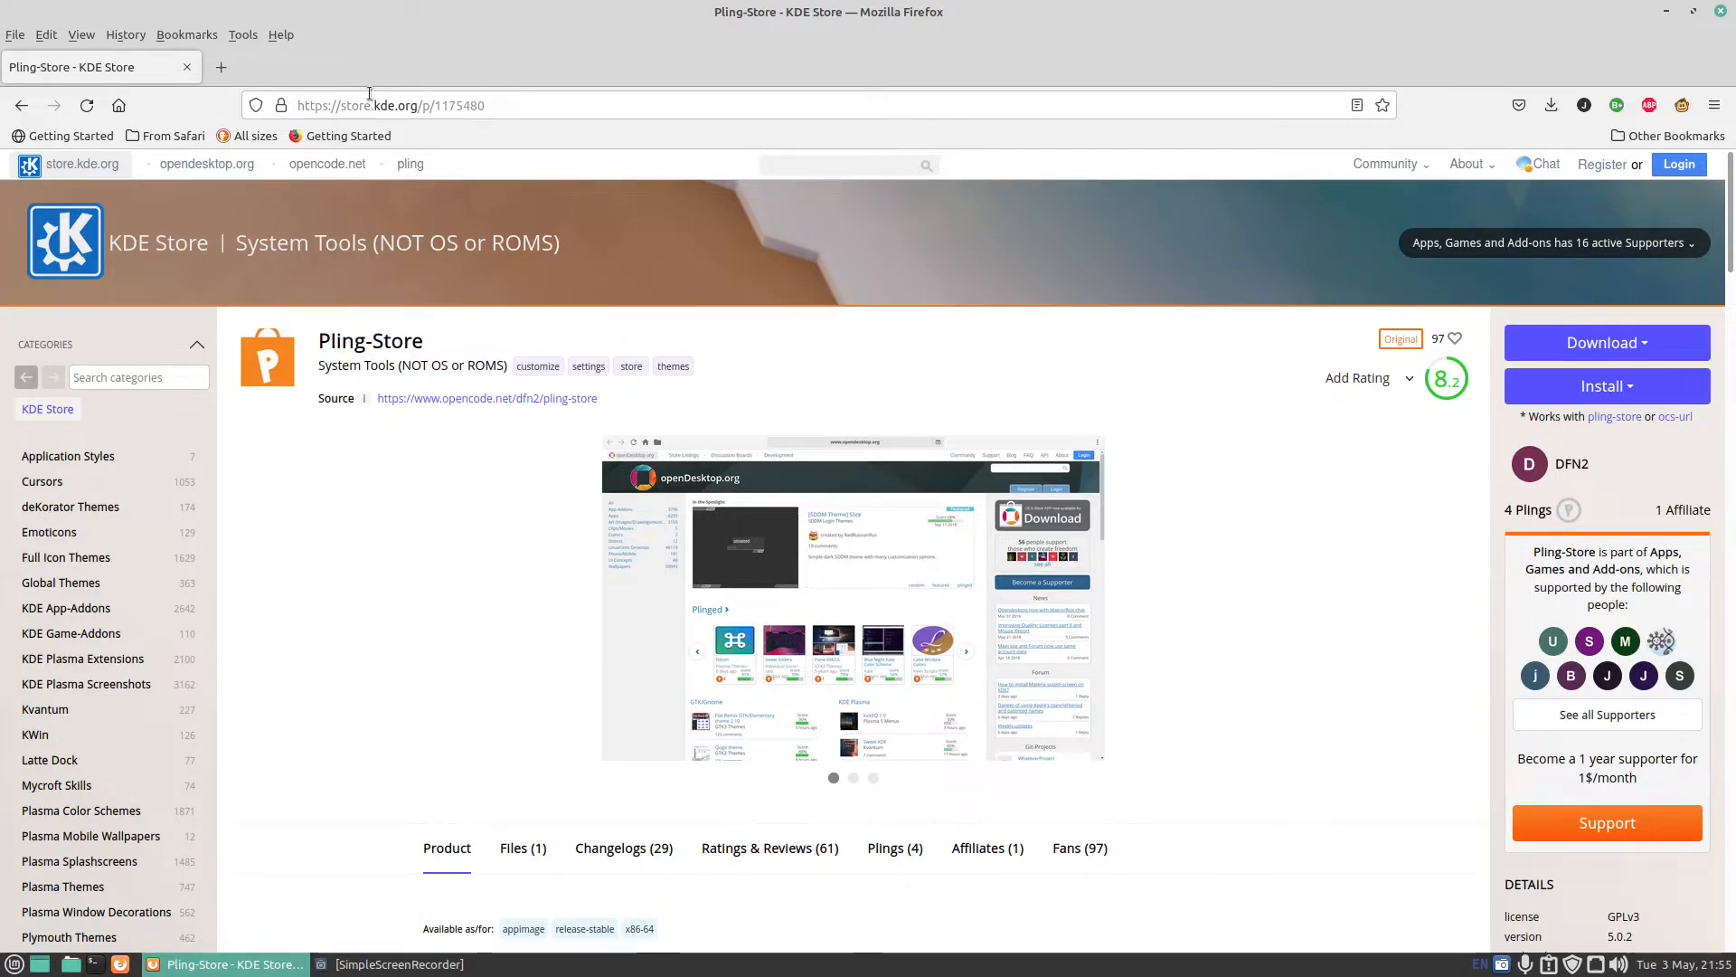
pyautogui.click(1606, 342)
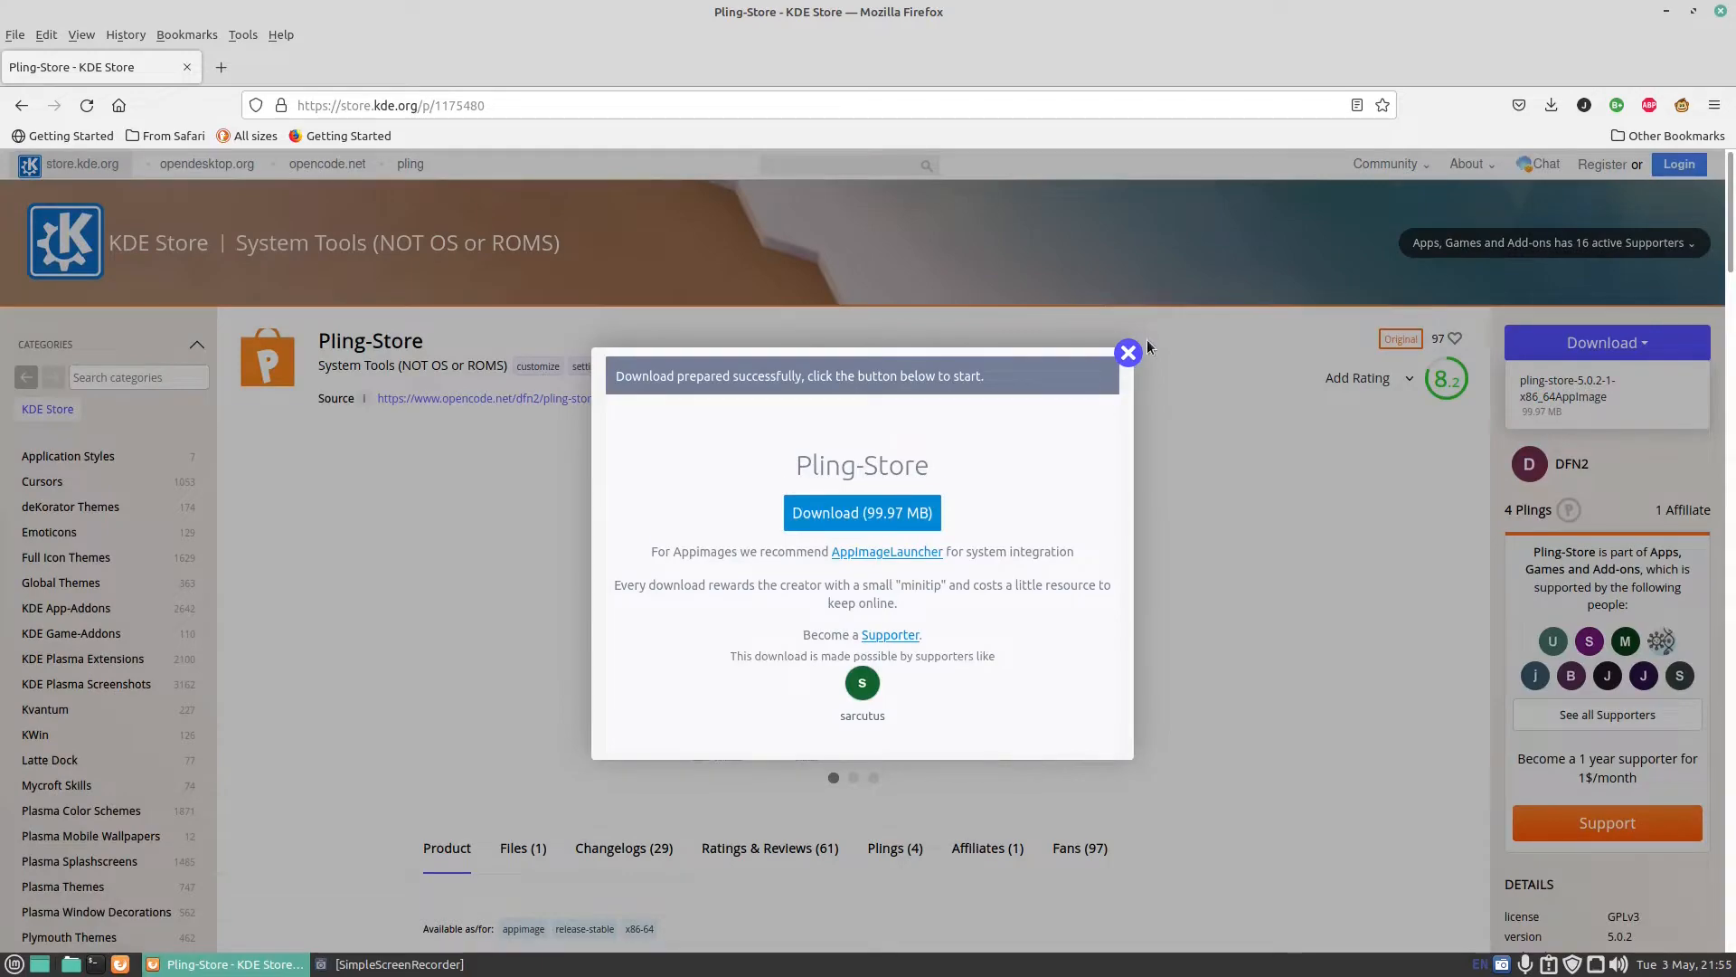
pyautogui.click(1128, 352)
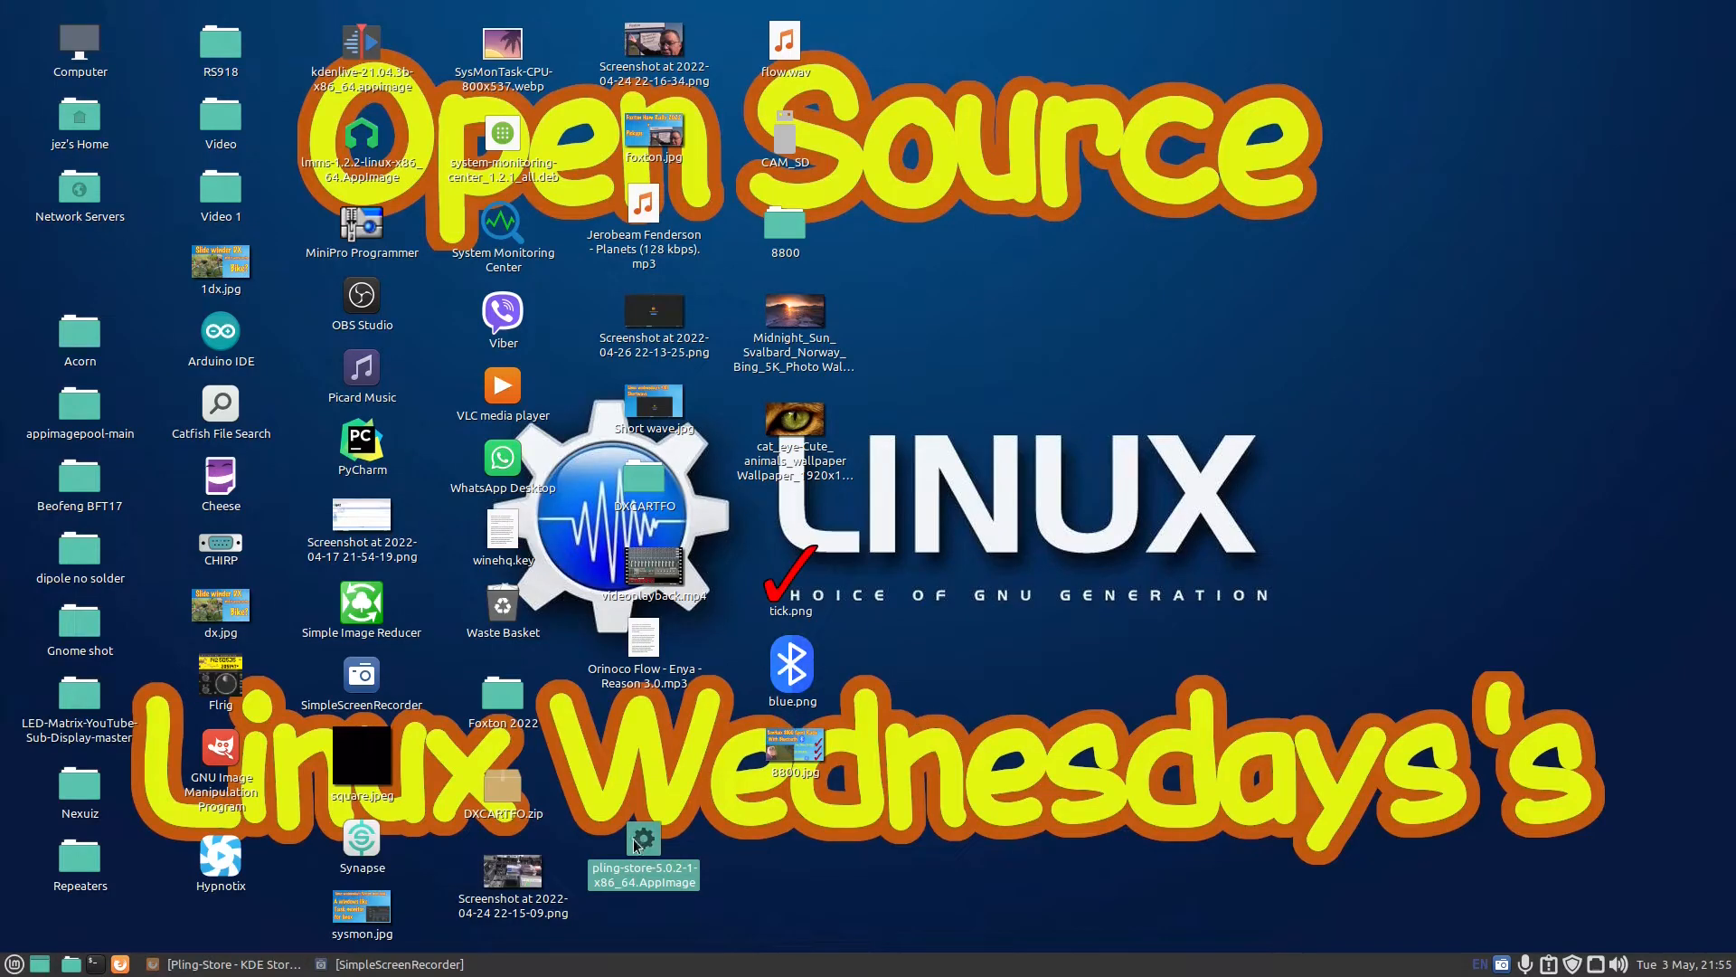
# Make the Pling-Store AppImage executable in its Properties, launch it, and minimise its window
pyautogui.rightClick(641, 840)
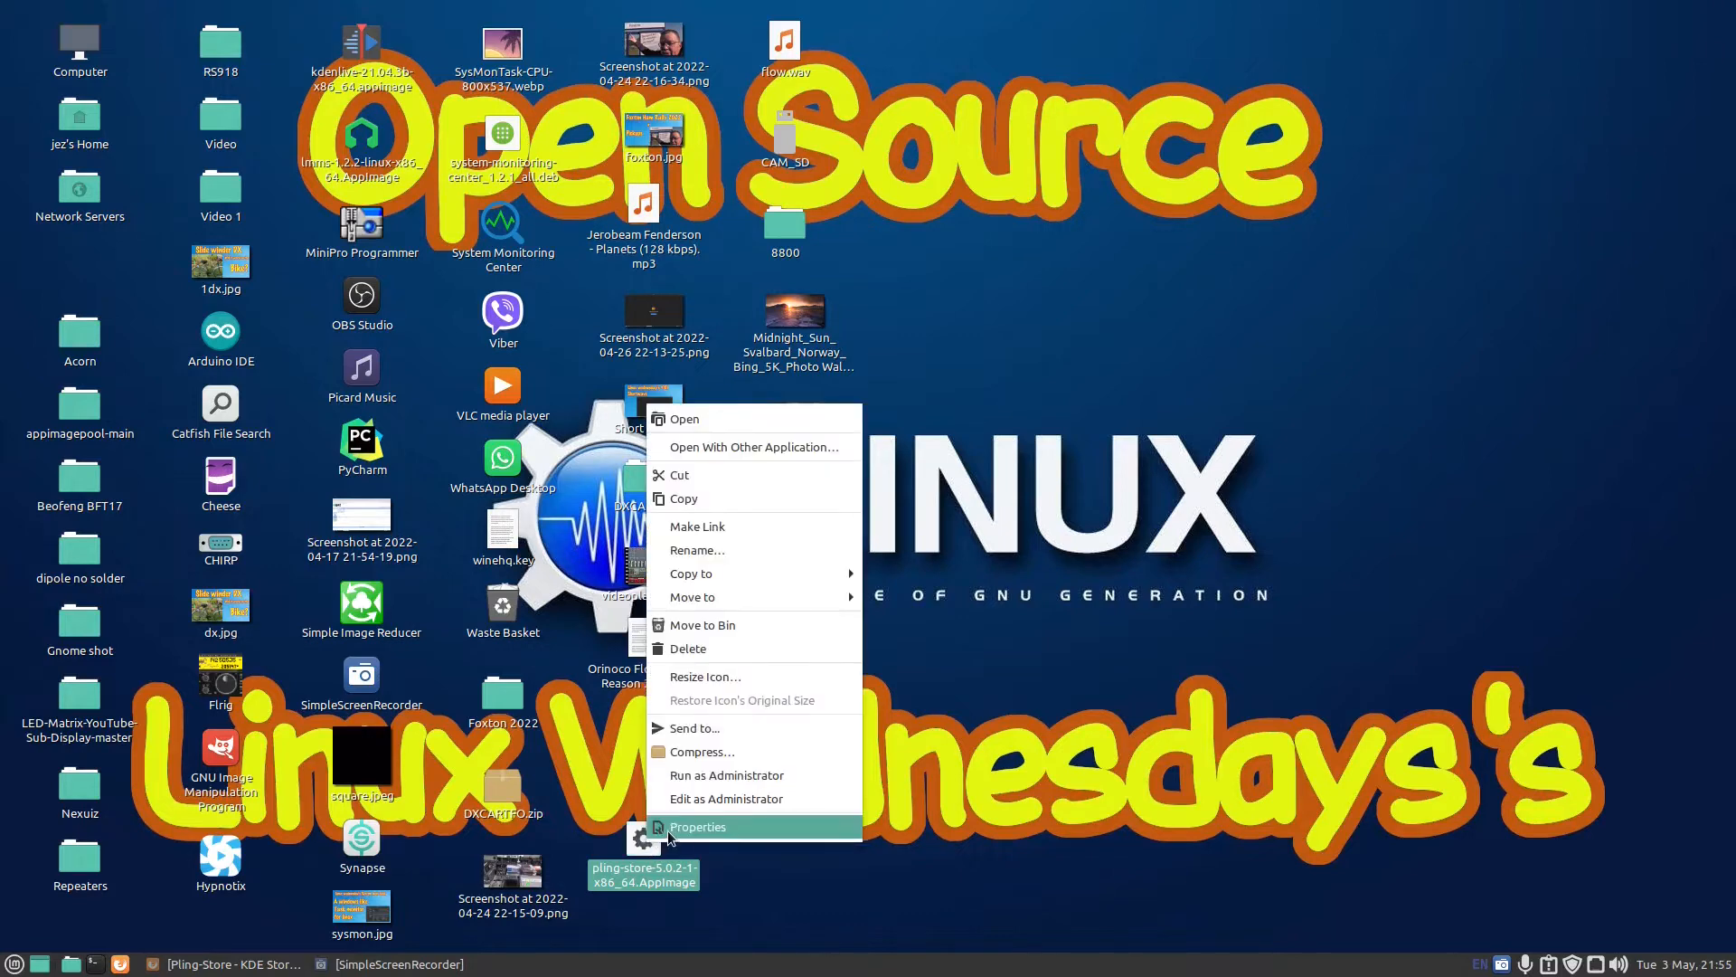
pyautogui.click(697, 826)
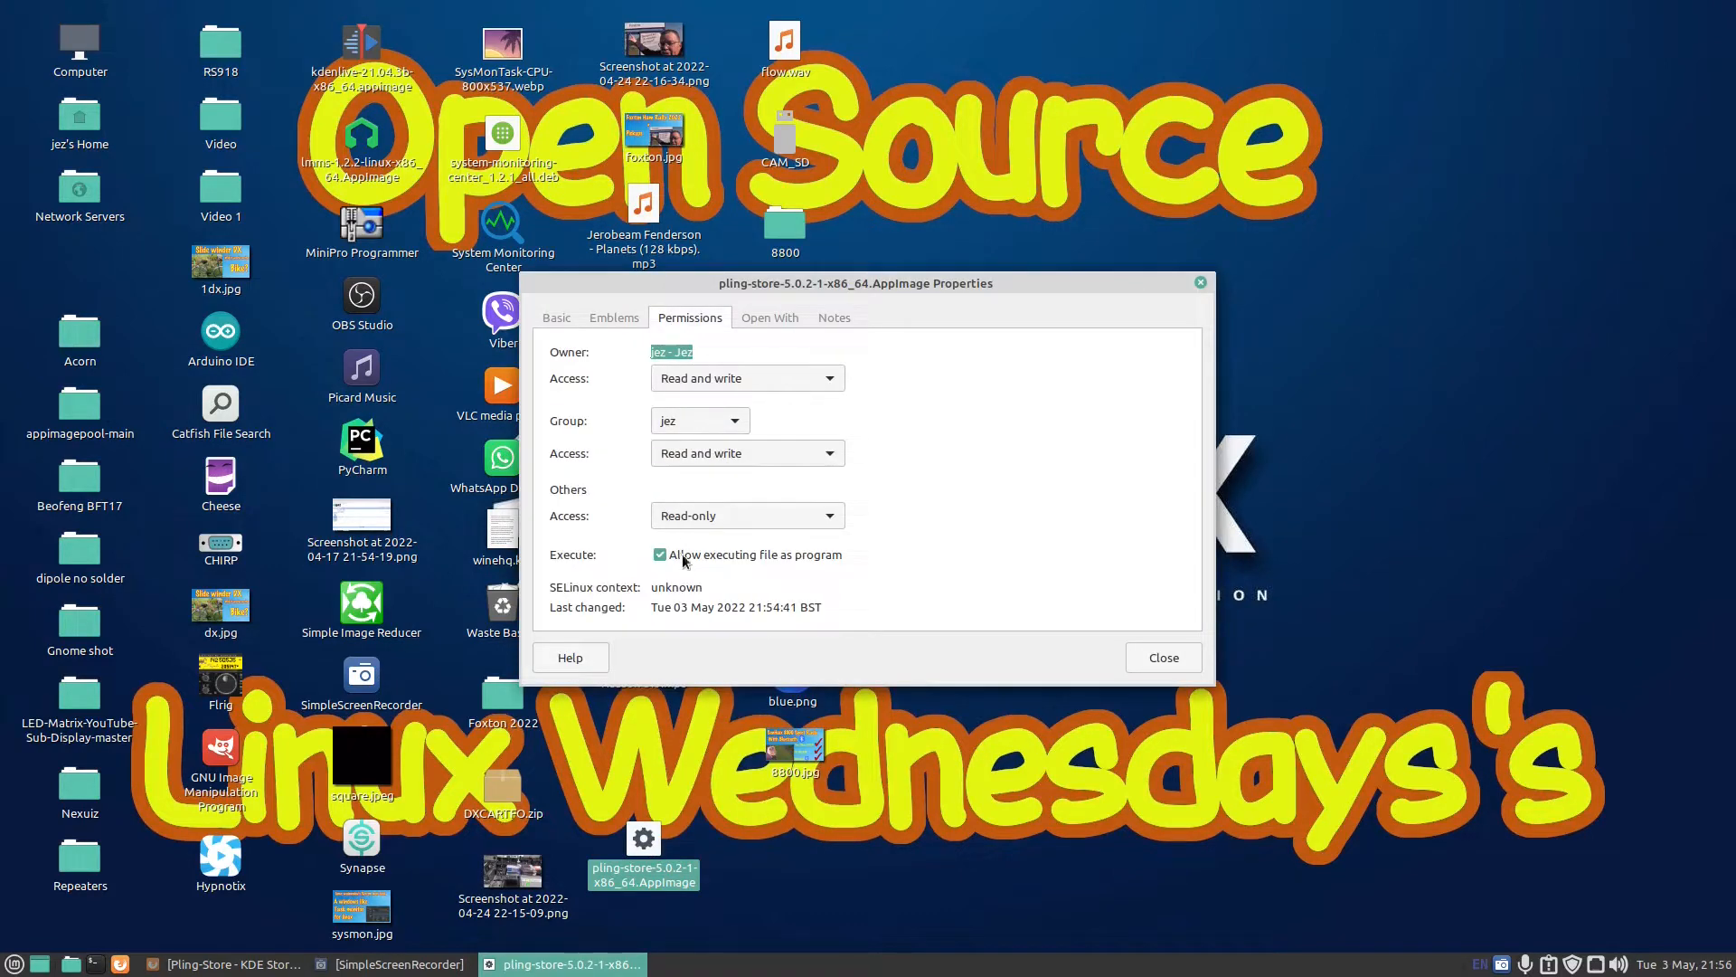
pyautogui.moveTo(781, 563)
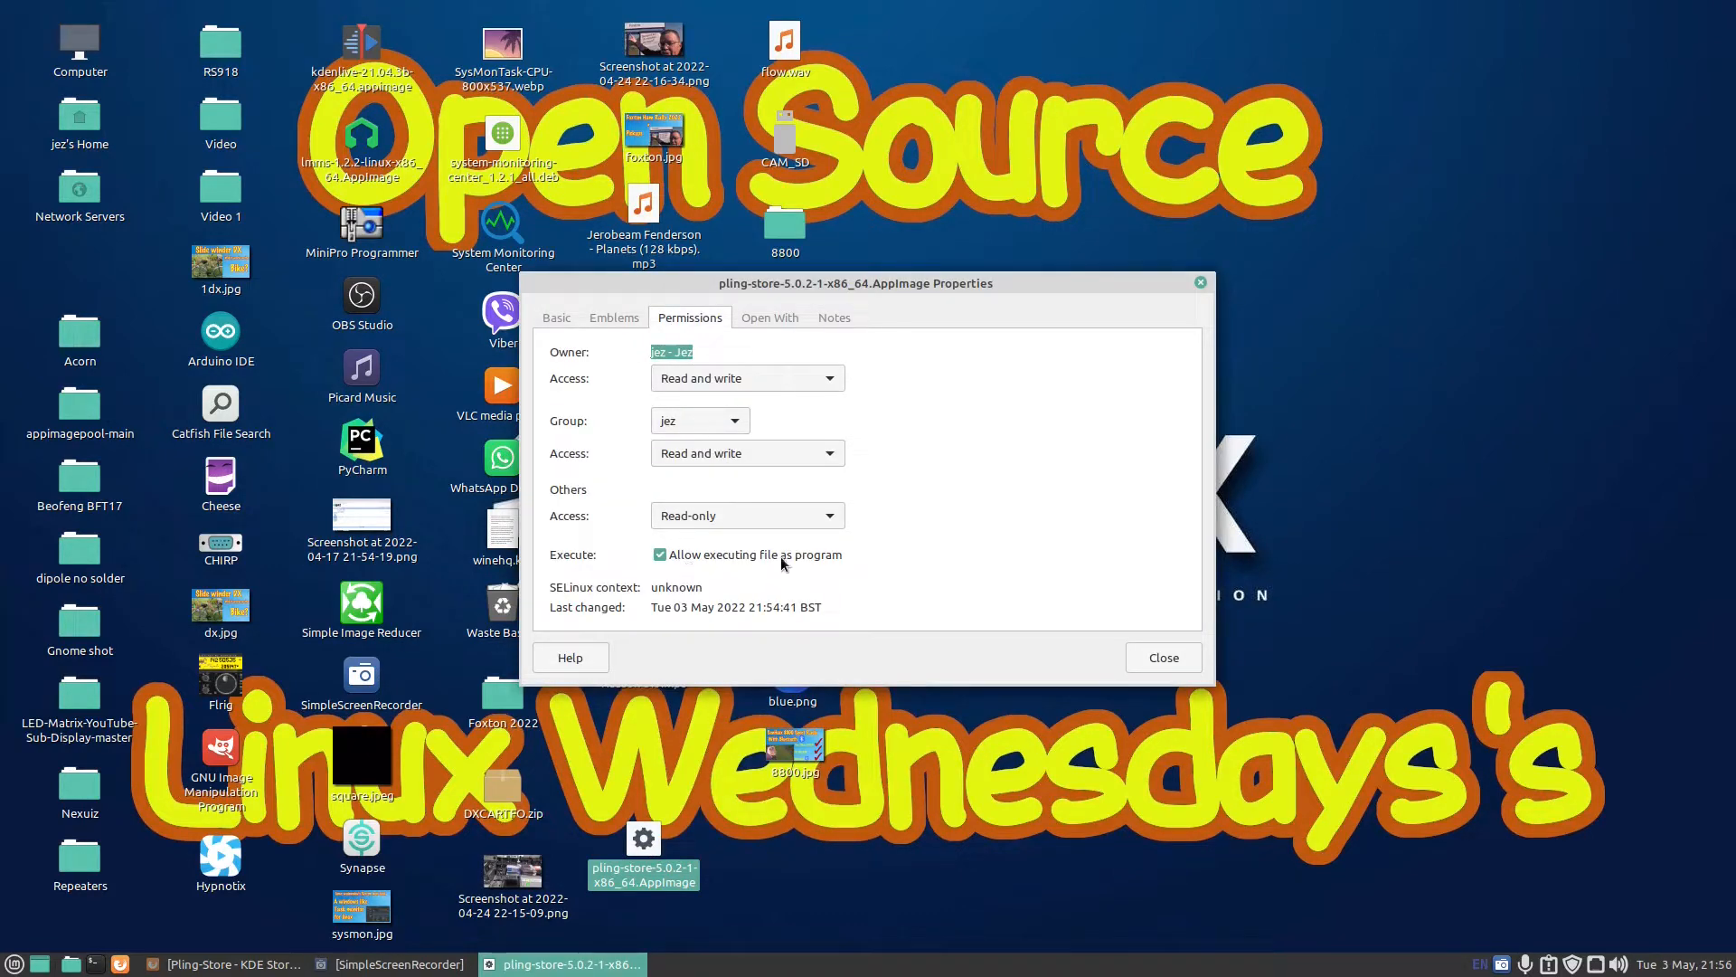
pyautogui.click(1161, 656)
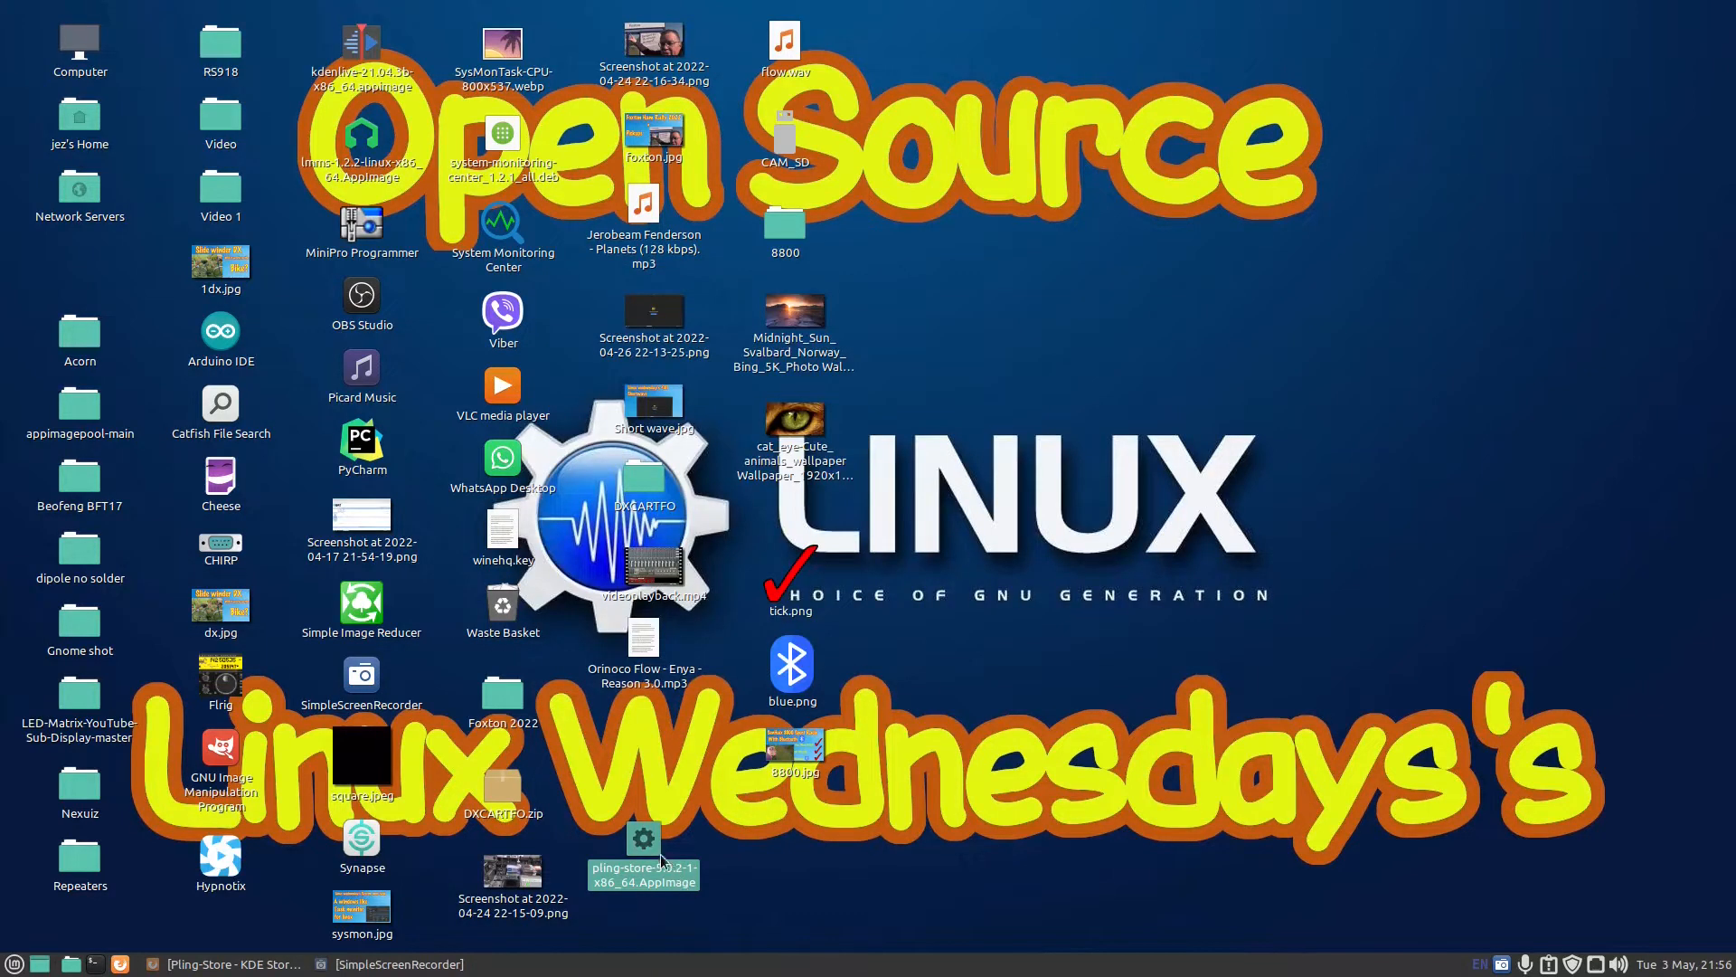
pyautogui.moveTo(878, 843)
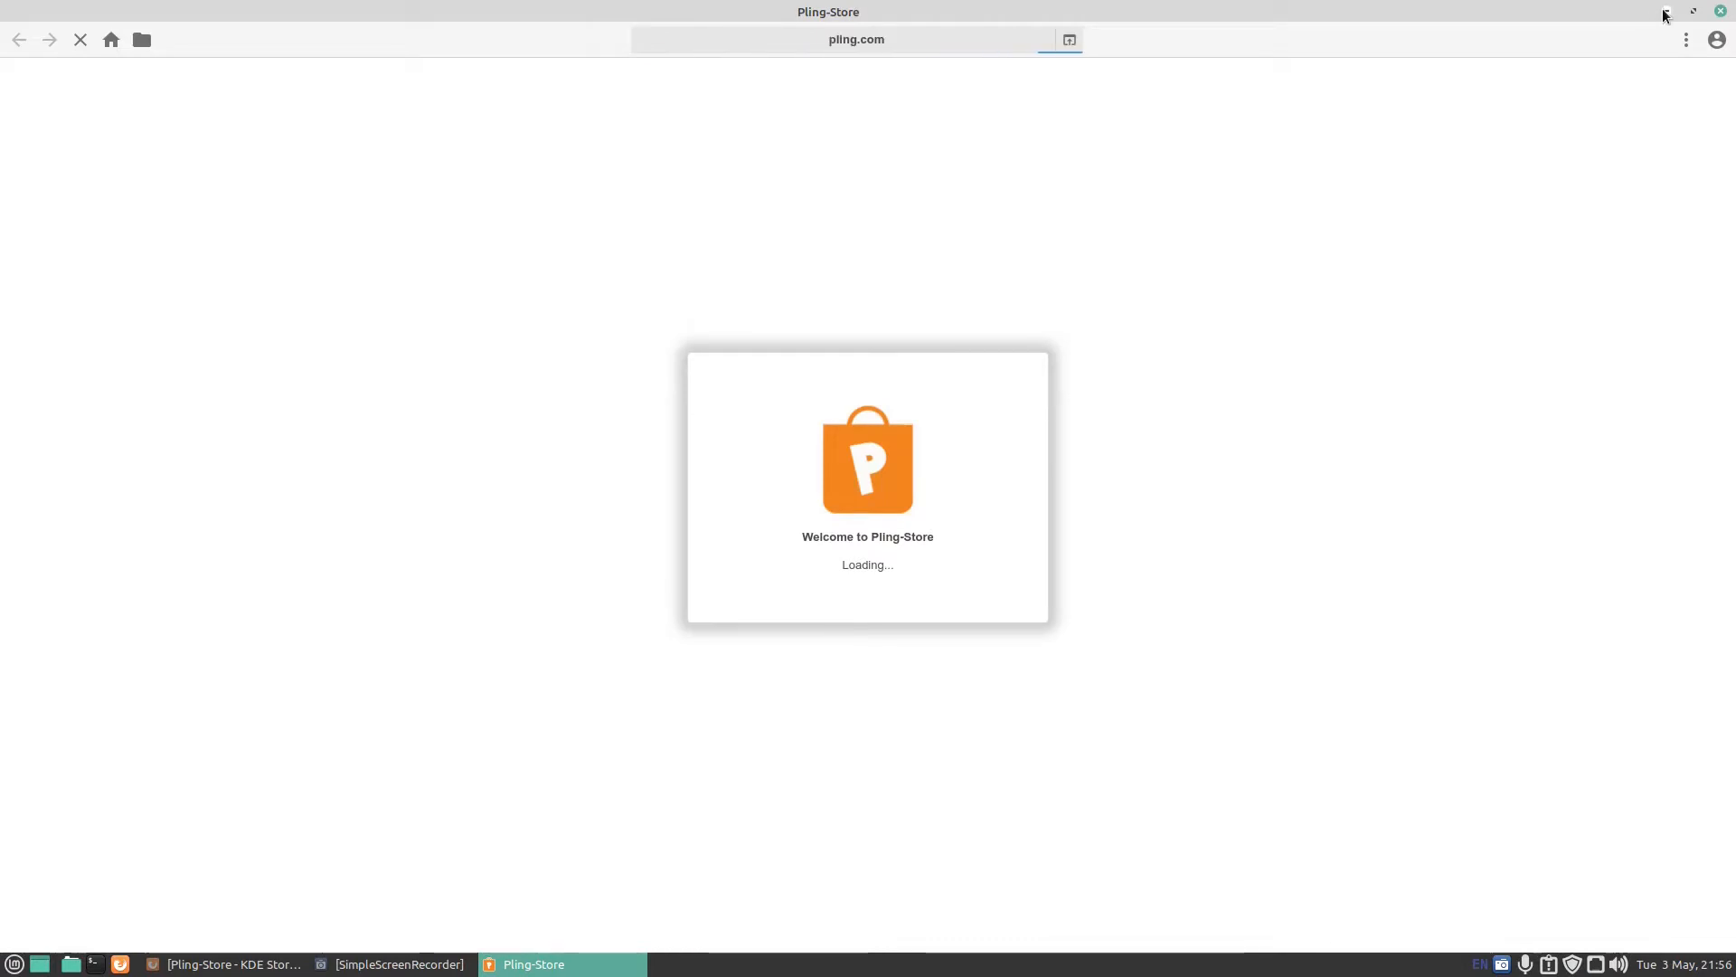
pyautogui.click(1662, 12)
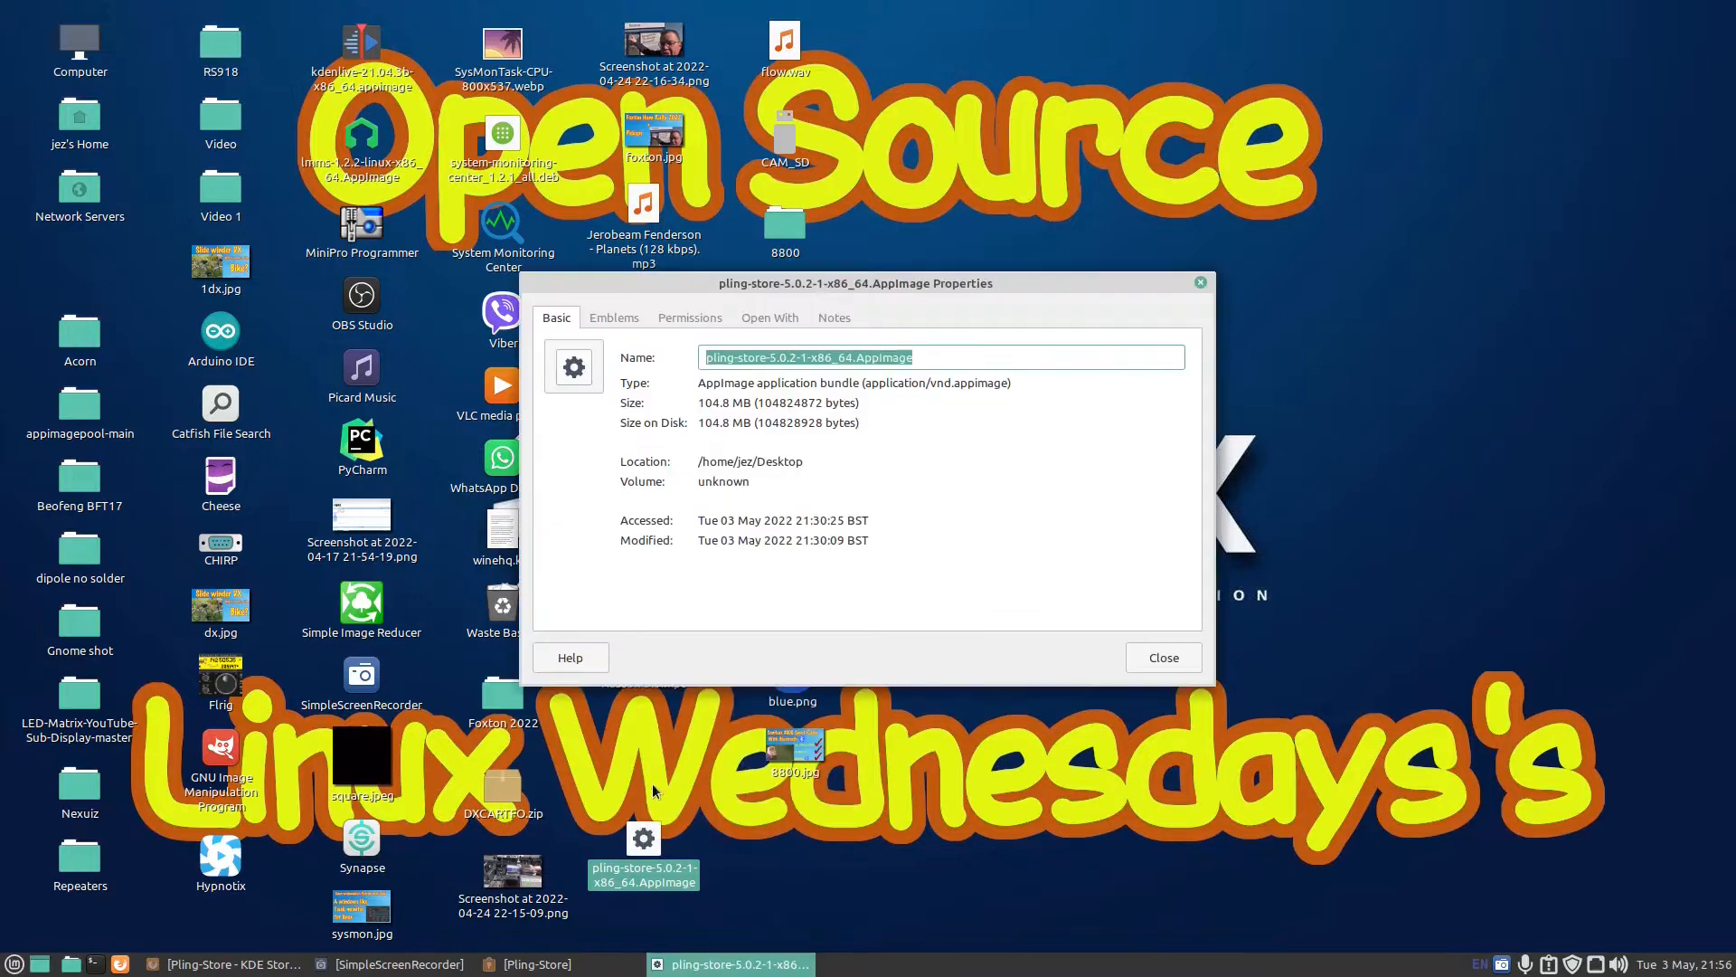
# Cancel the custom icon picker, close the AppImage's Properties, and restore Pling-Store
pyautogui.click(573, 366)
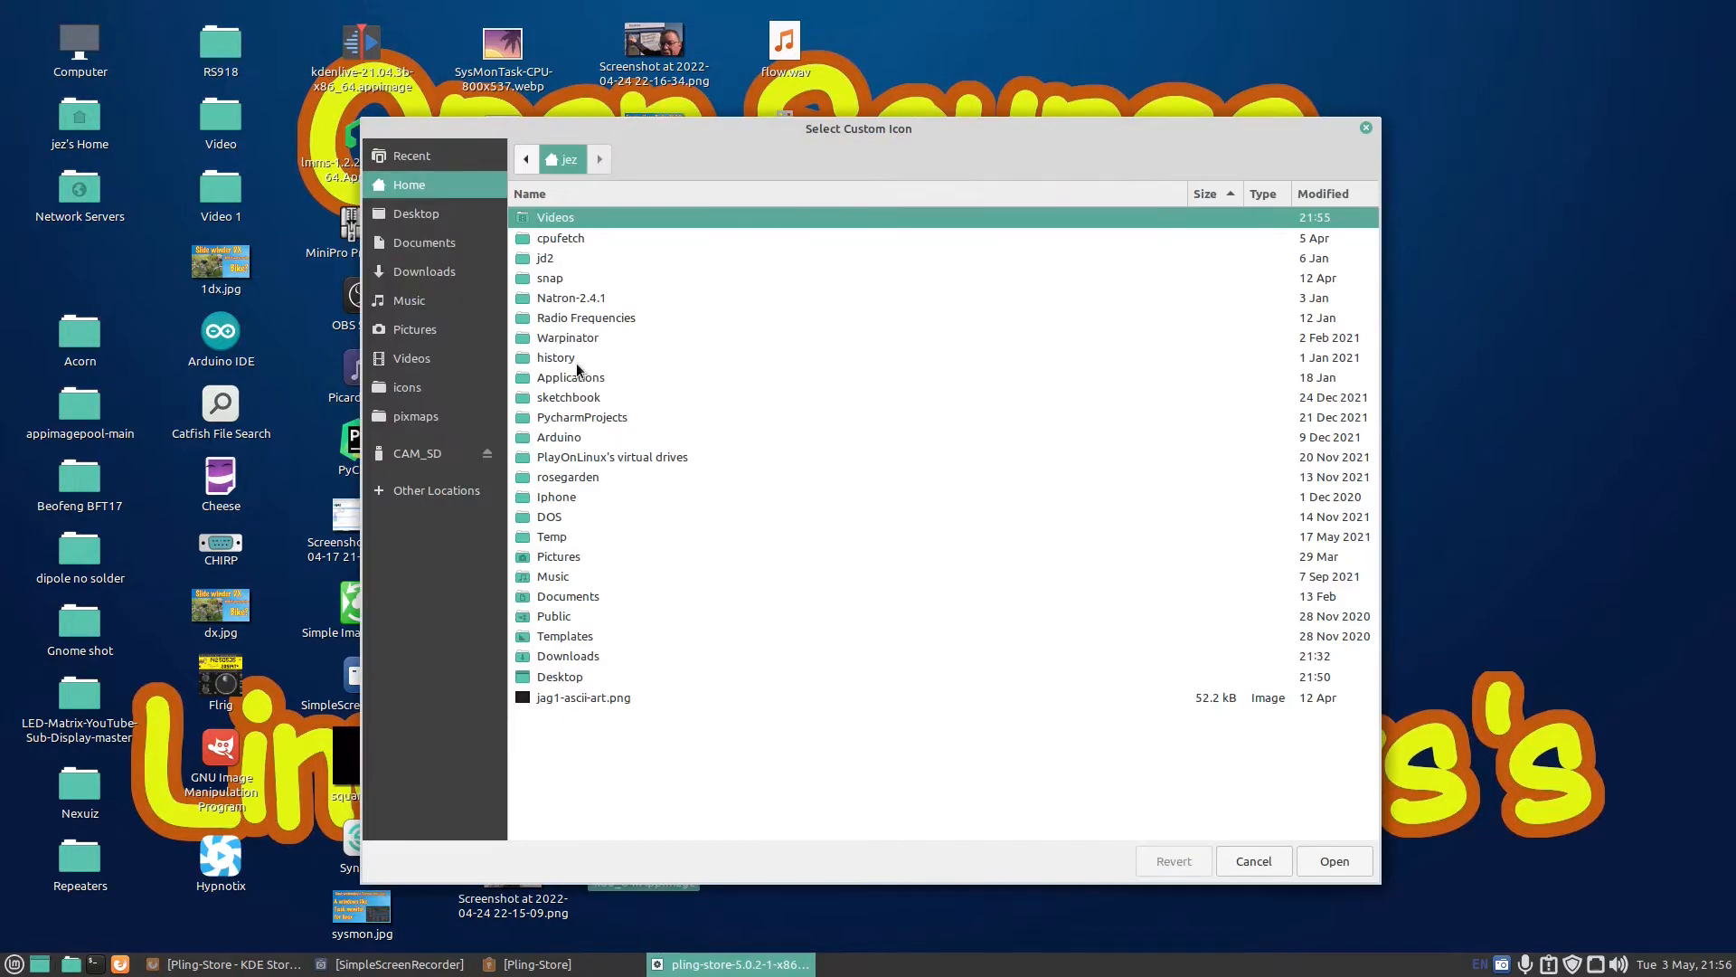
pyautogui.moveTo(680, 438)
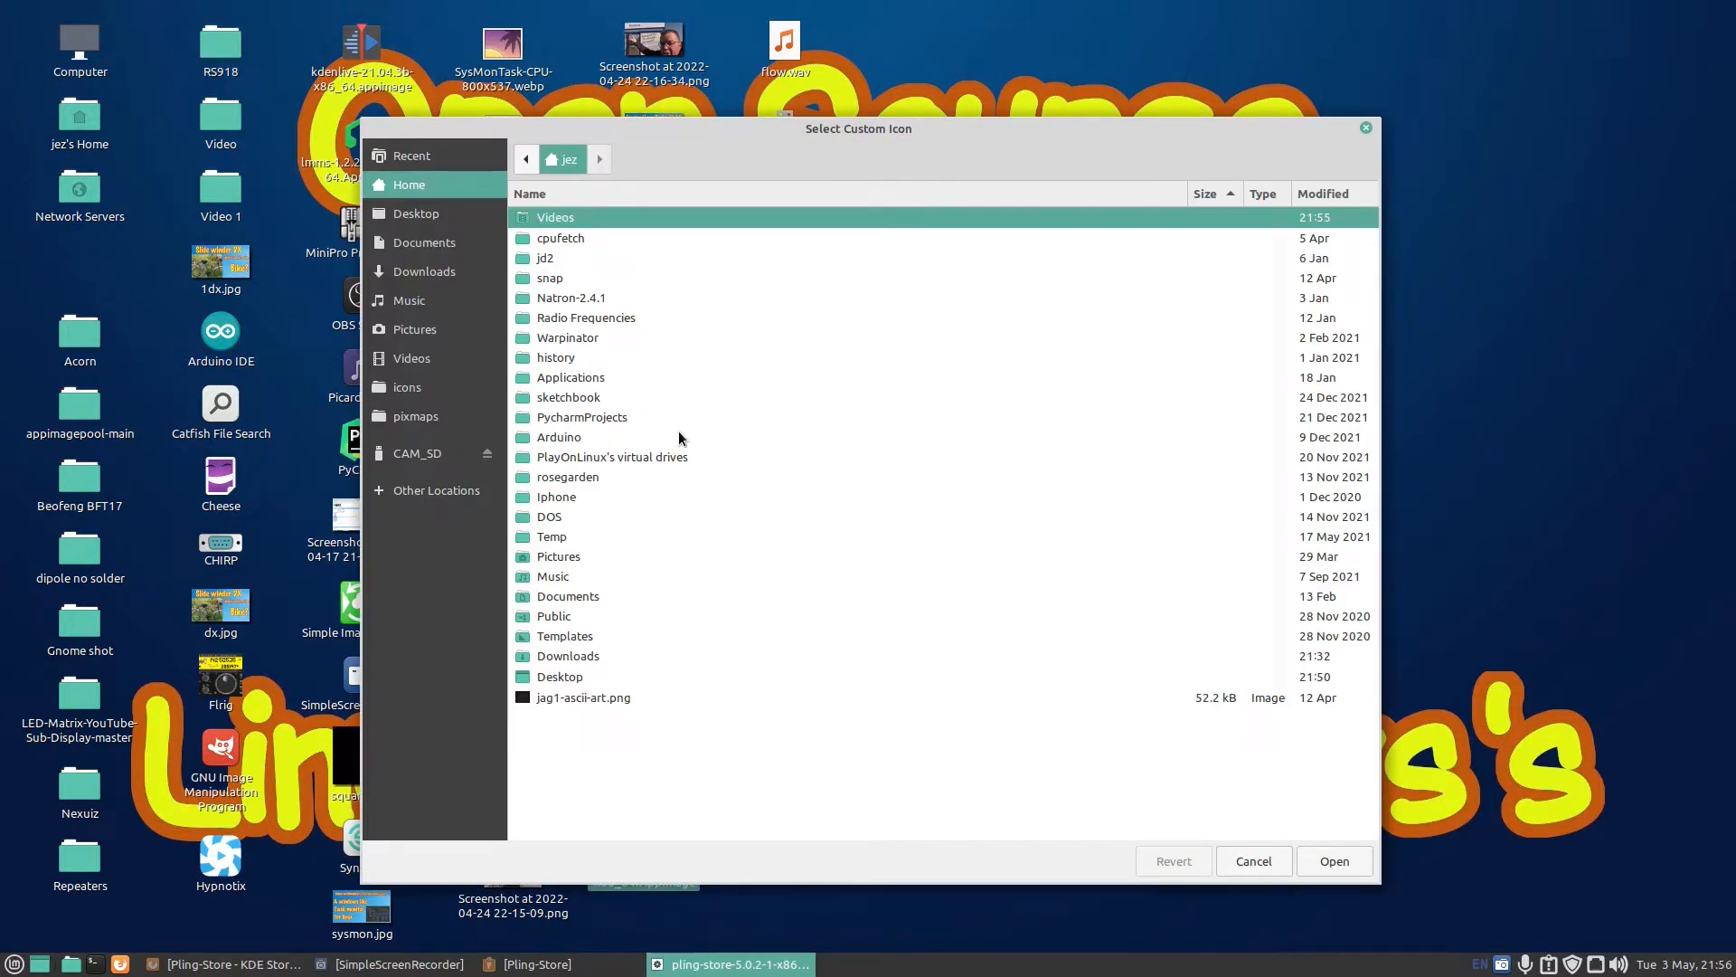
pyautogui.moveTo(631, 388)
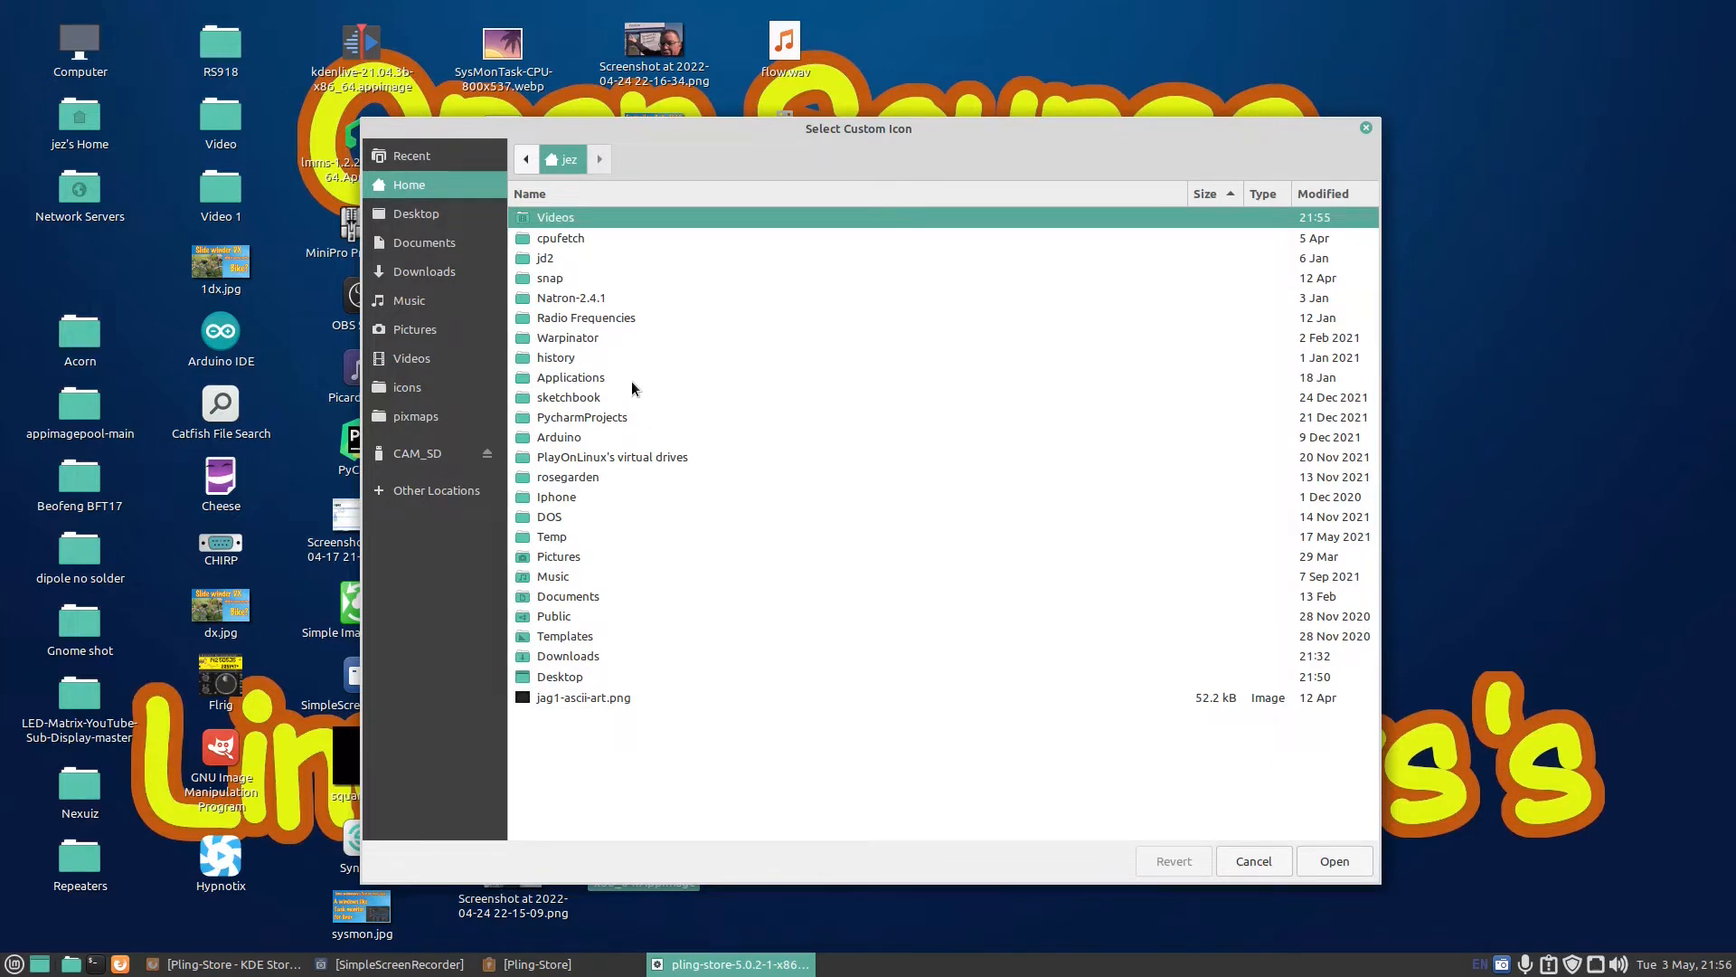
pyautogui.click(1253, 860)
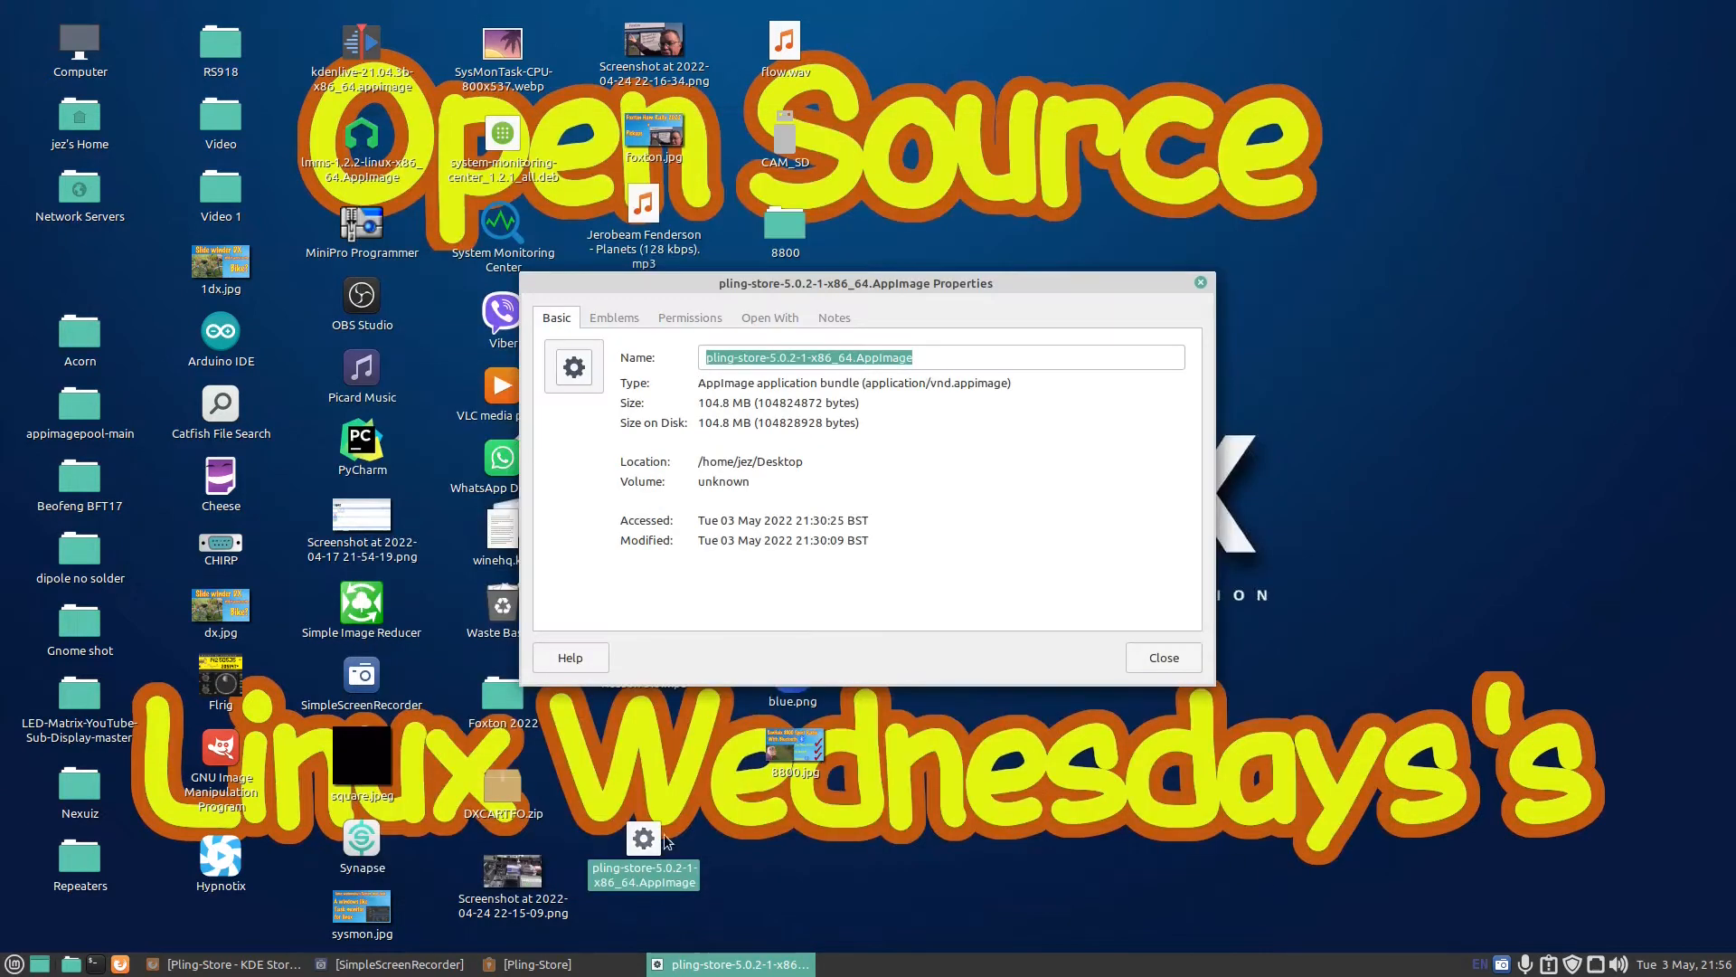
pyautogui.click(1161, 656)
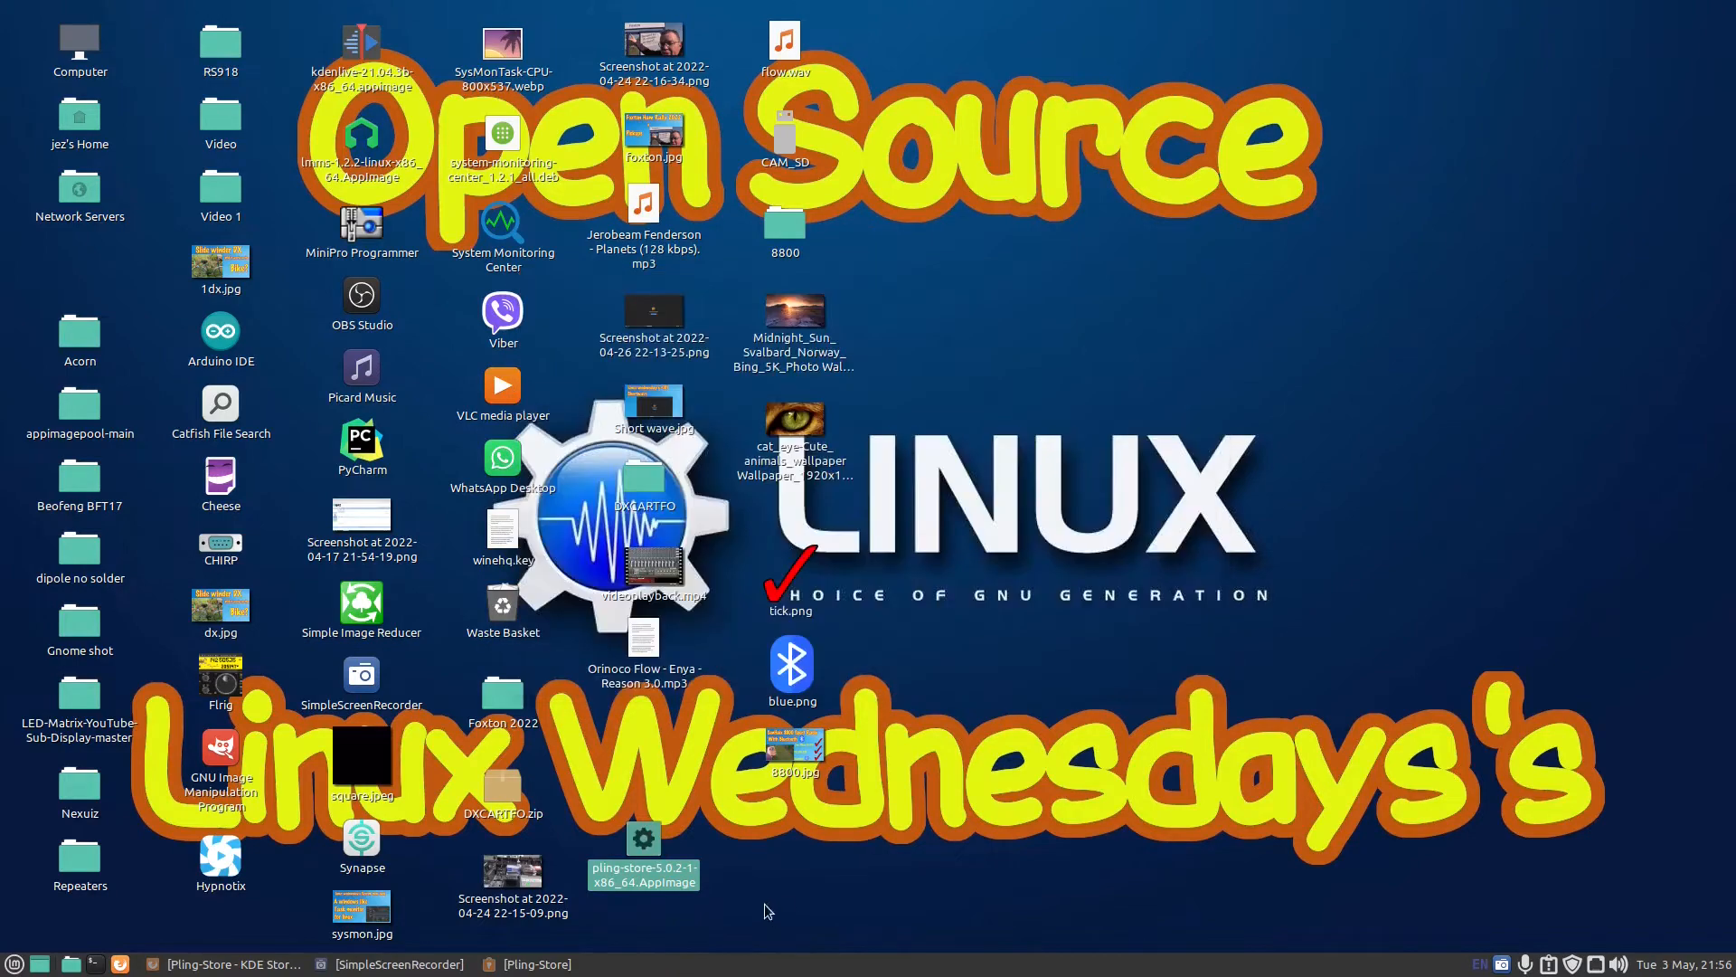
pyautogui.click(547, 963)
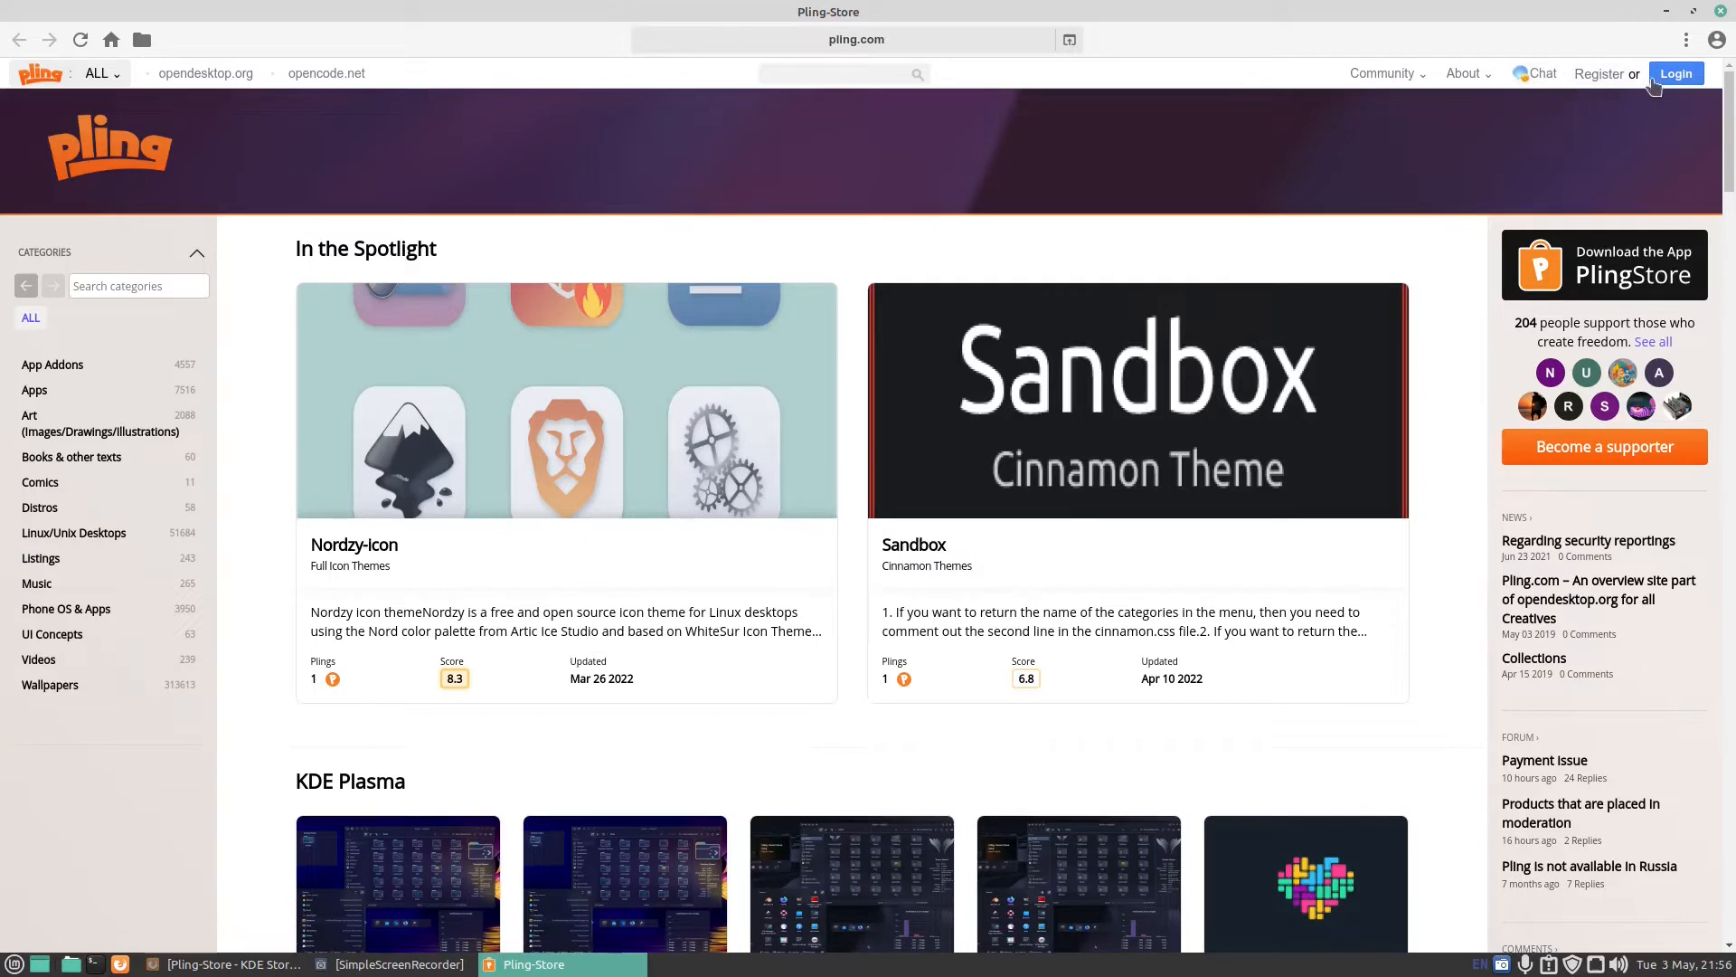
pyautogui.moveTo(1464, 74)
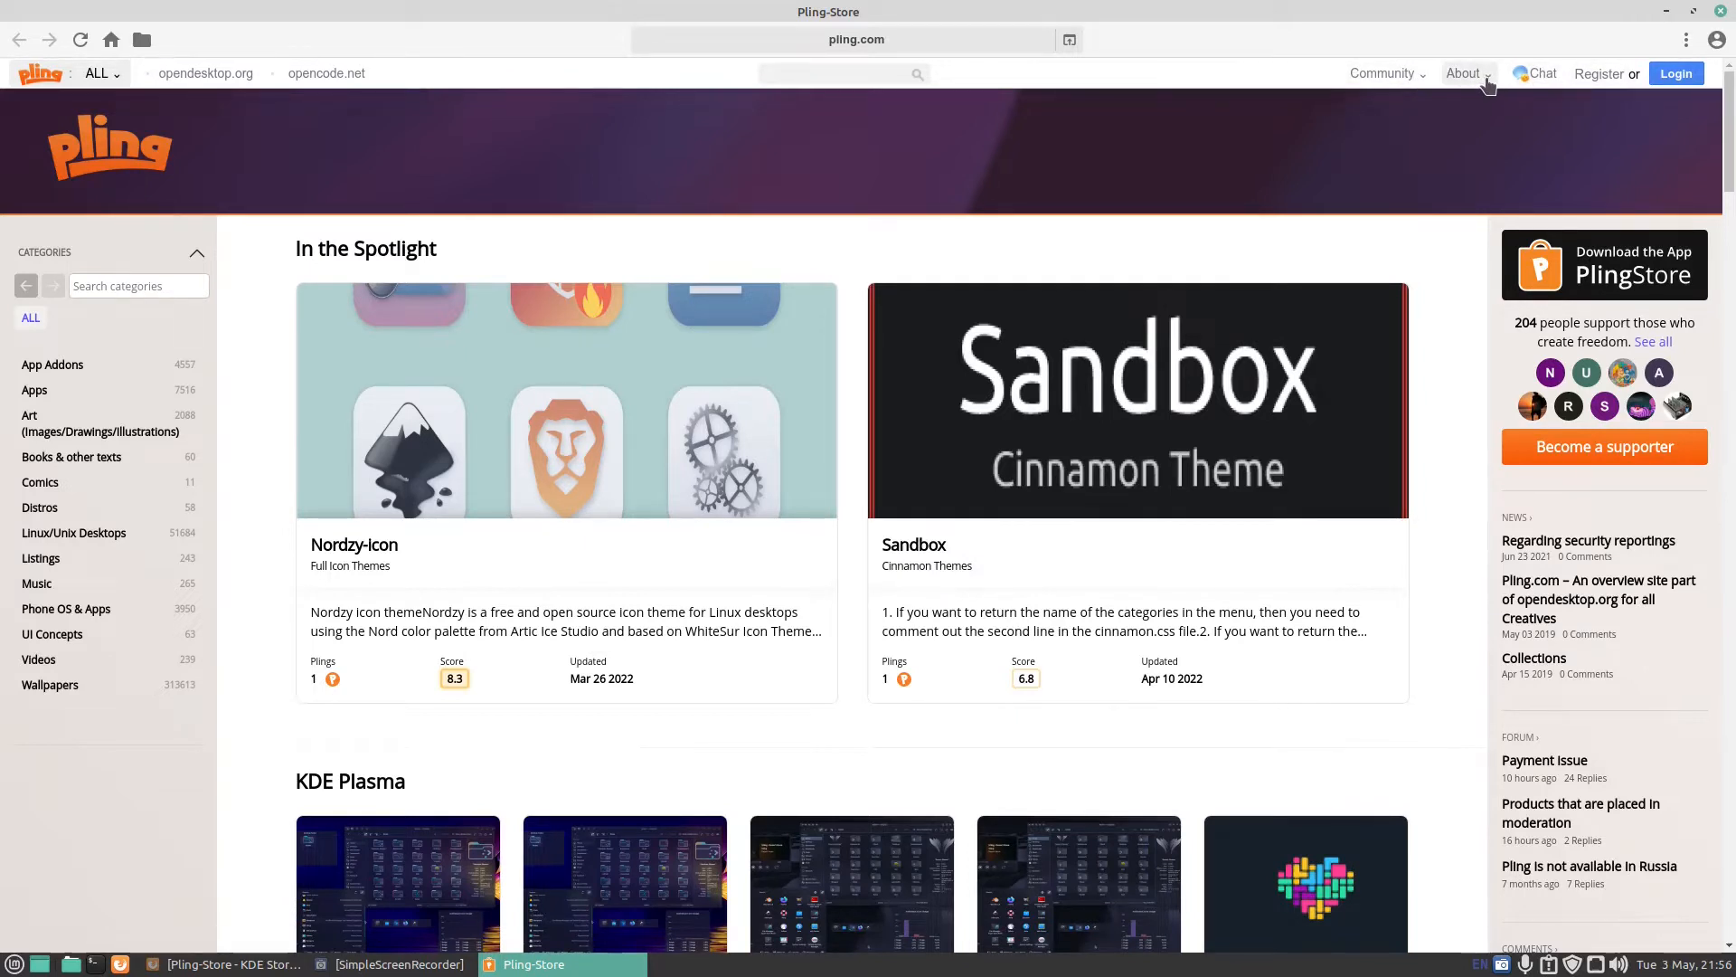
# Open the About OpenDesktop.org page from the top bar's About menu
pyautogui.click(1464, 73)
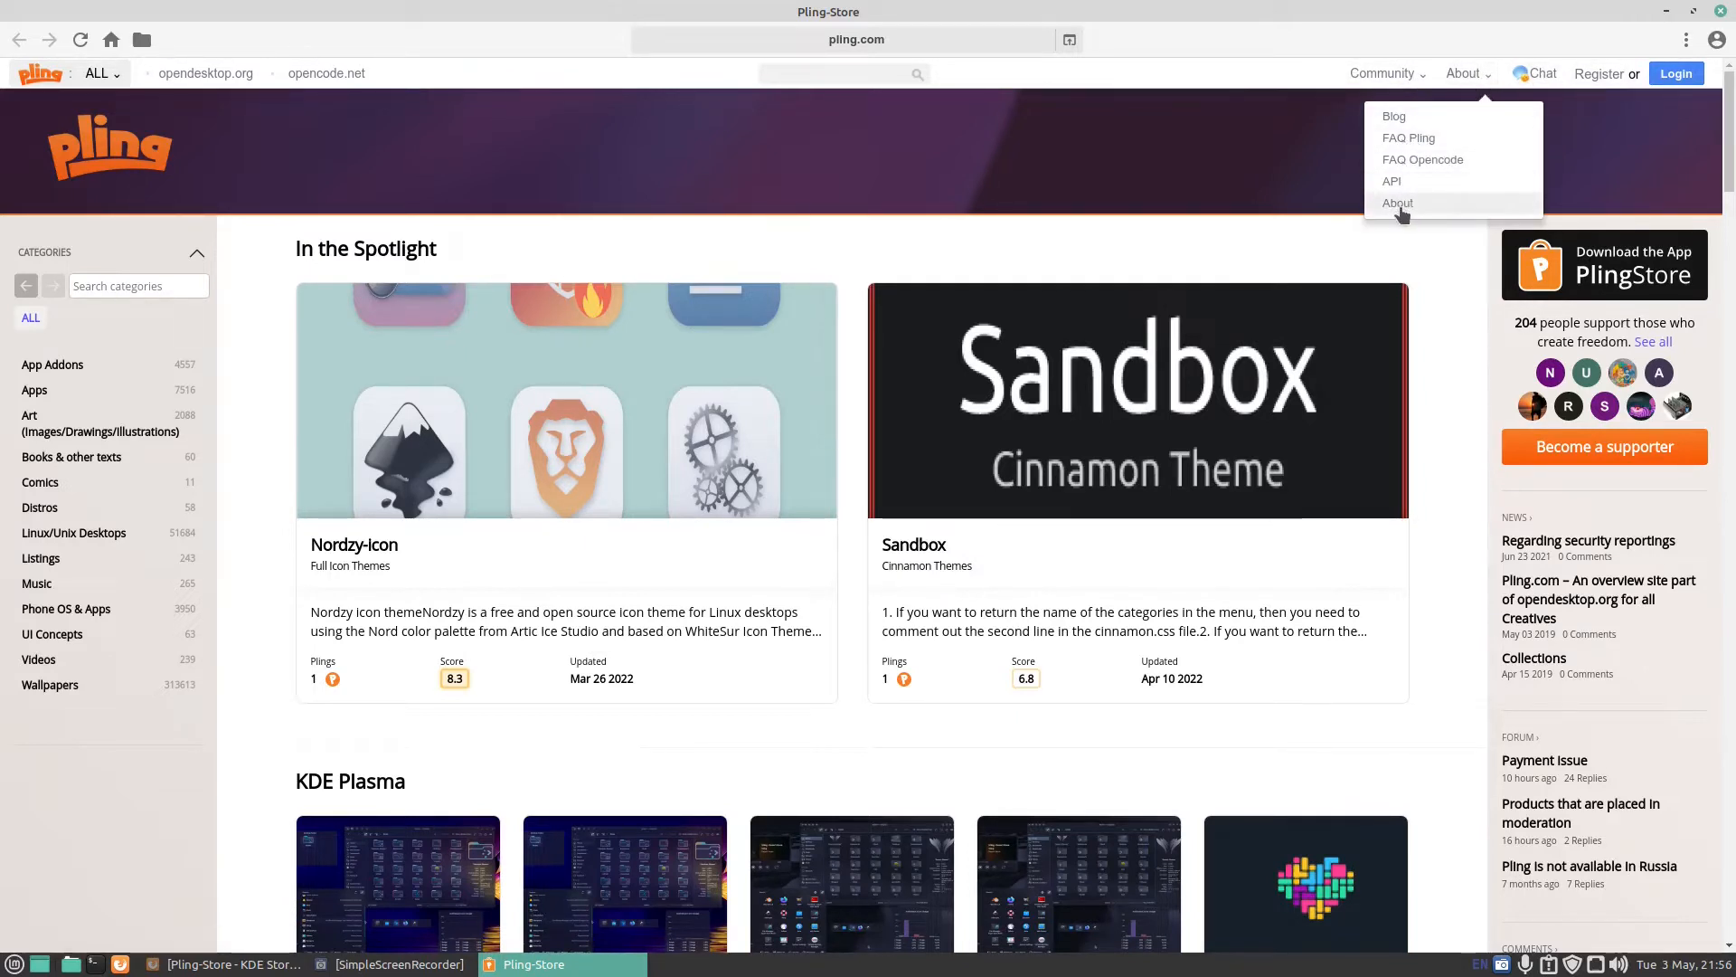
pyautogui.click(1397, 202)
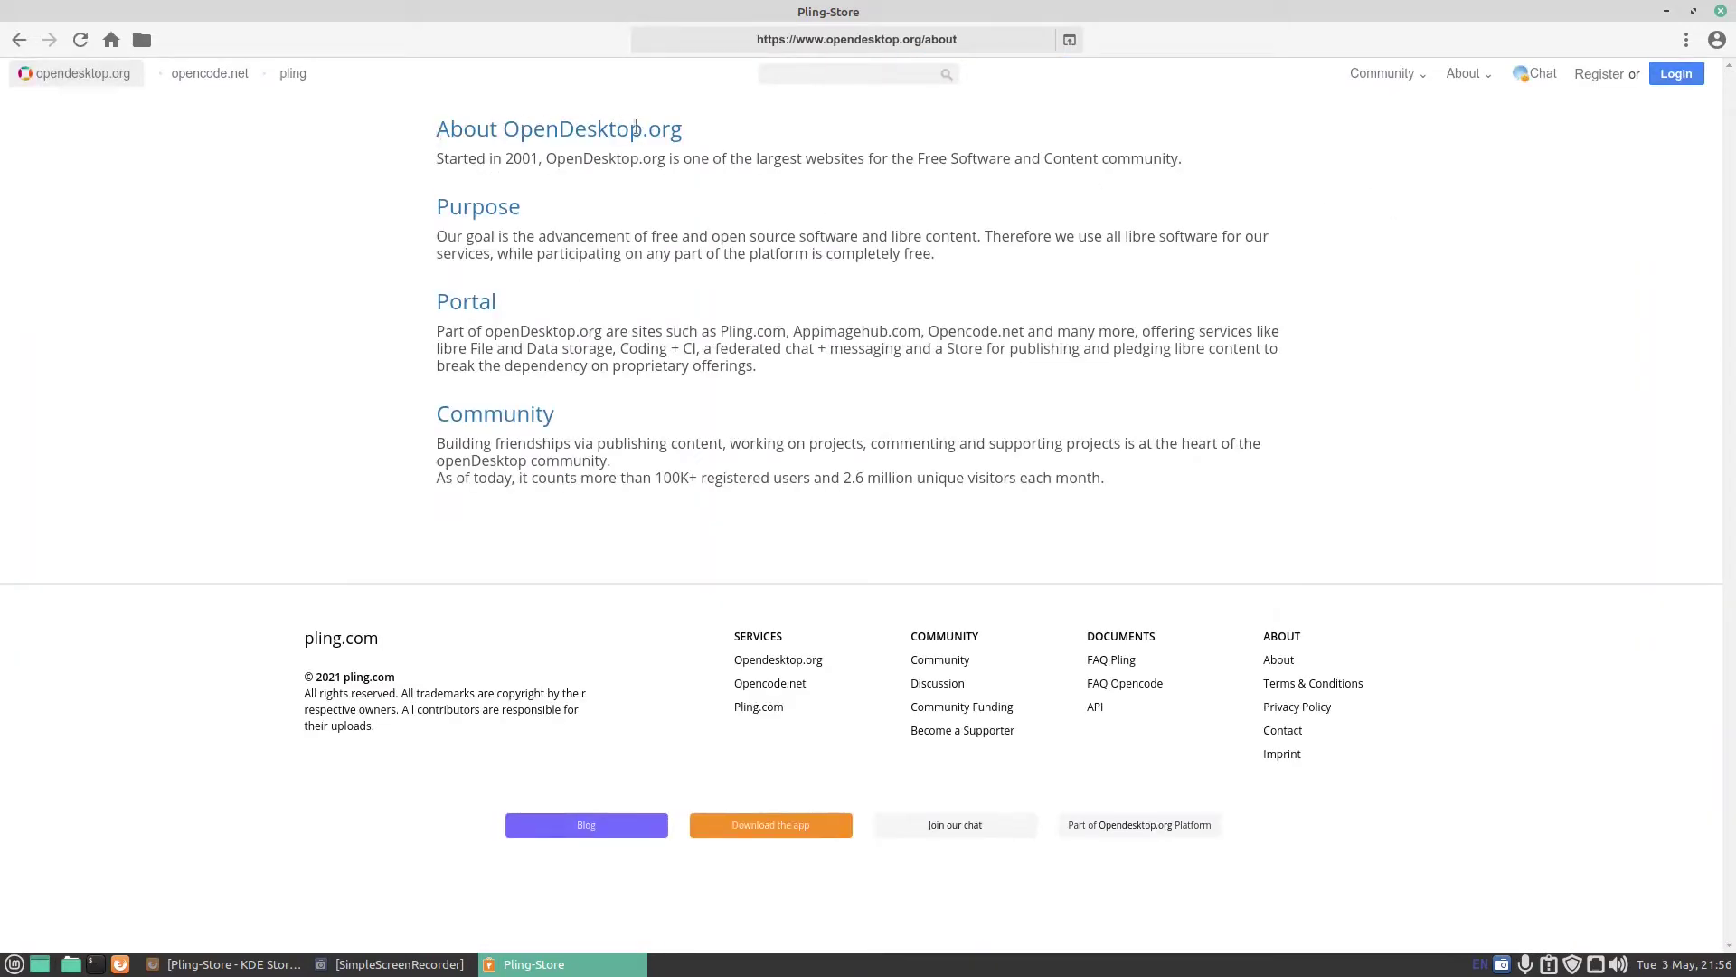
pyautogui.moveTo(564, 464)
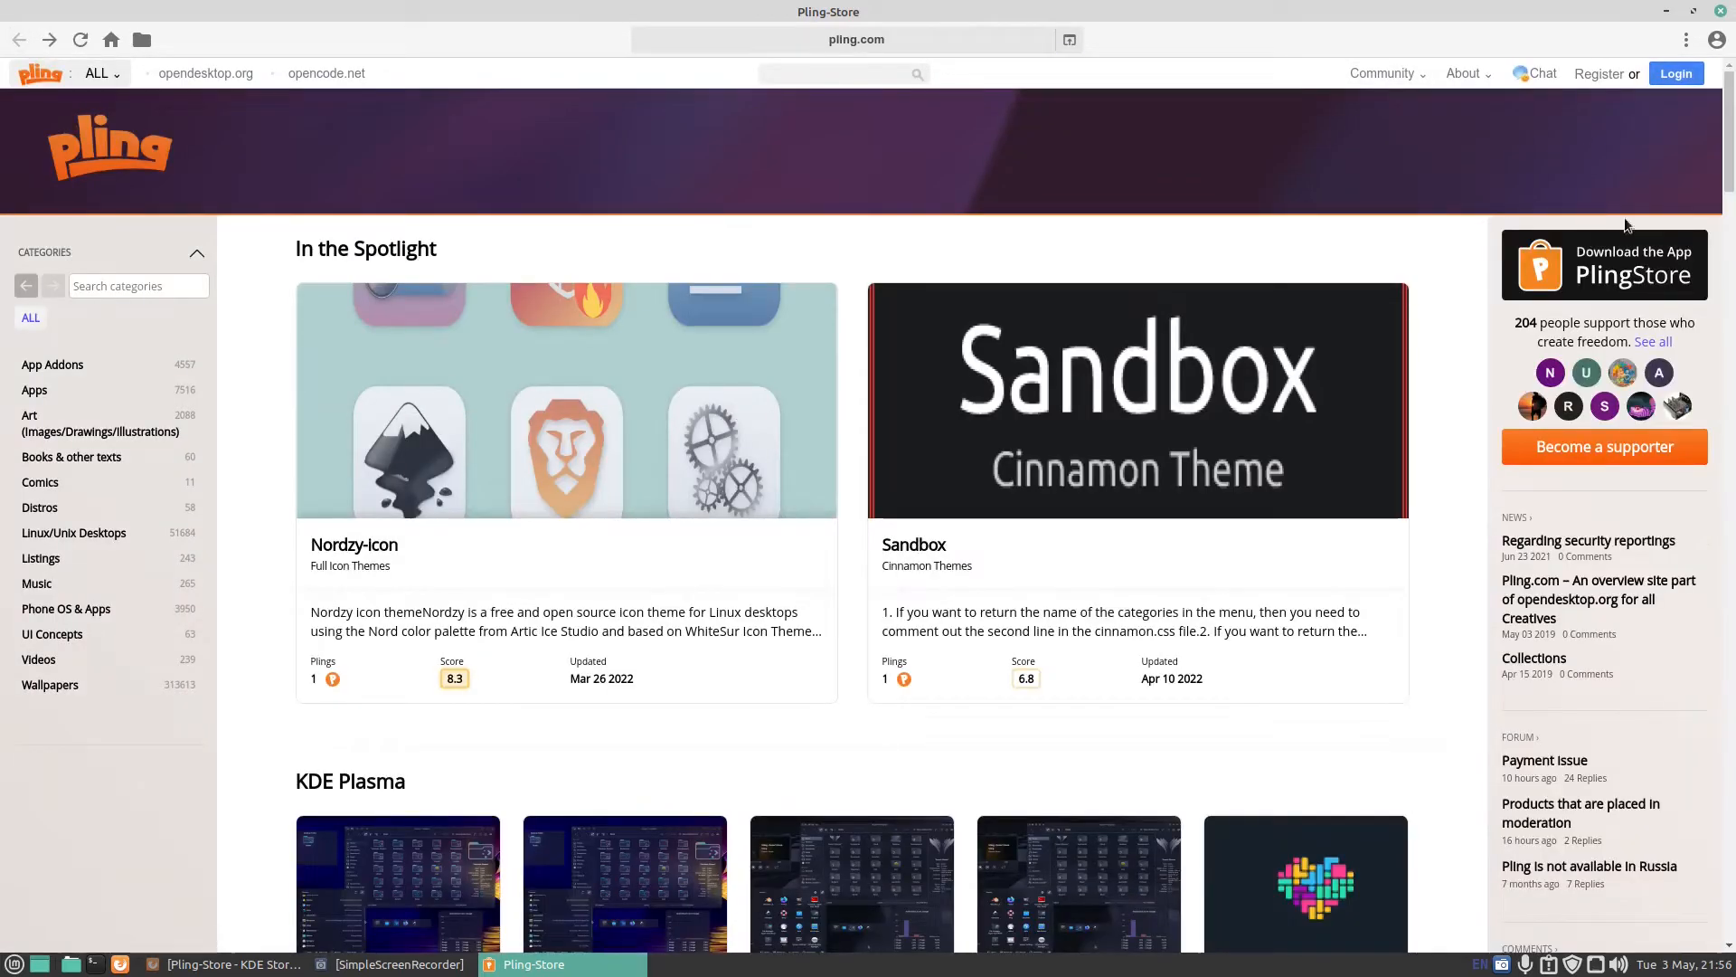
pyautogui.moveTo(1533, 346)
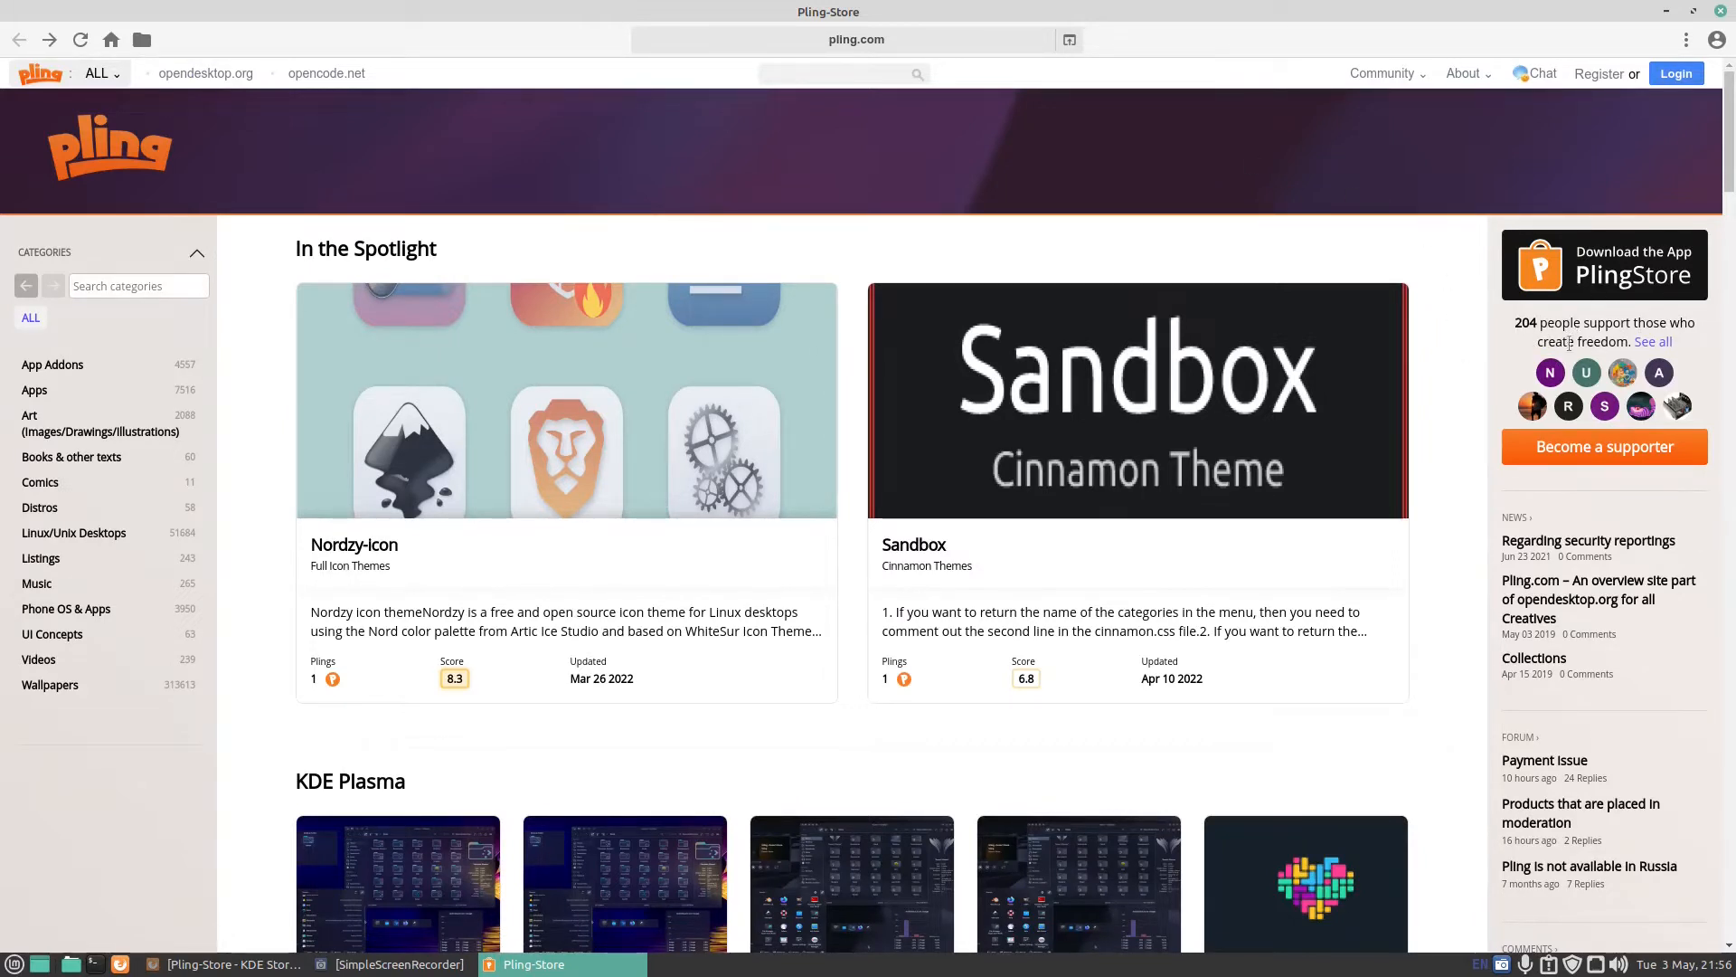
pyautogui.moveTo(1575, 463)
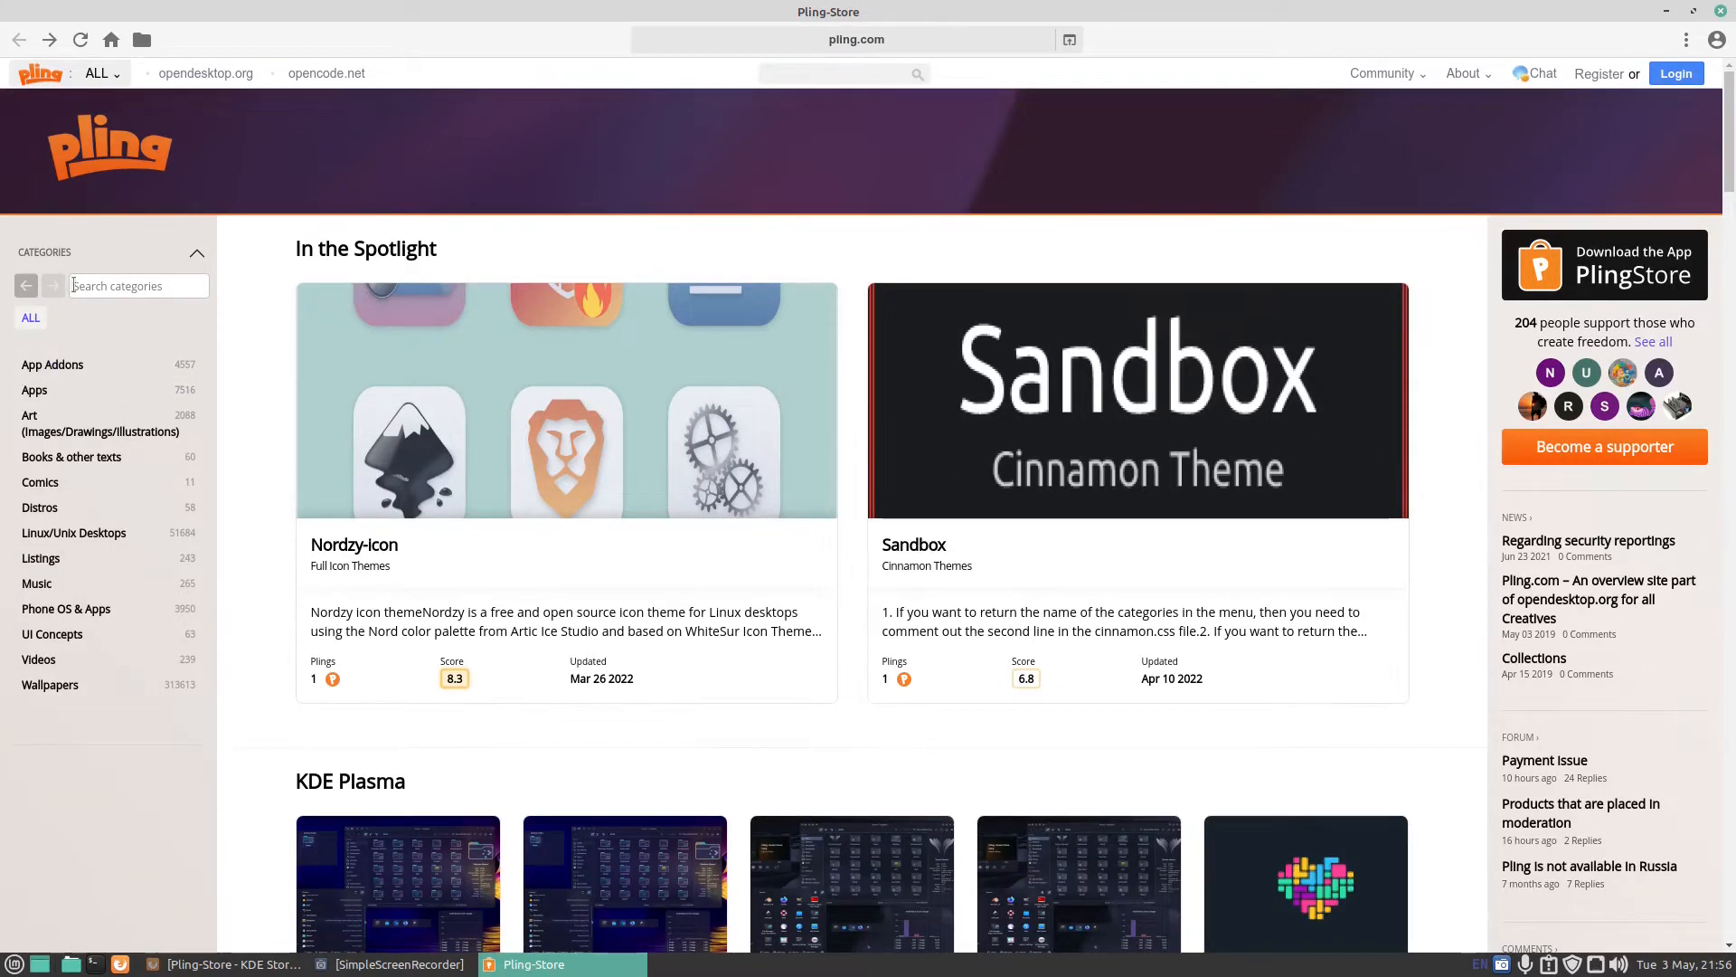
pyautogui.moveTo(52, 365)
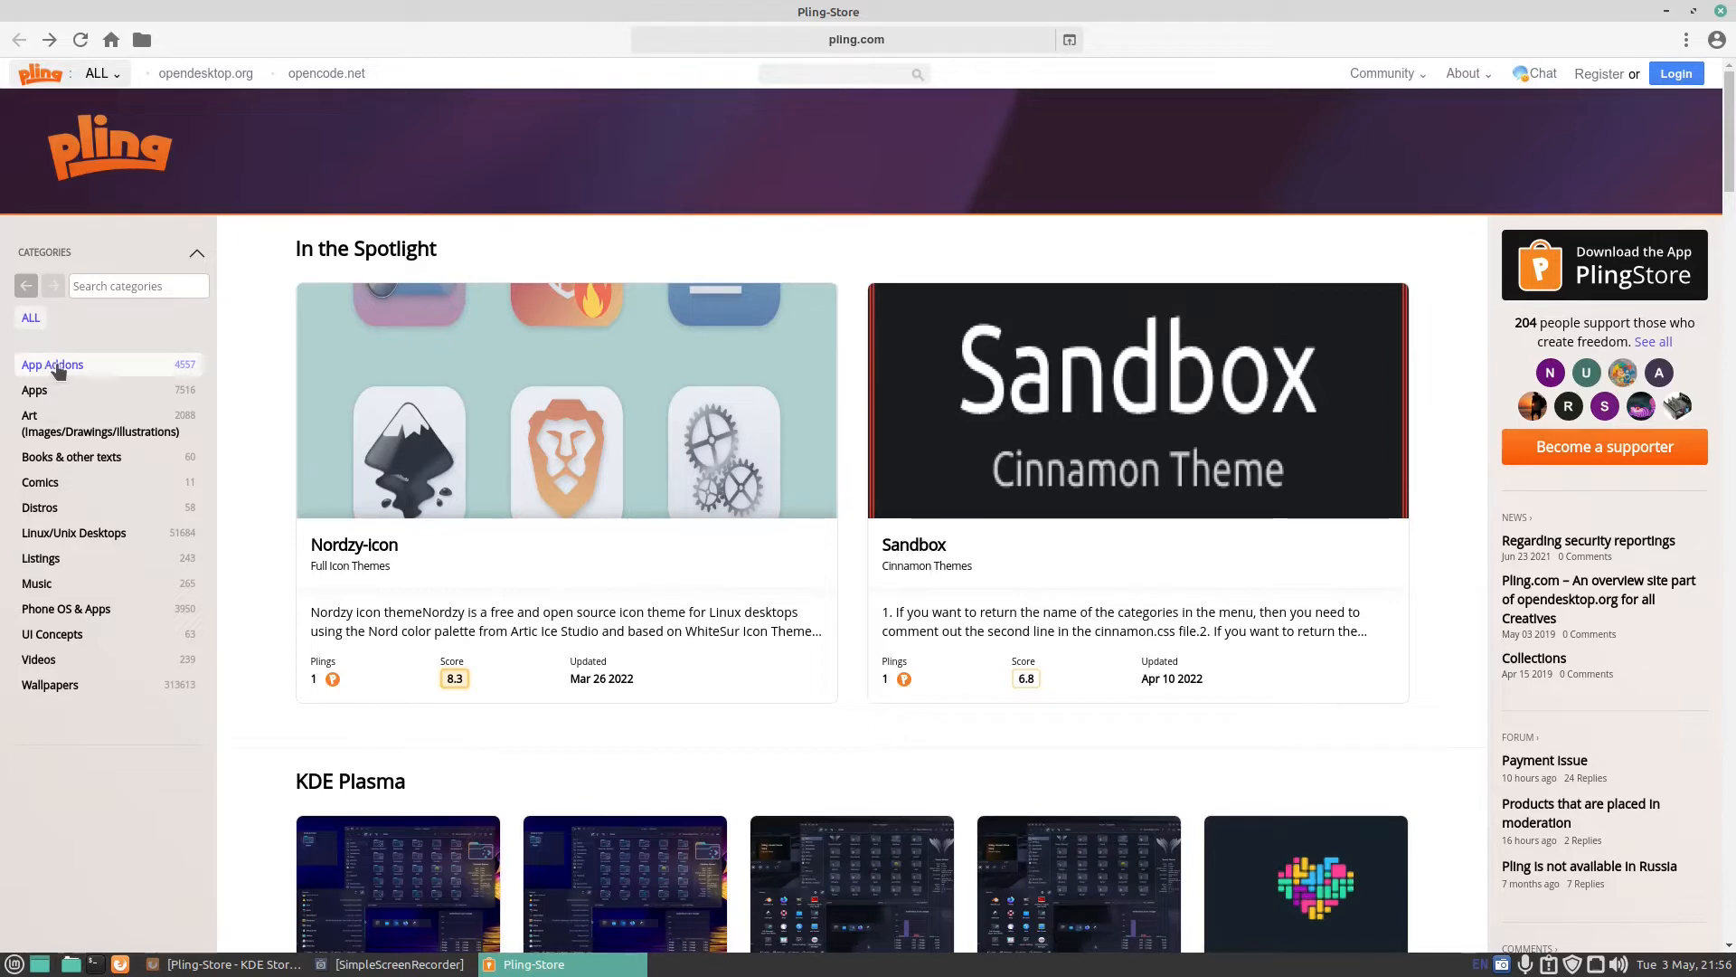
pyautogui.moveTo(70, 456)
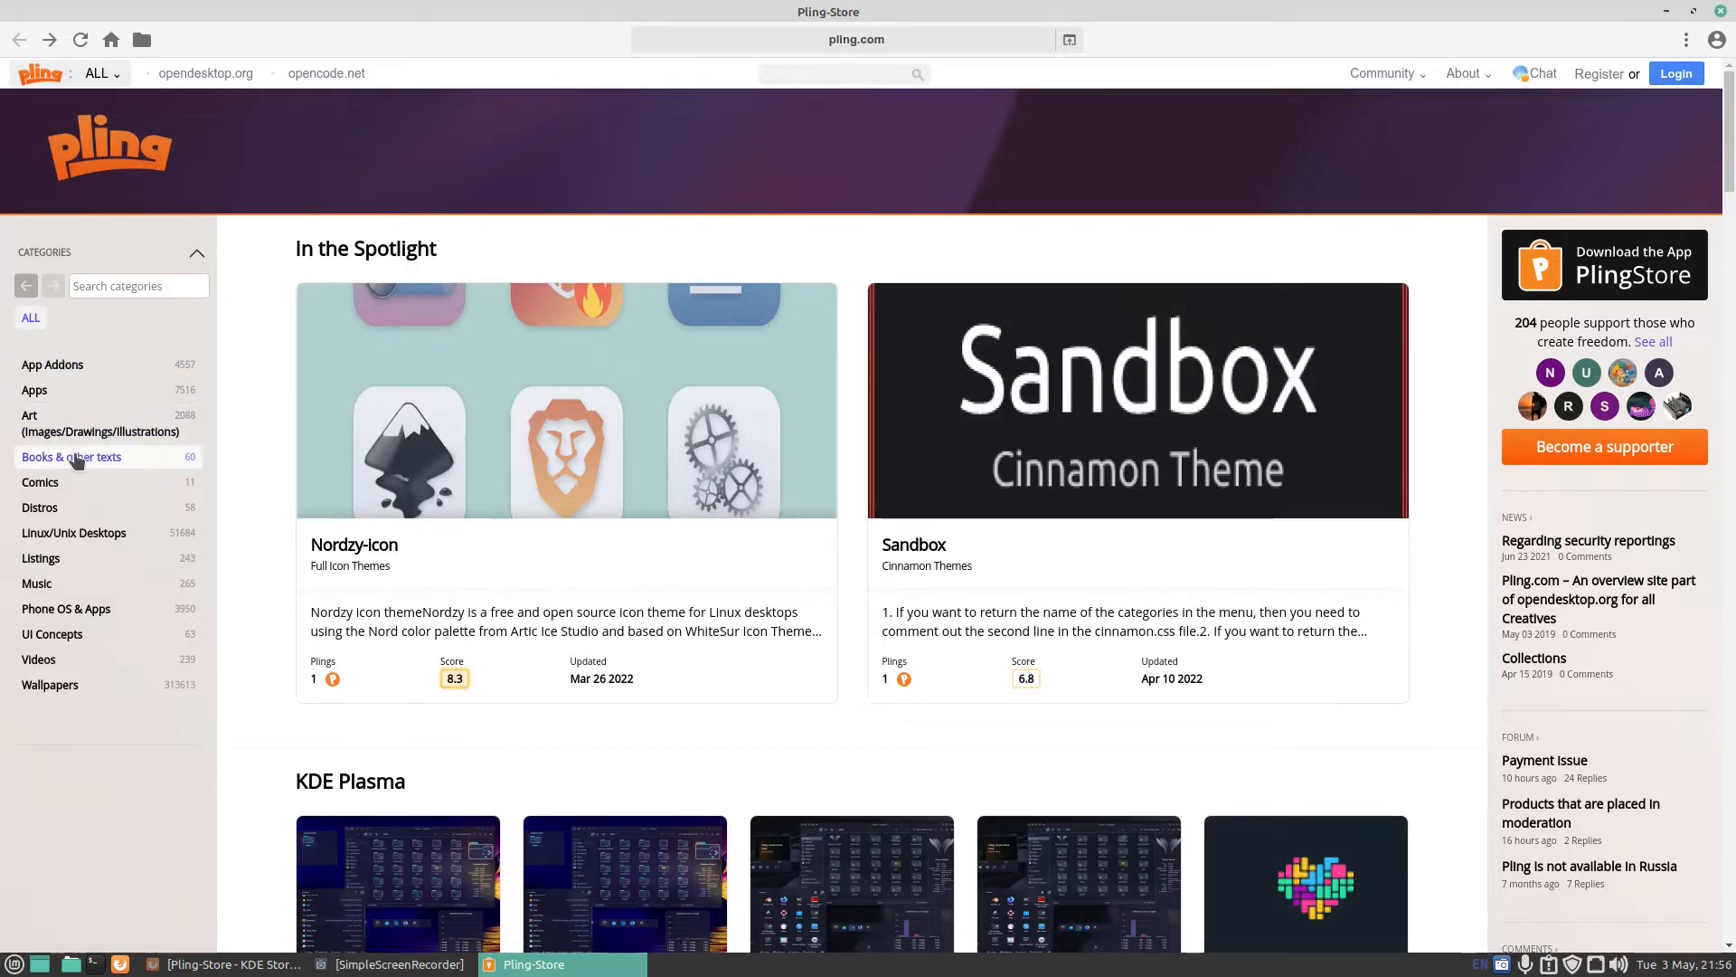
pyautogui.moveTo(73, 533)
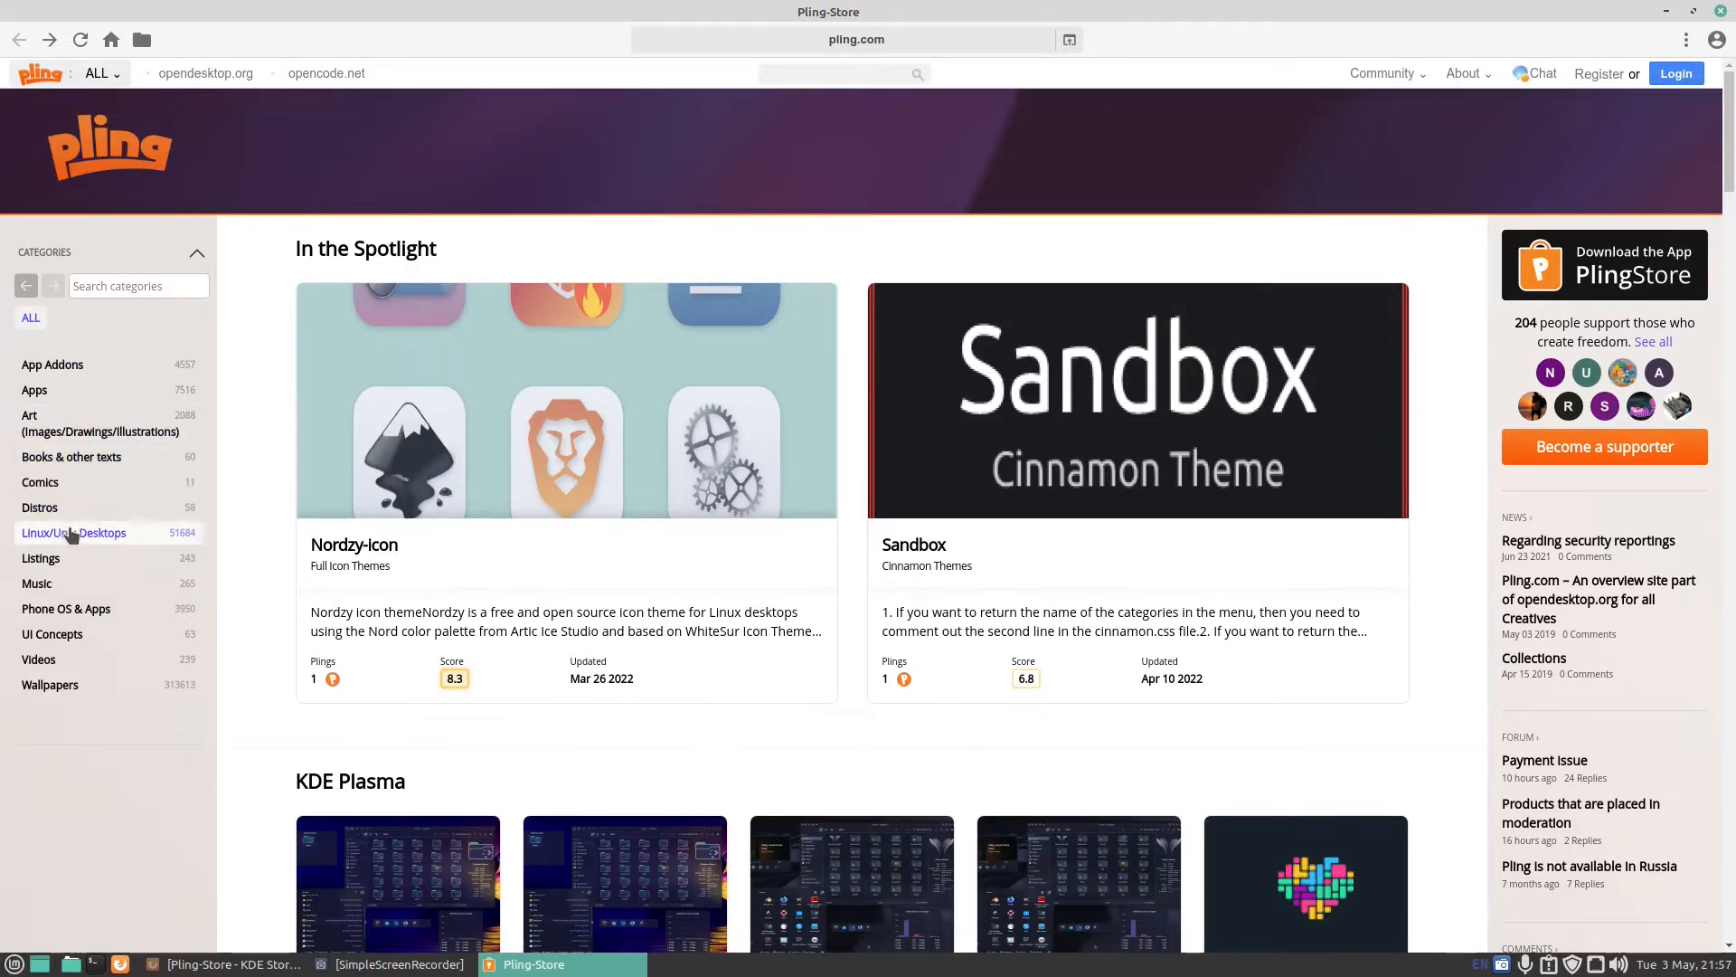
pyautogui.moveTo(34, 390)
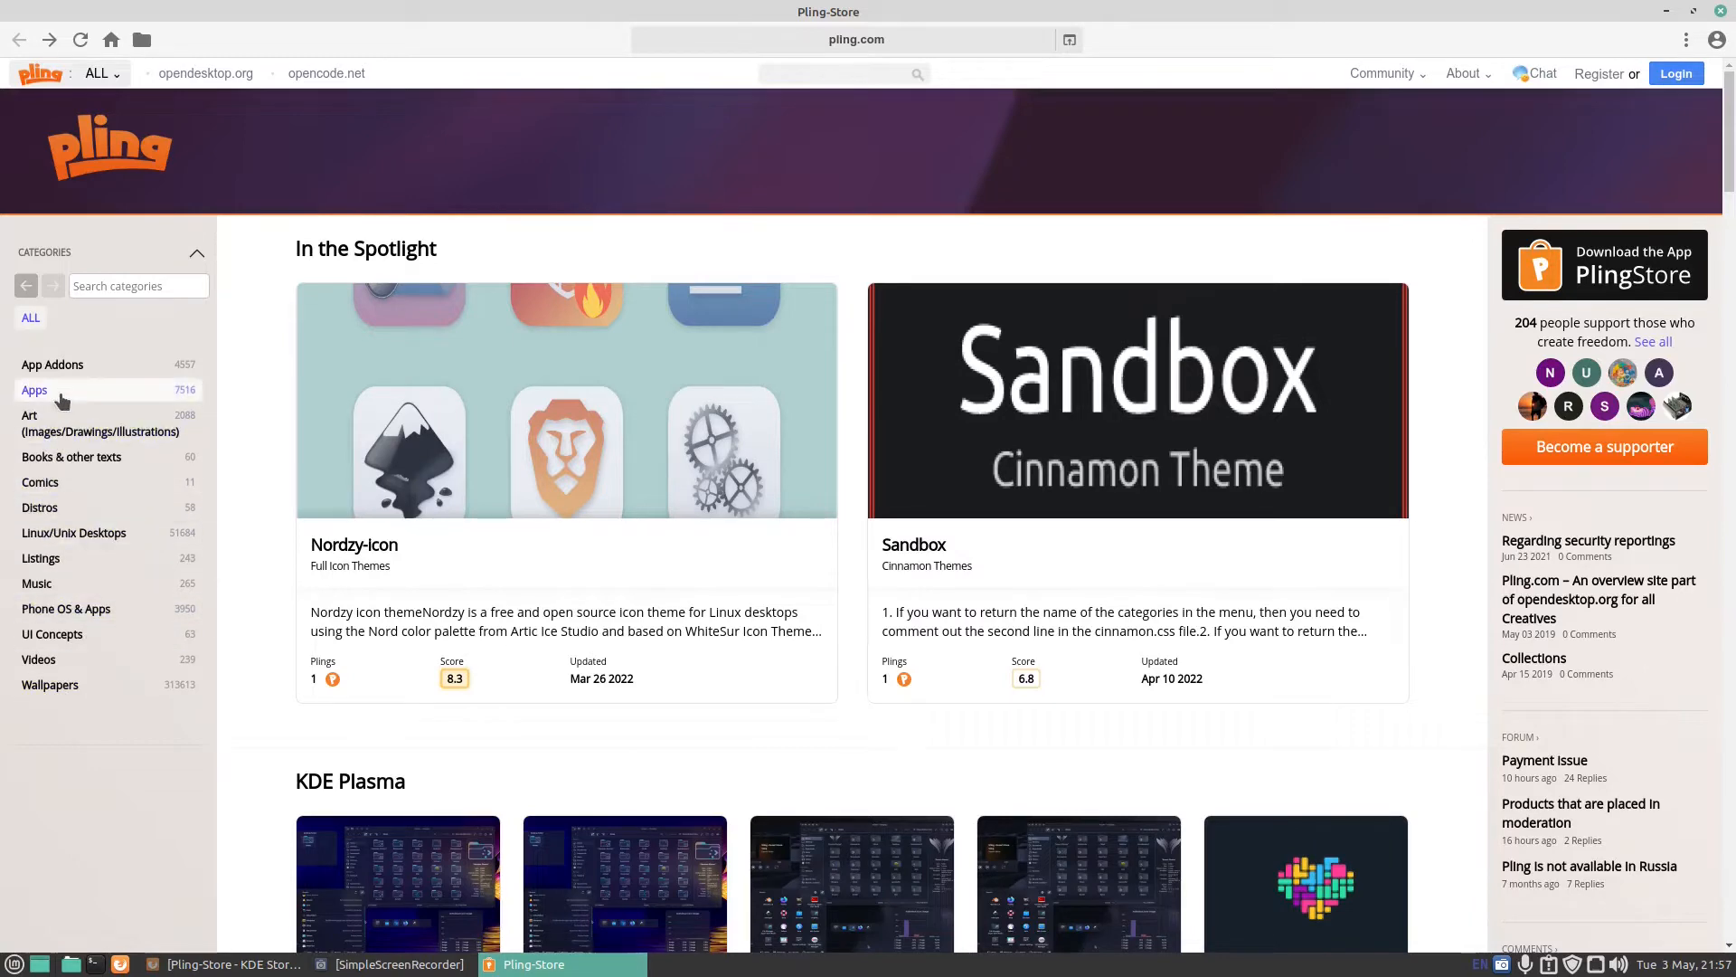
# Browse the Apps and Games categories, then narrow the games to Emulation
pyautogui.click(34, 390)
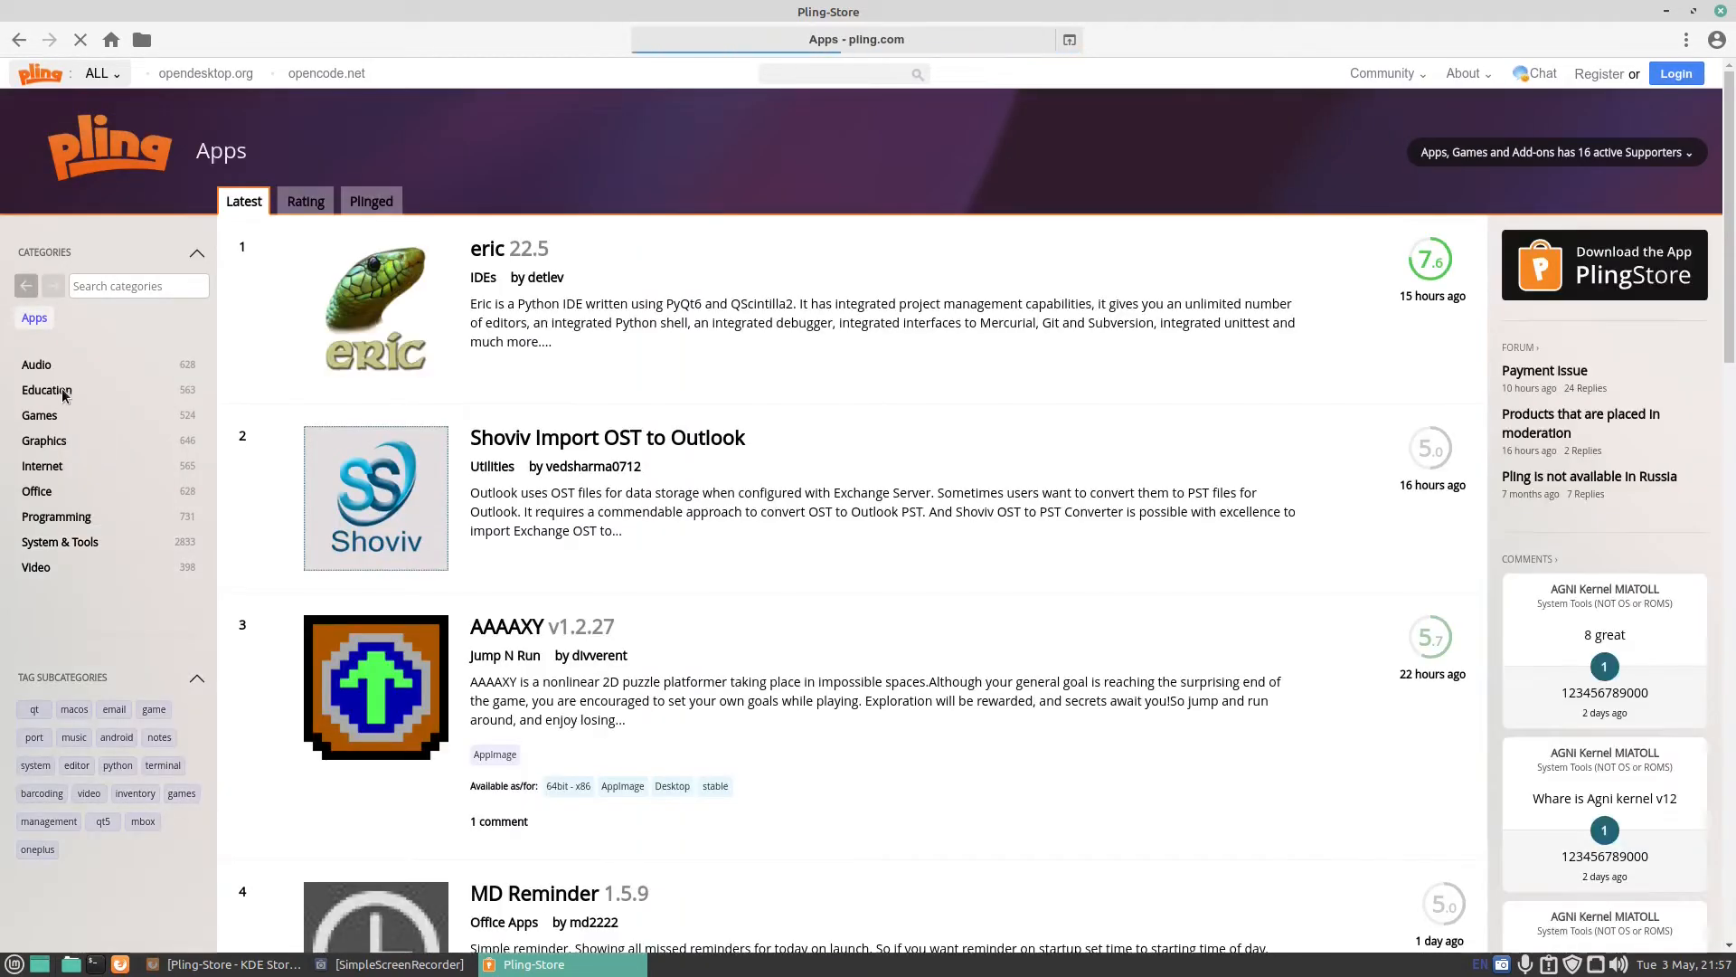
pyautogui.moveTo(36, 364)
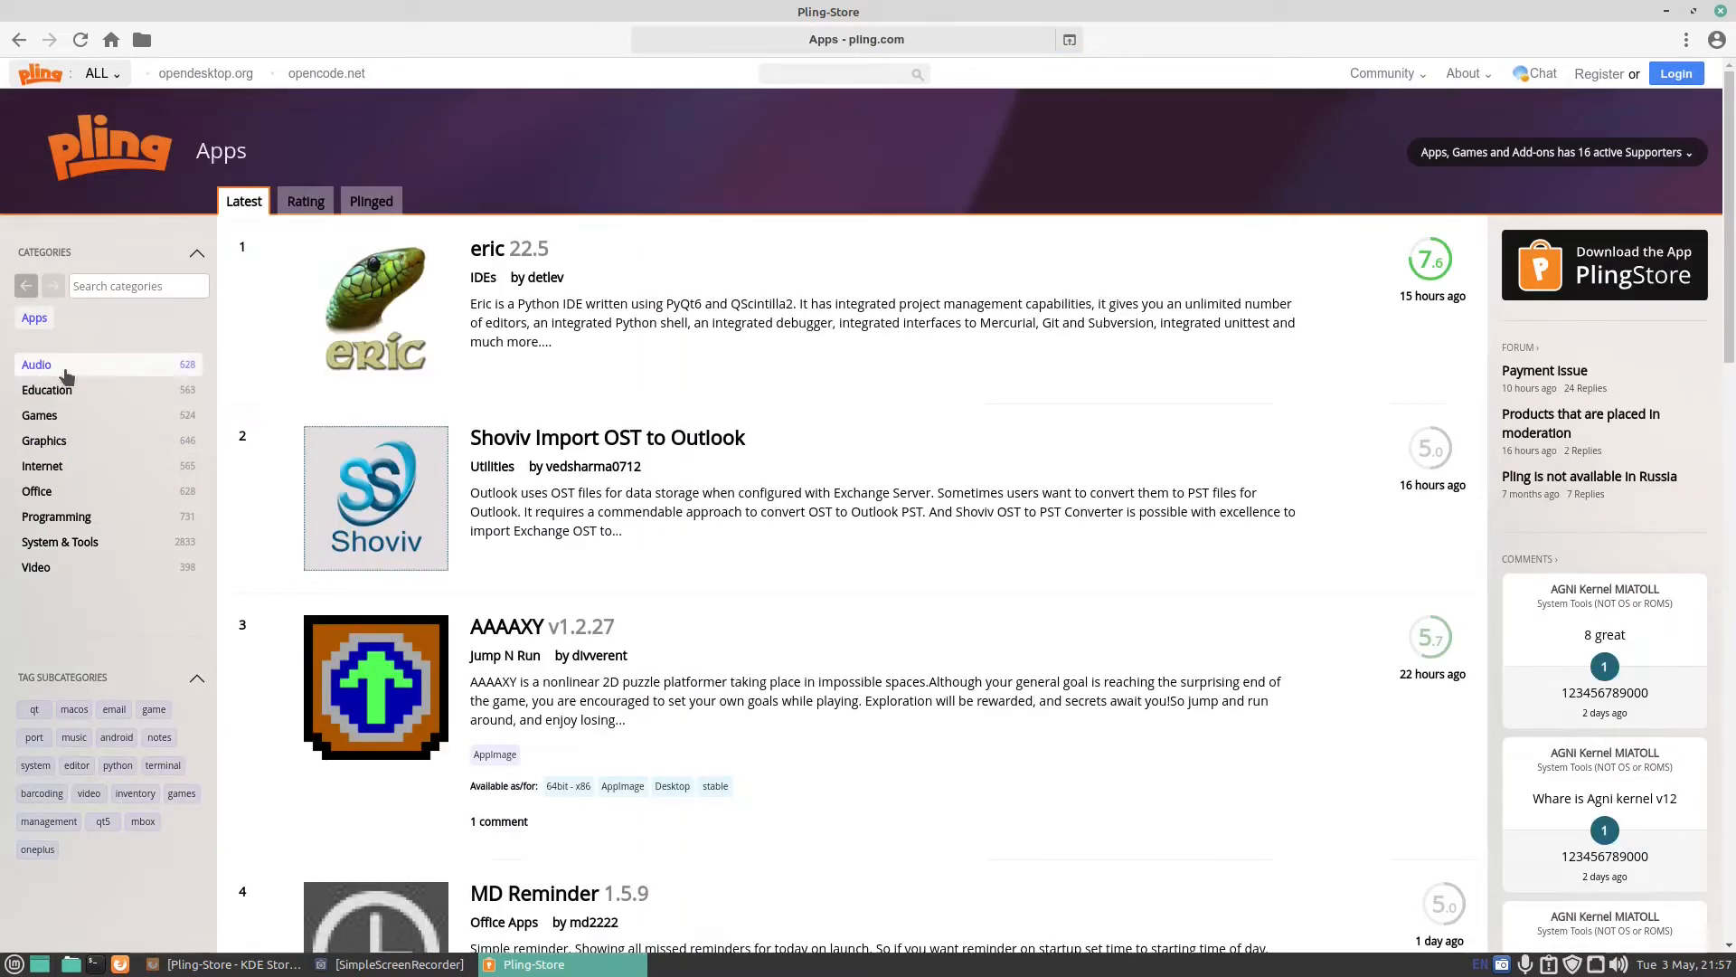
pyautogui.moveTo(60, 375)
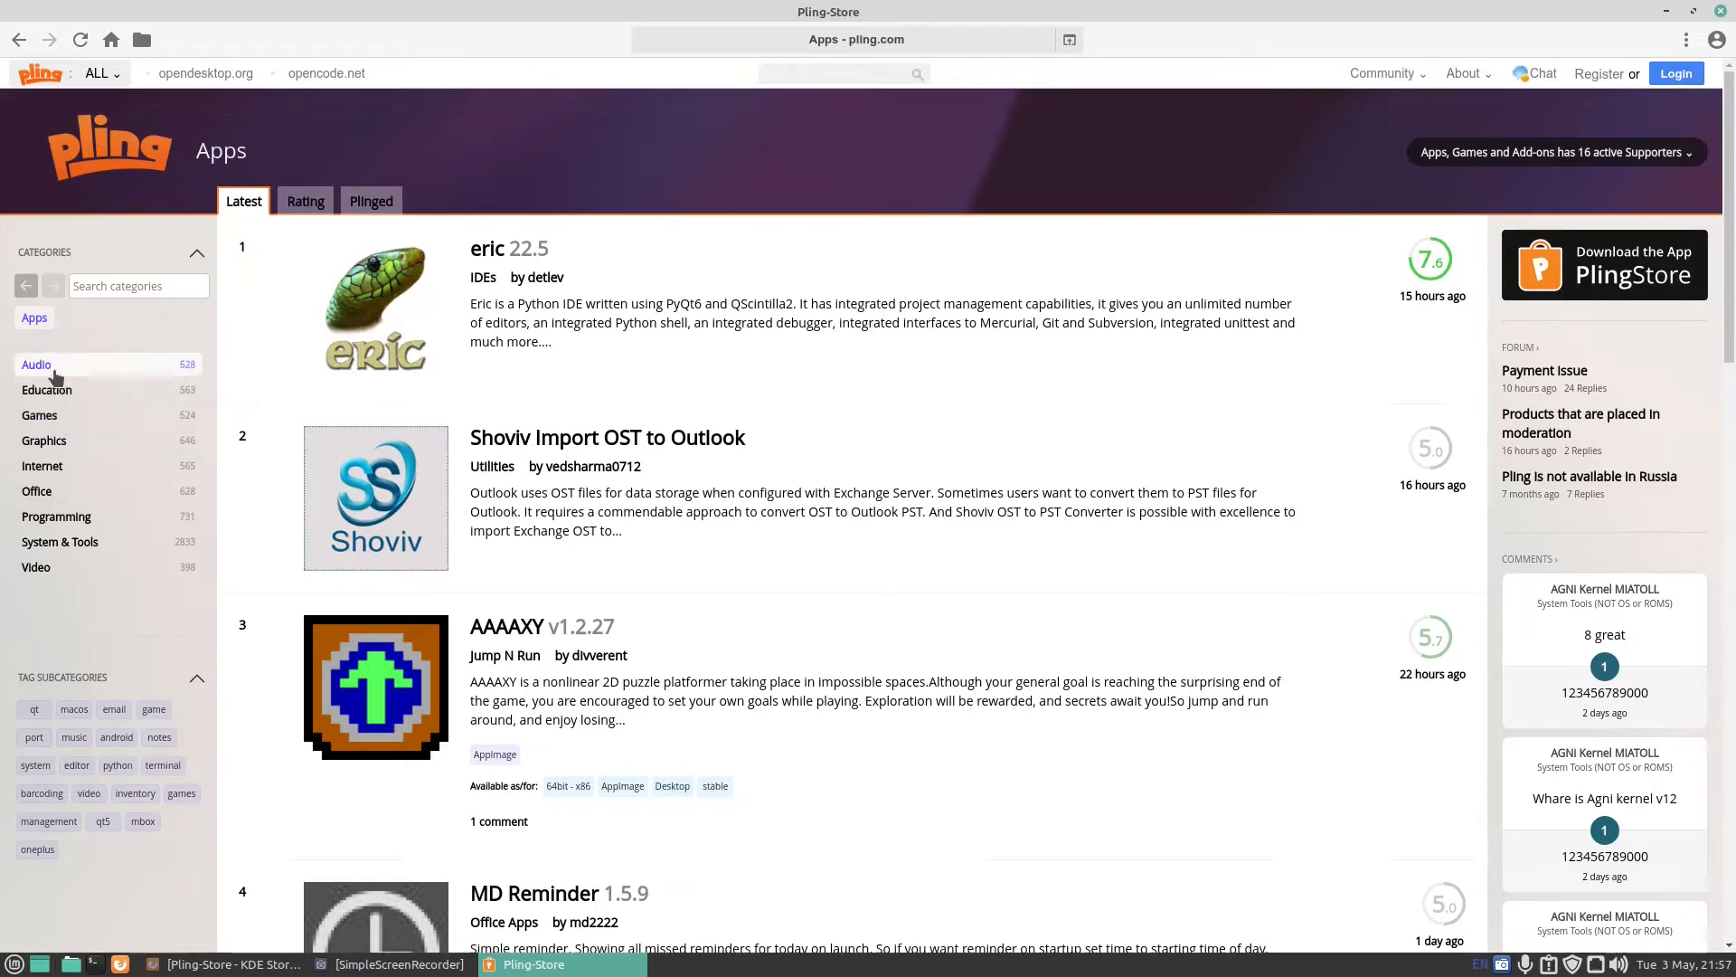
pyautogui.click(36, 365)
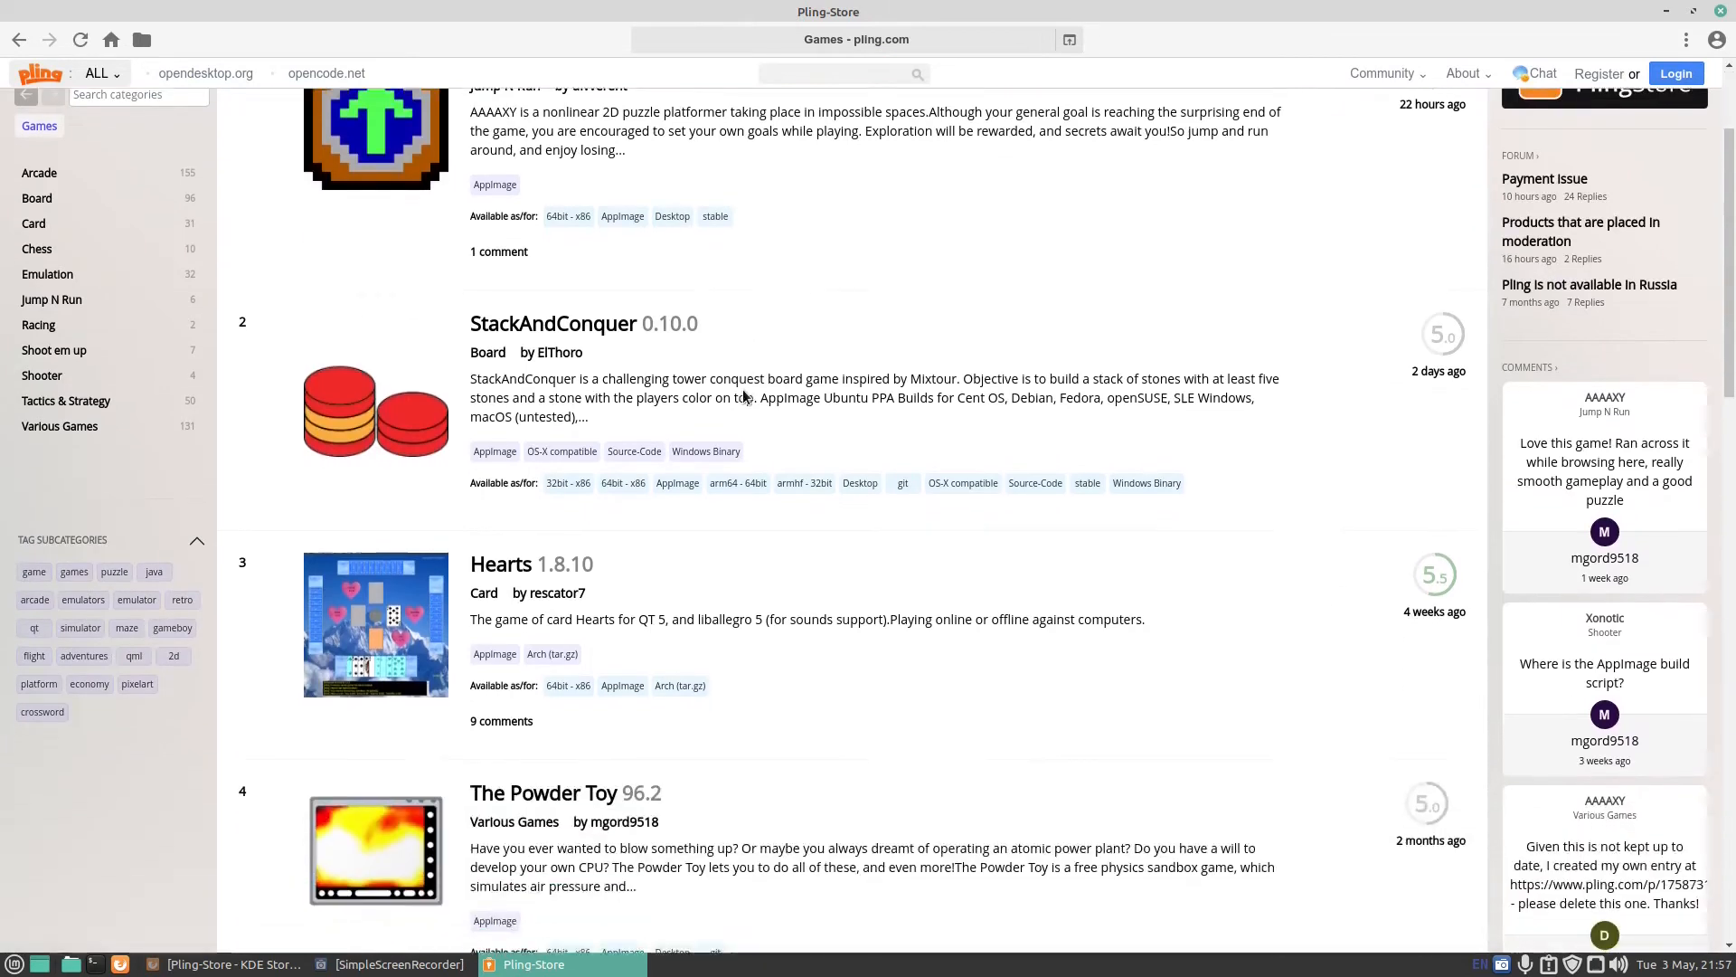
pyautogui.scroll(3)
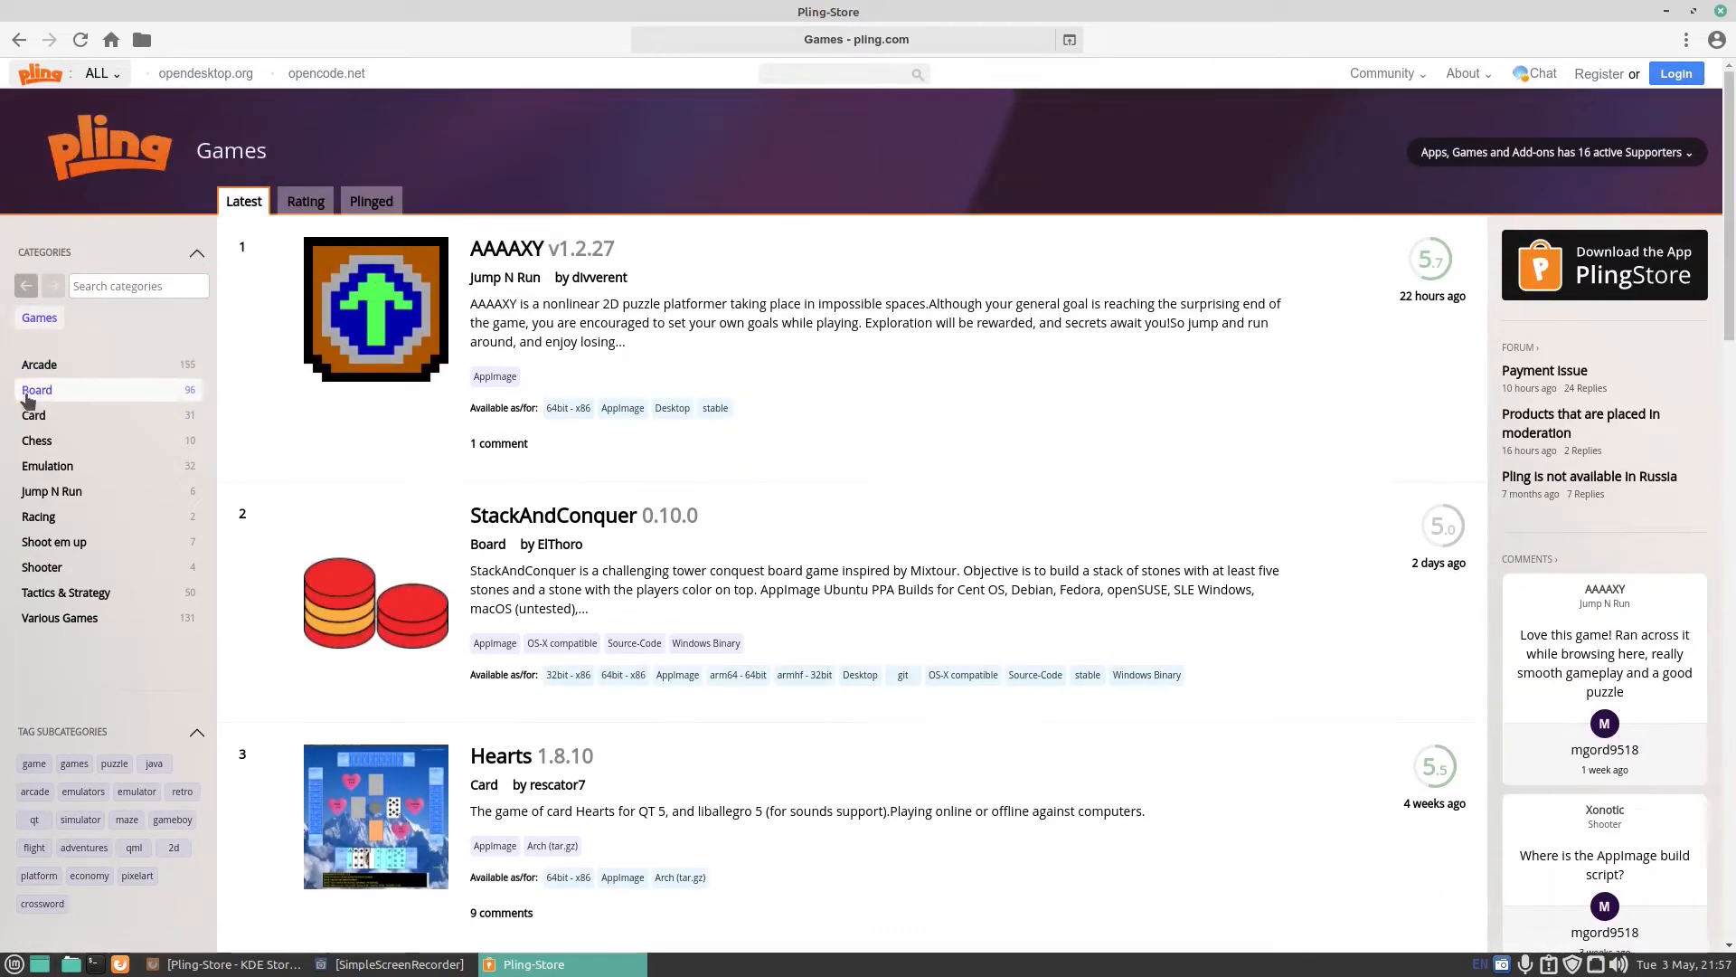
pyautogui.moveTo(94, 582)
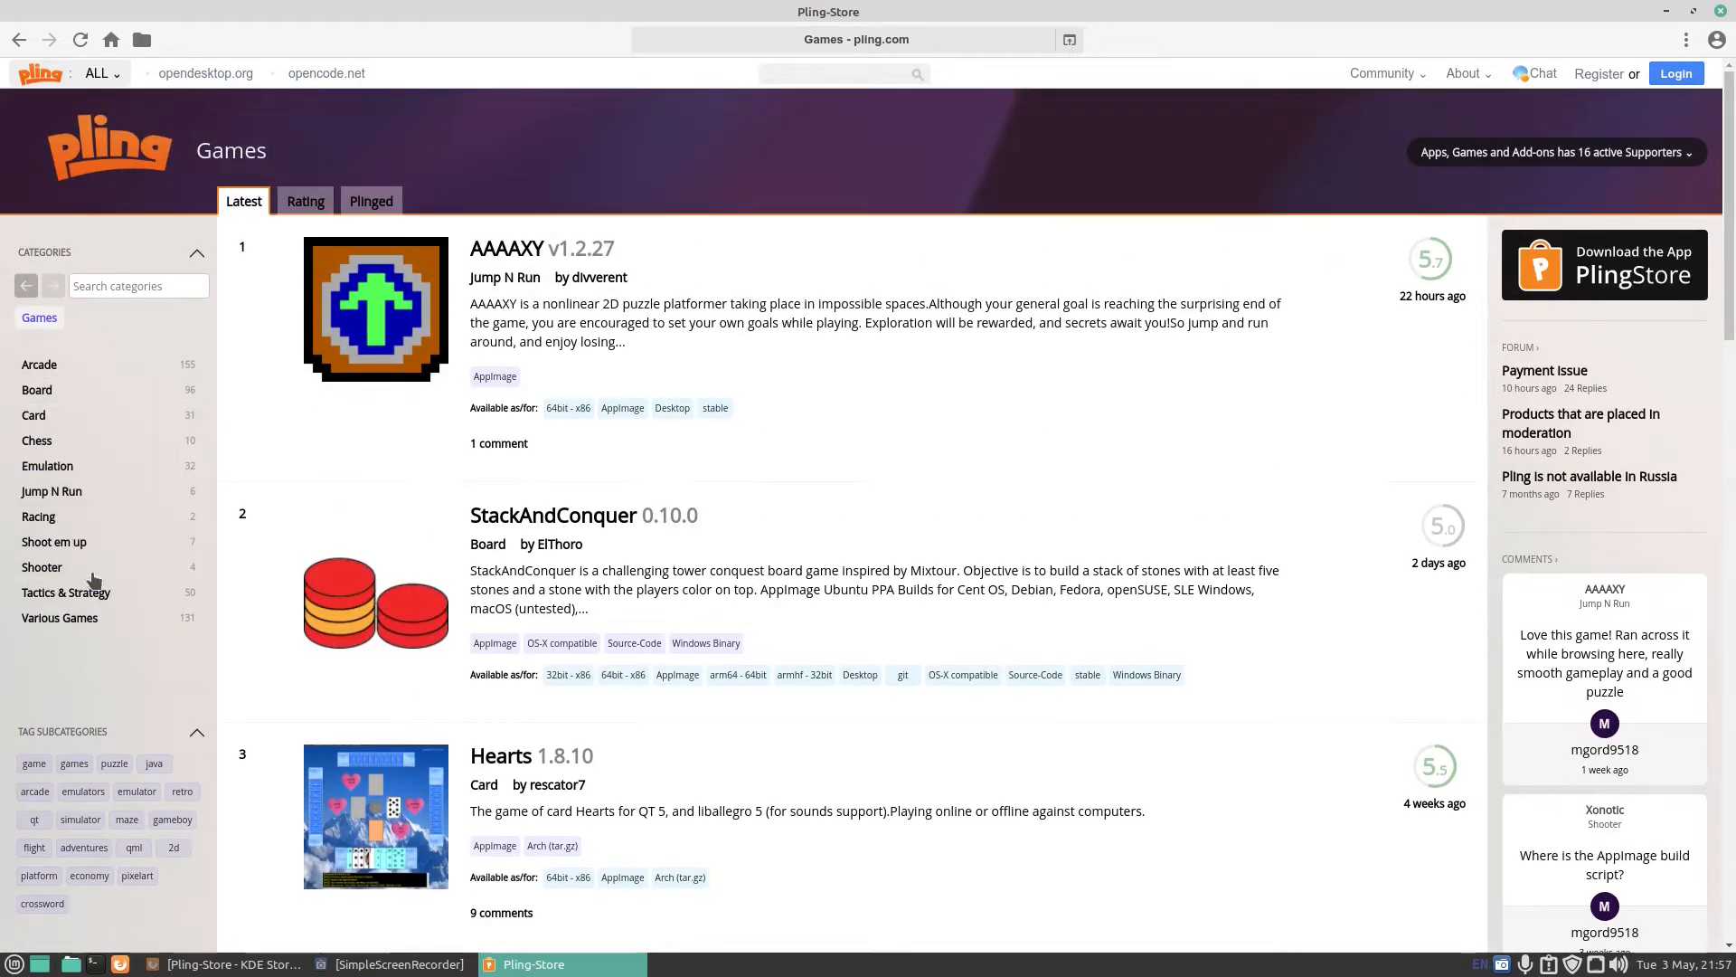
pyautogui.click(48, 465)
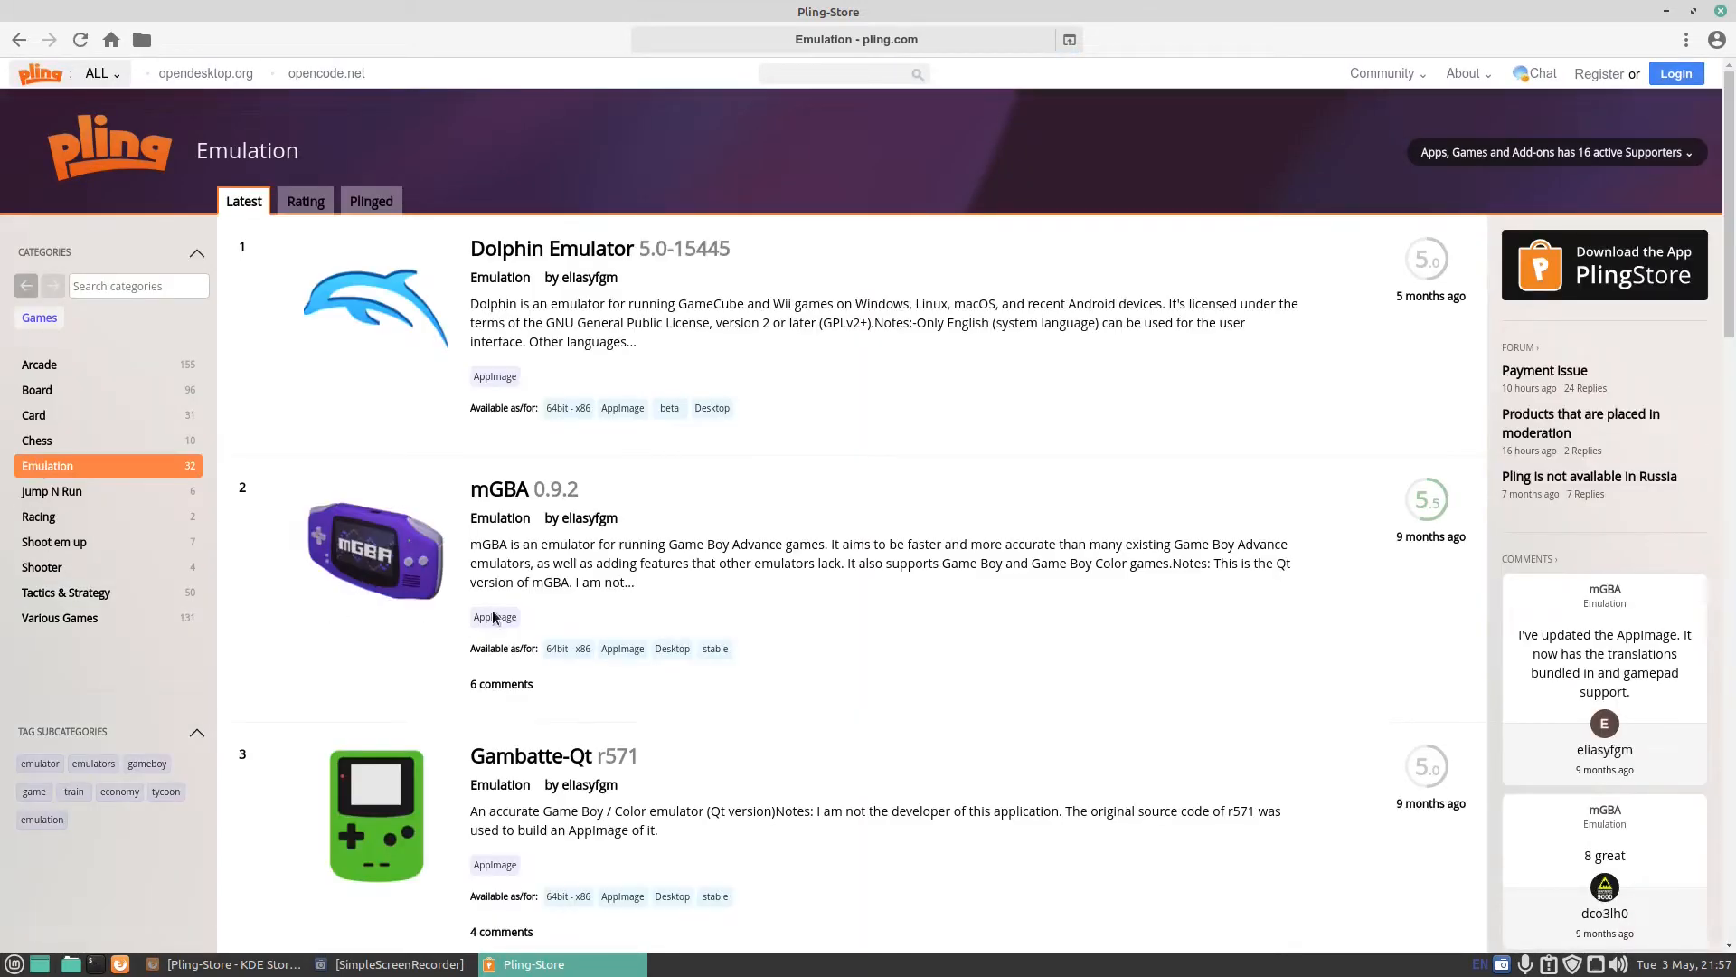
pyautogui.moveTo(603, 292)
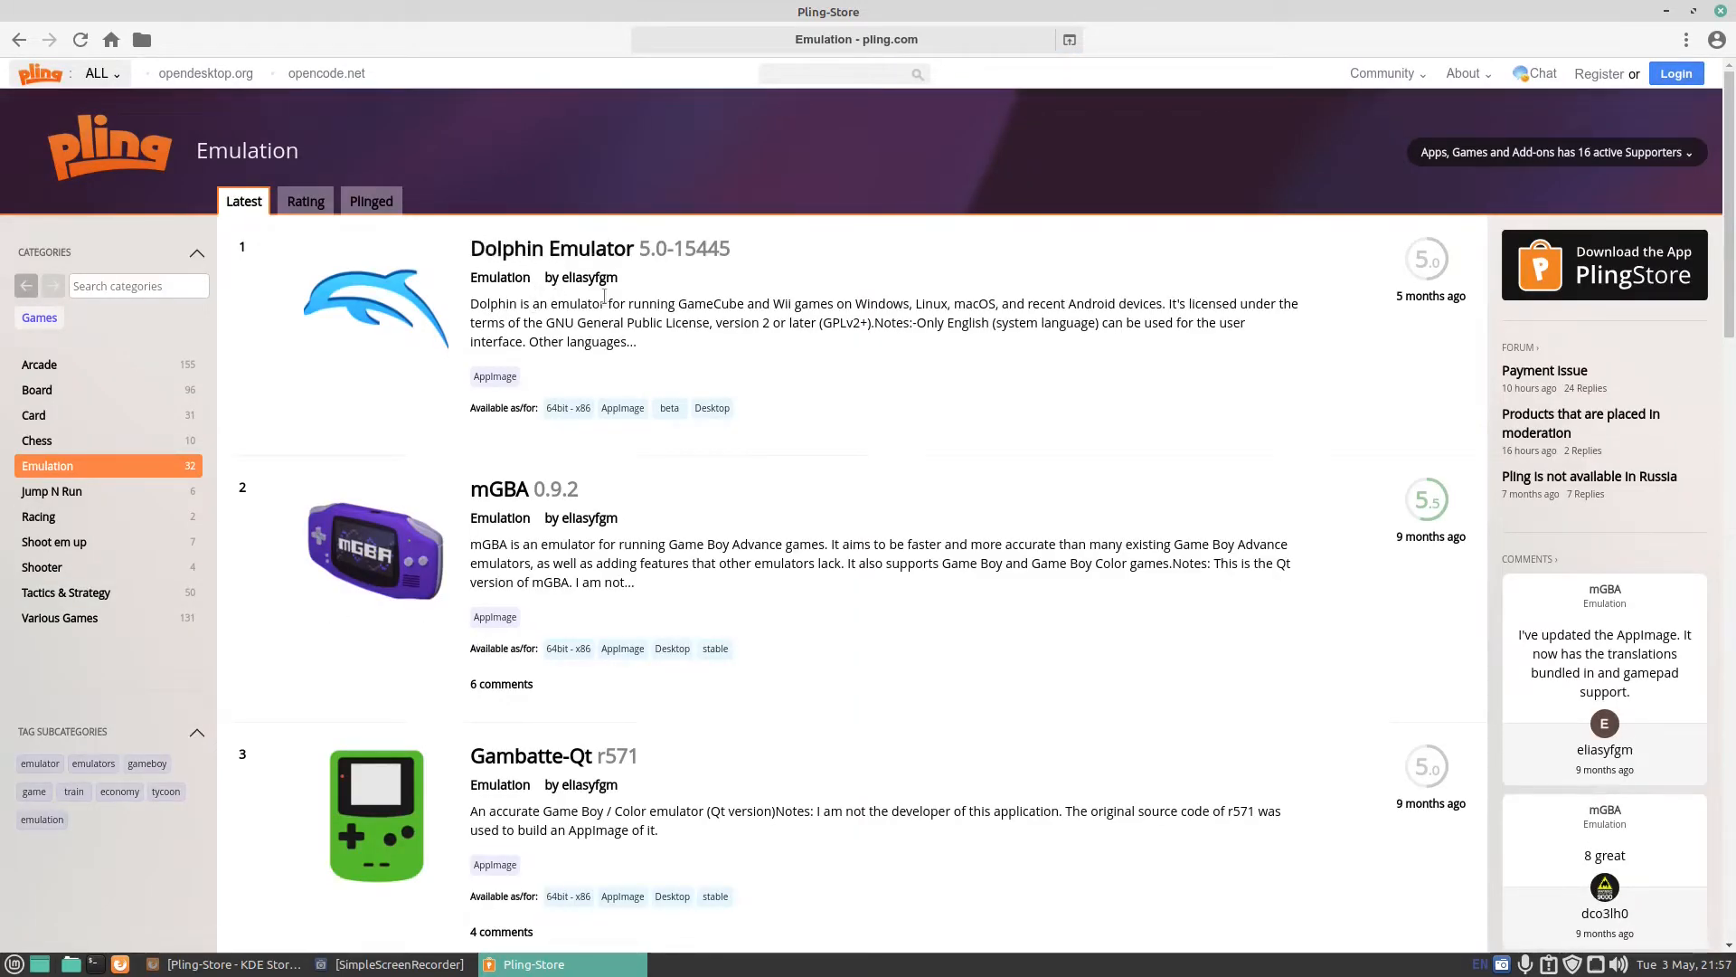
pyautogui.moveTo(853, 302)
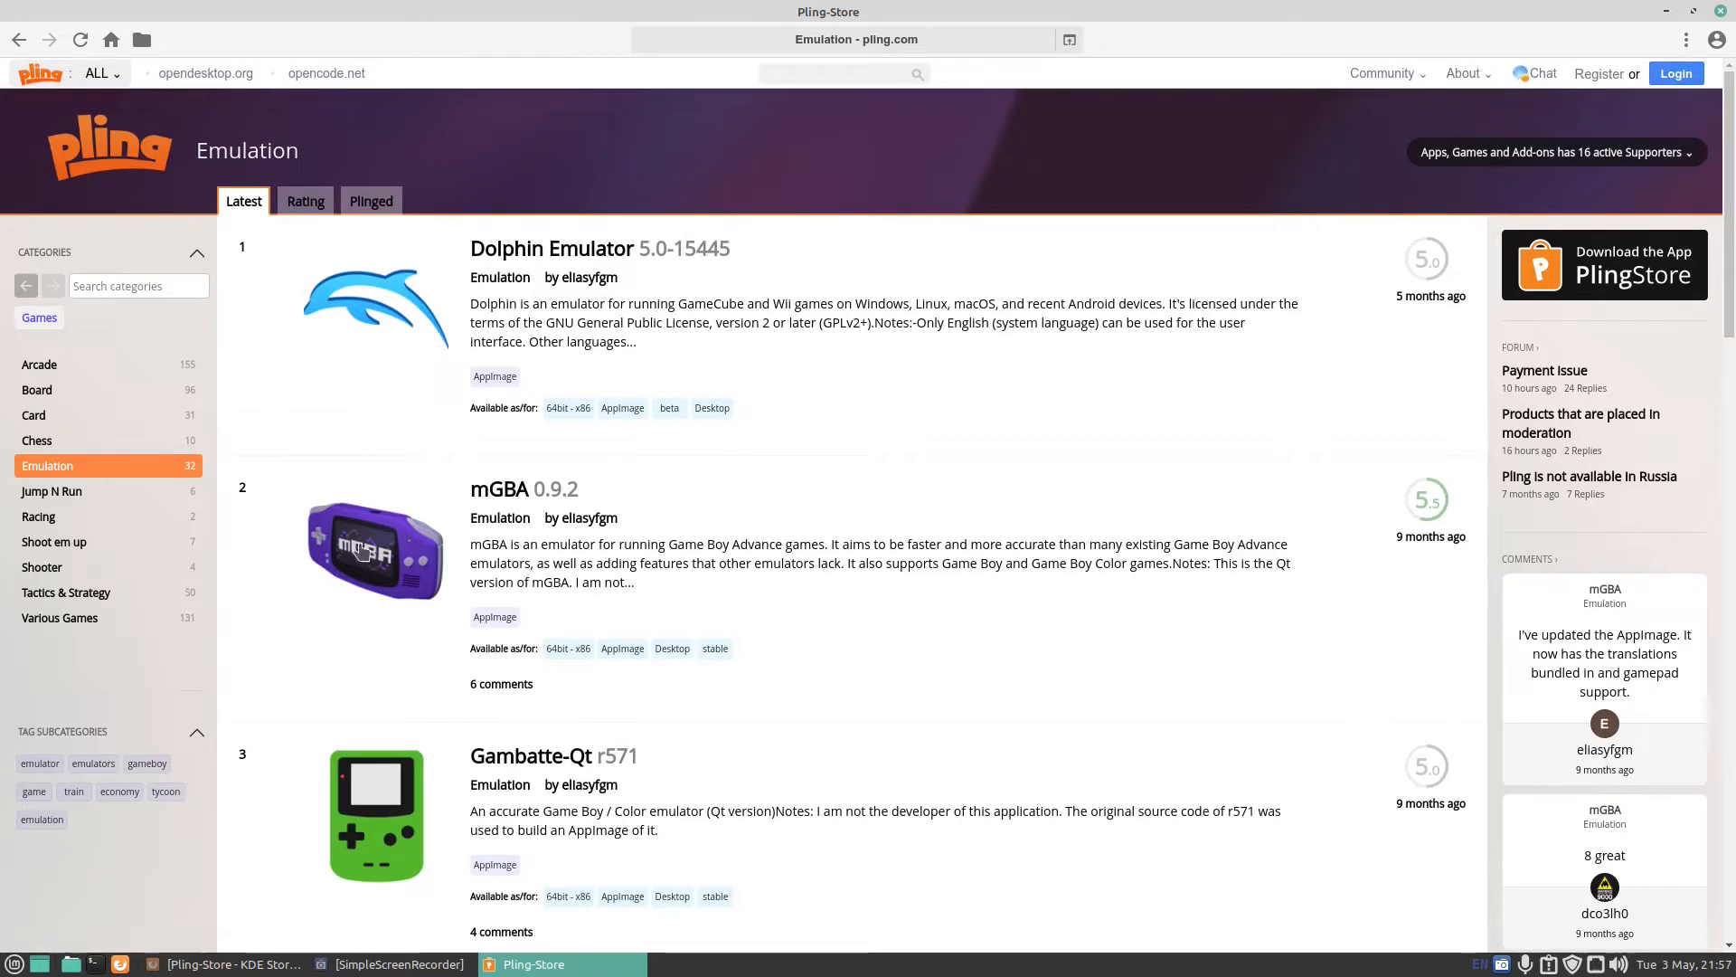
pyautogui.moveTo(517, 504)
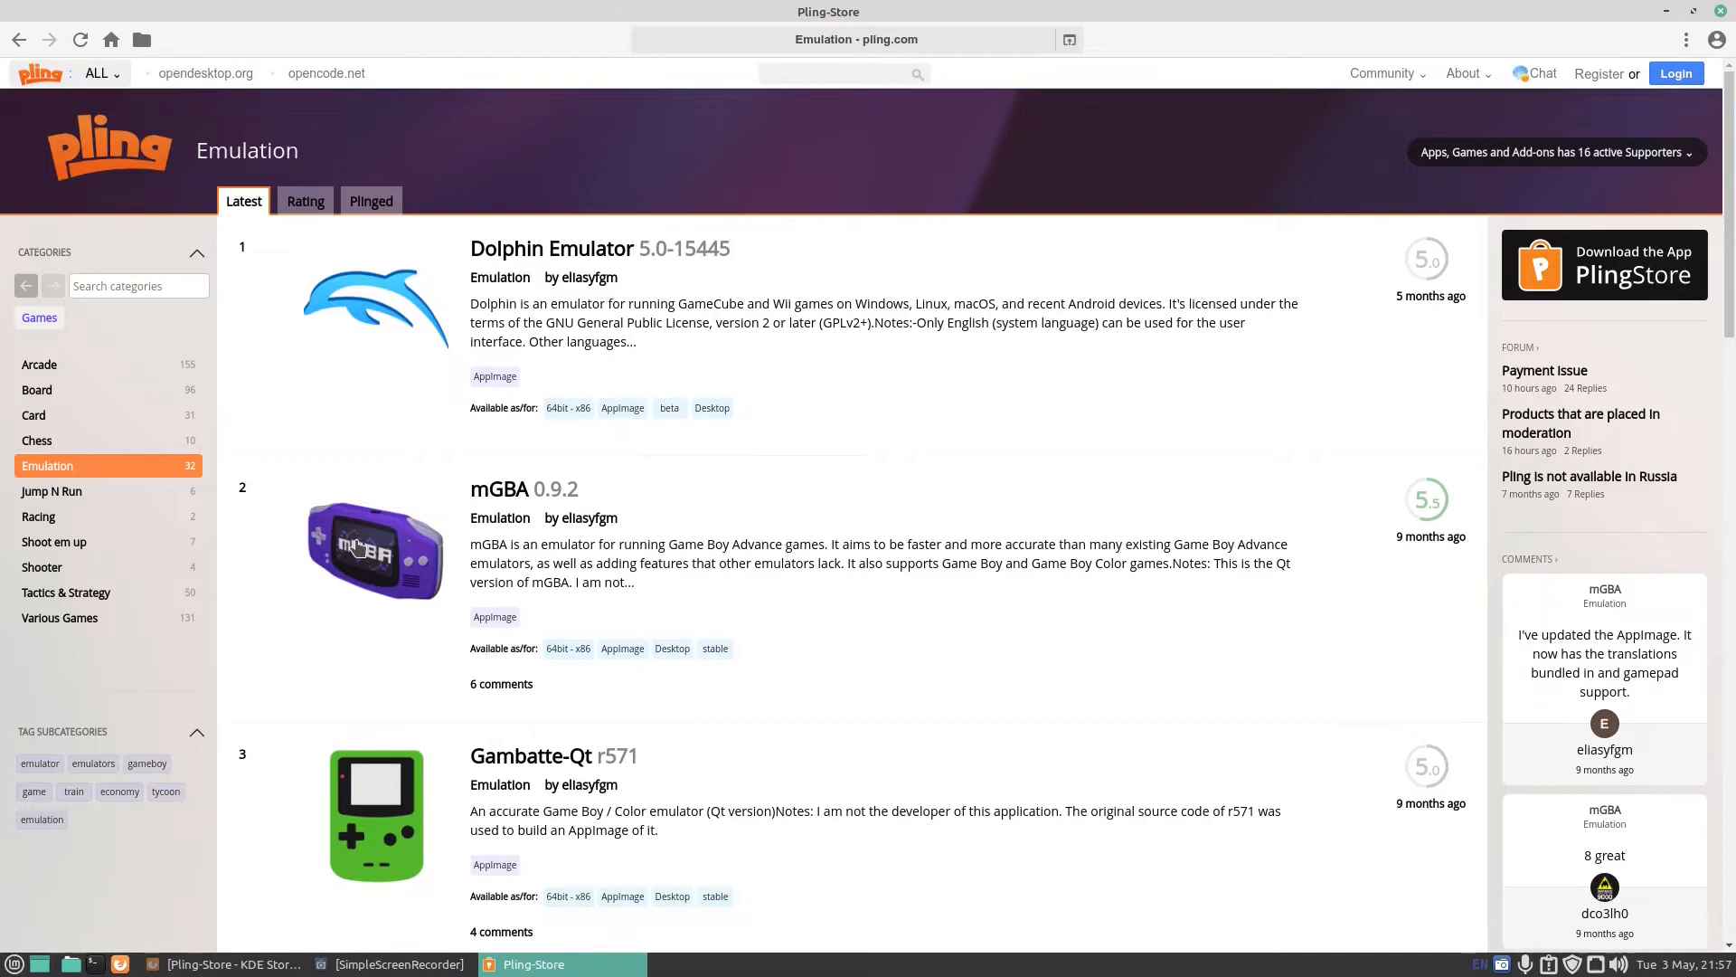
pyautogui.moveTo(398, 593)
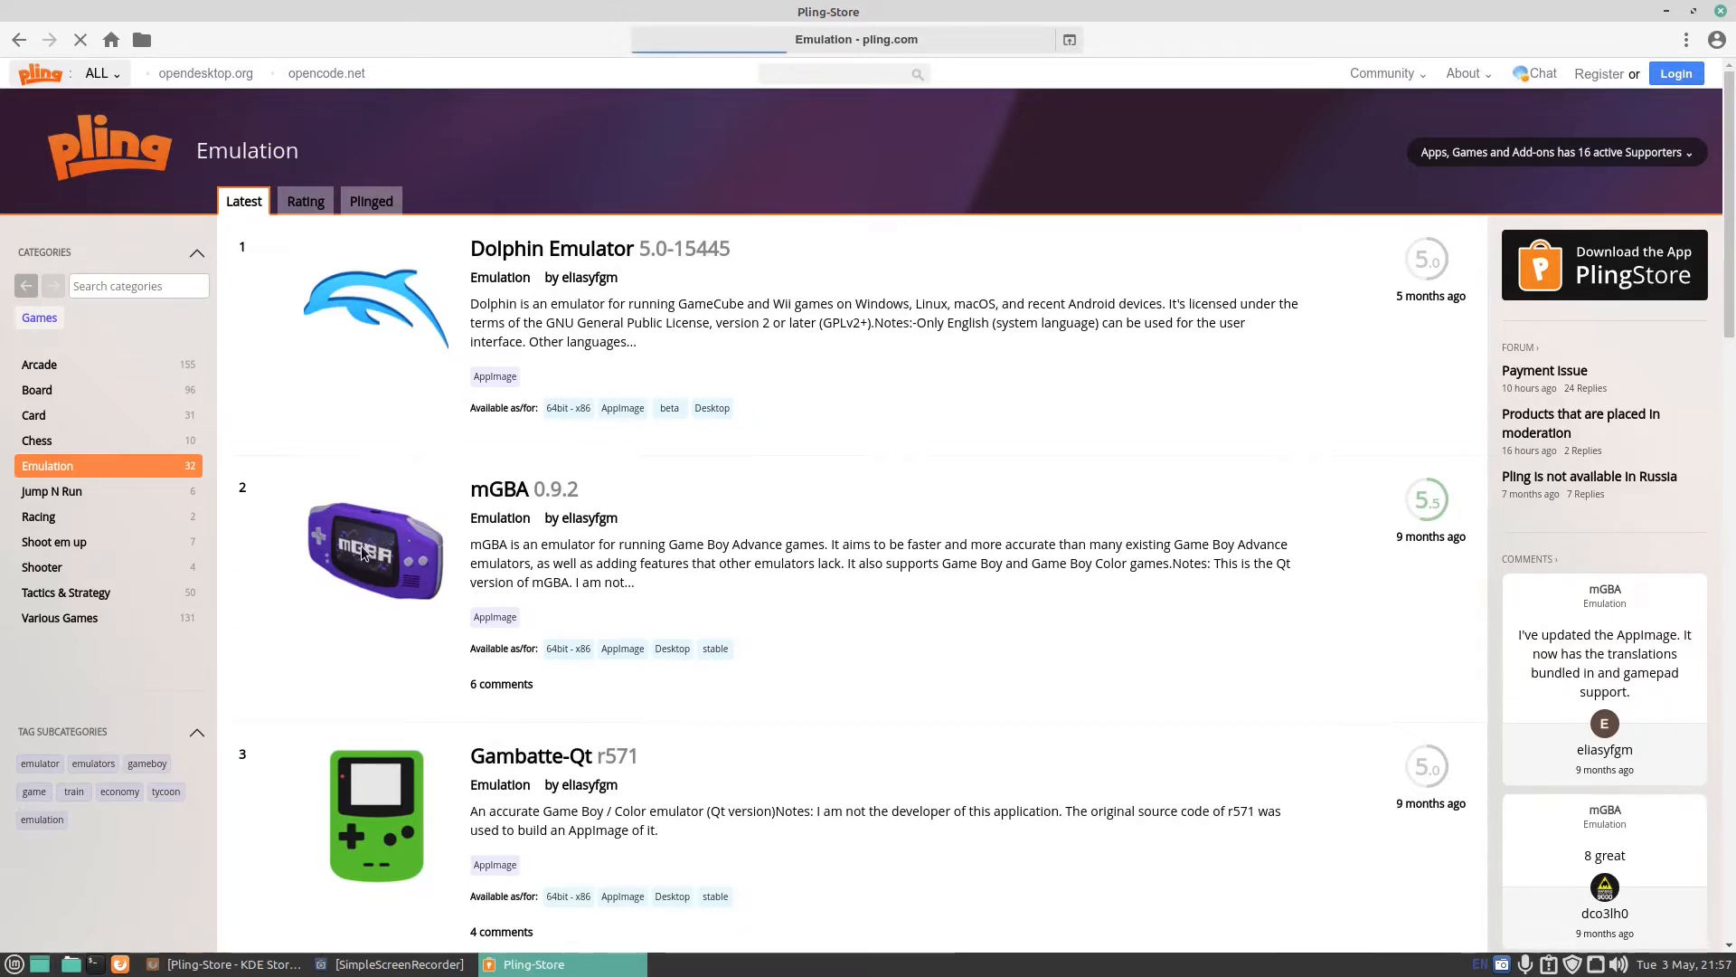
# Open mGBA's page, read its reviews, and install the 60.01 MB 0.9.2 AppImage
pyautogui.click(523, 489)
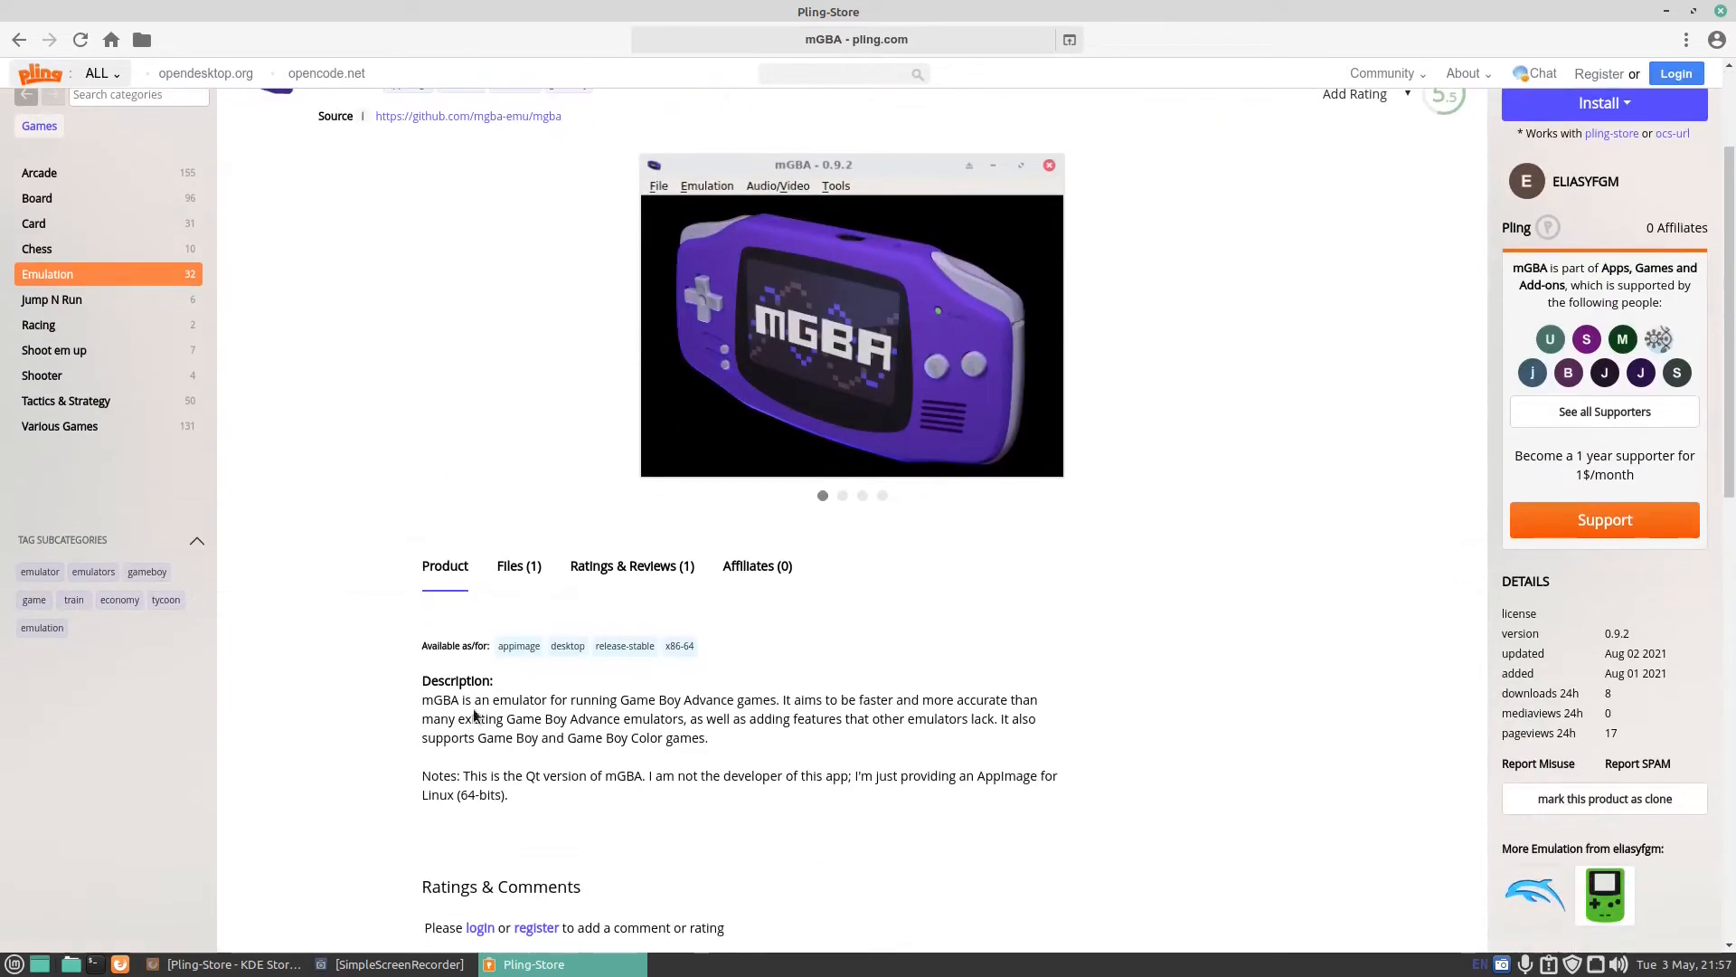
pyautogui.moveTo(632, 566)
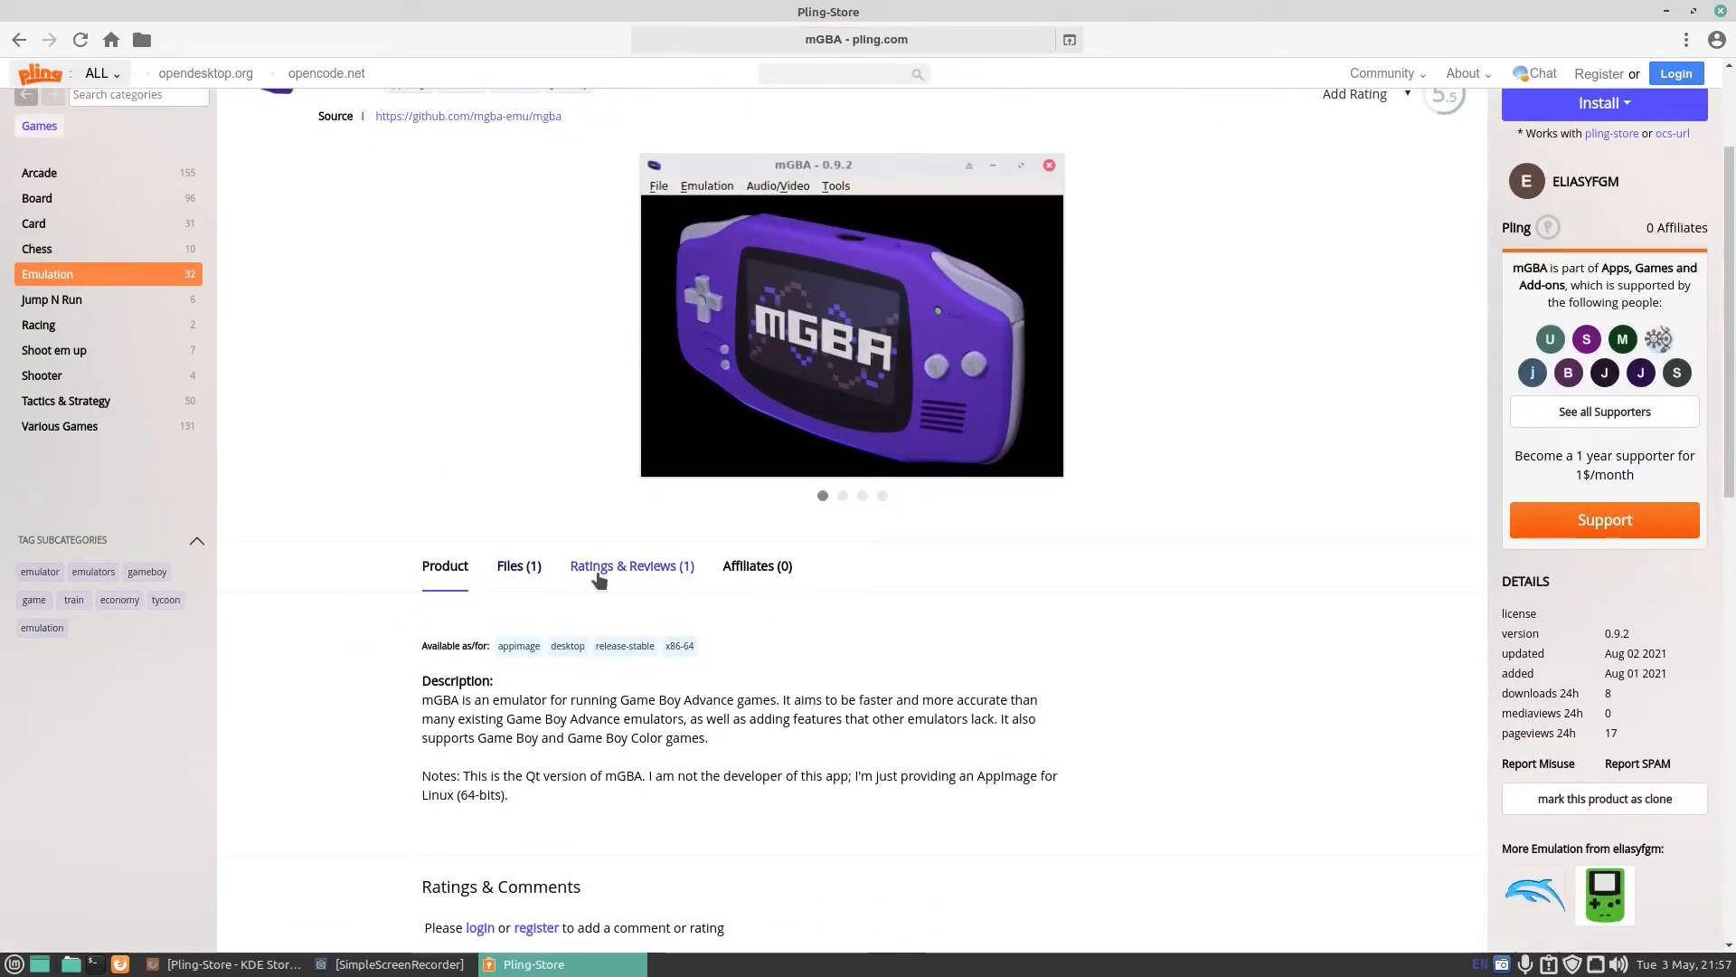
pyautogui.click(631, 566)
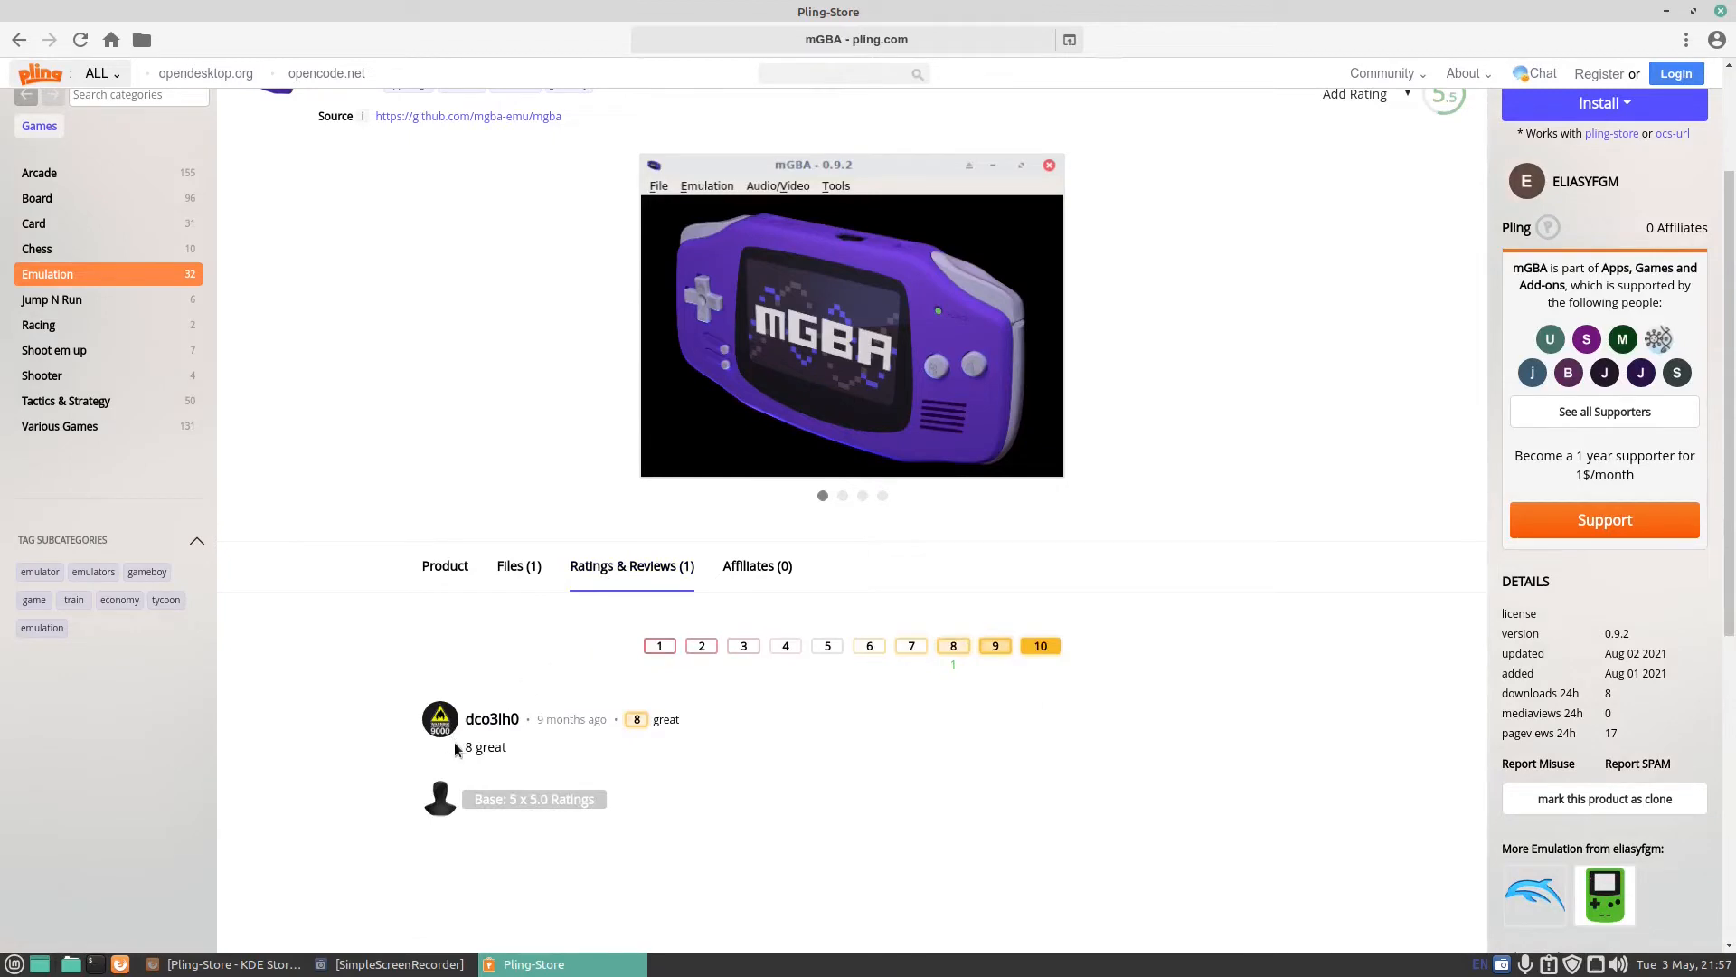
pyautogui.moveTo(512, 746)
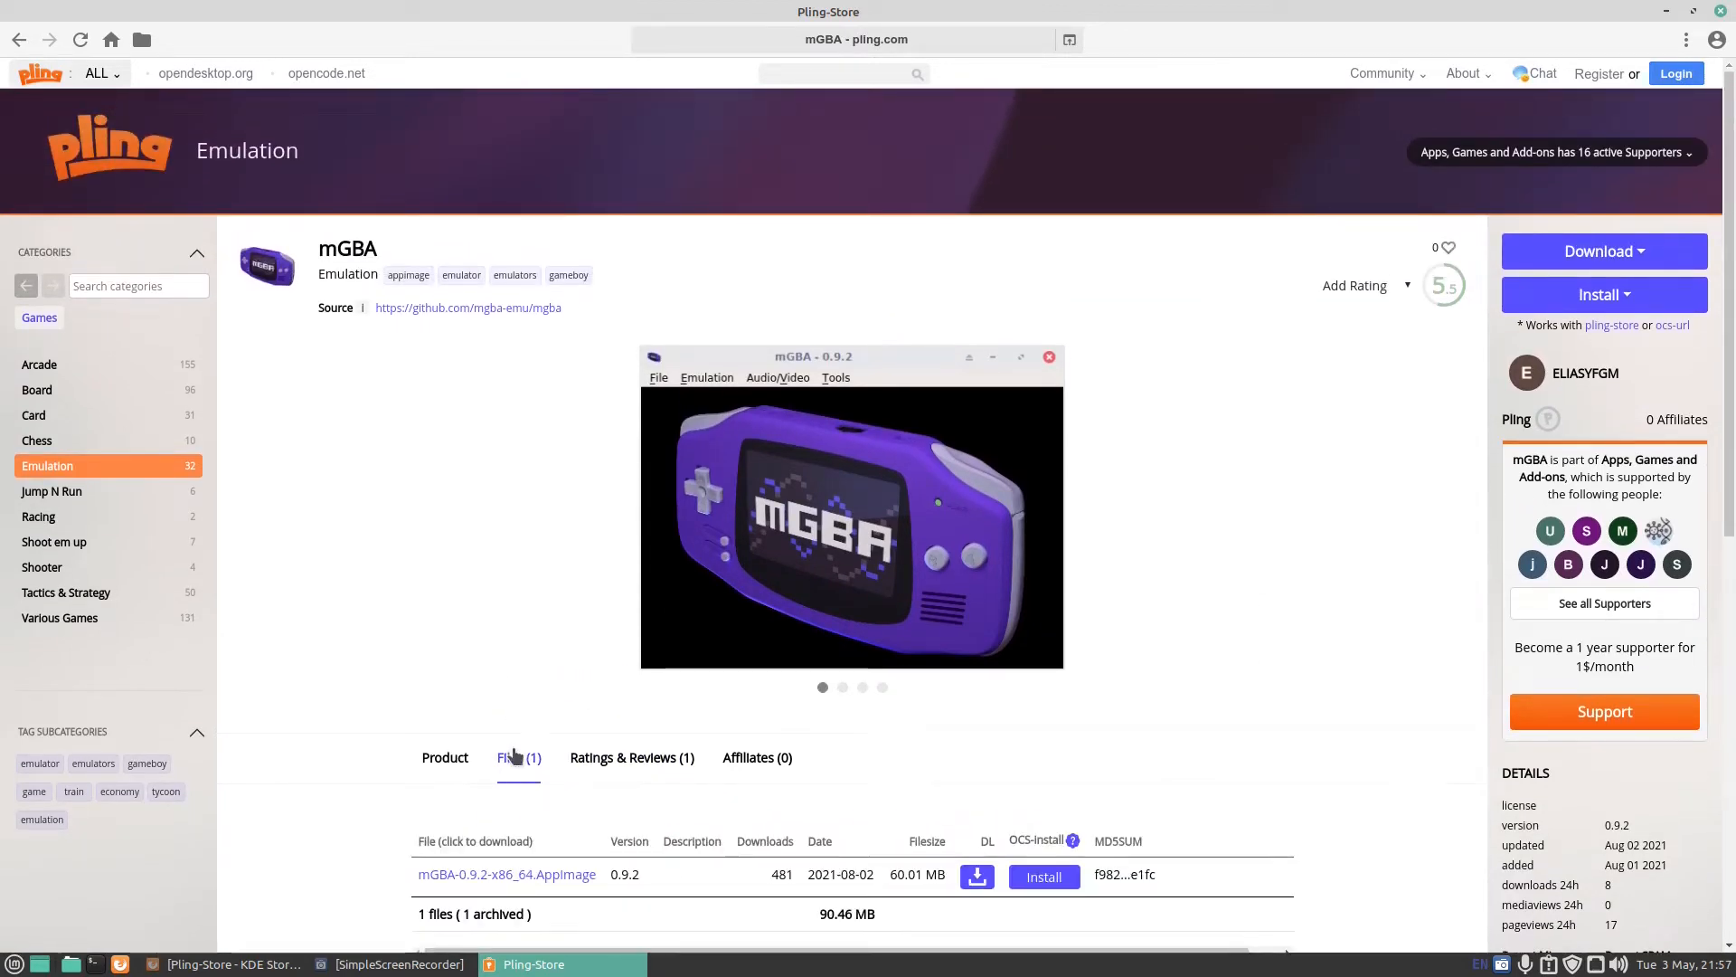
pyautogui.scroll(-3)
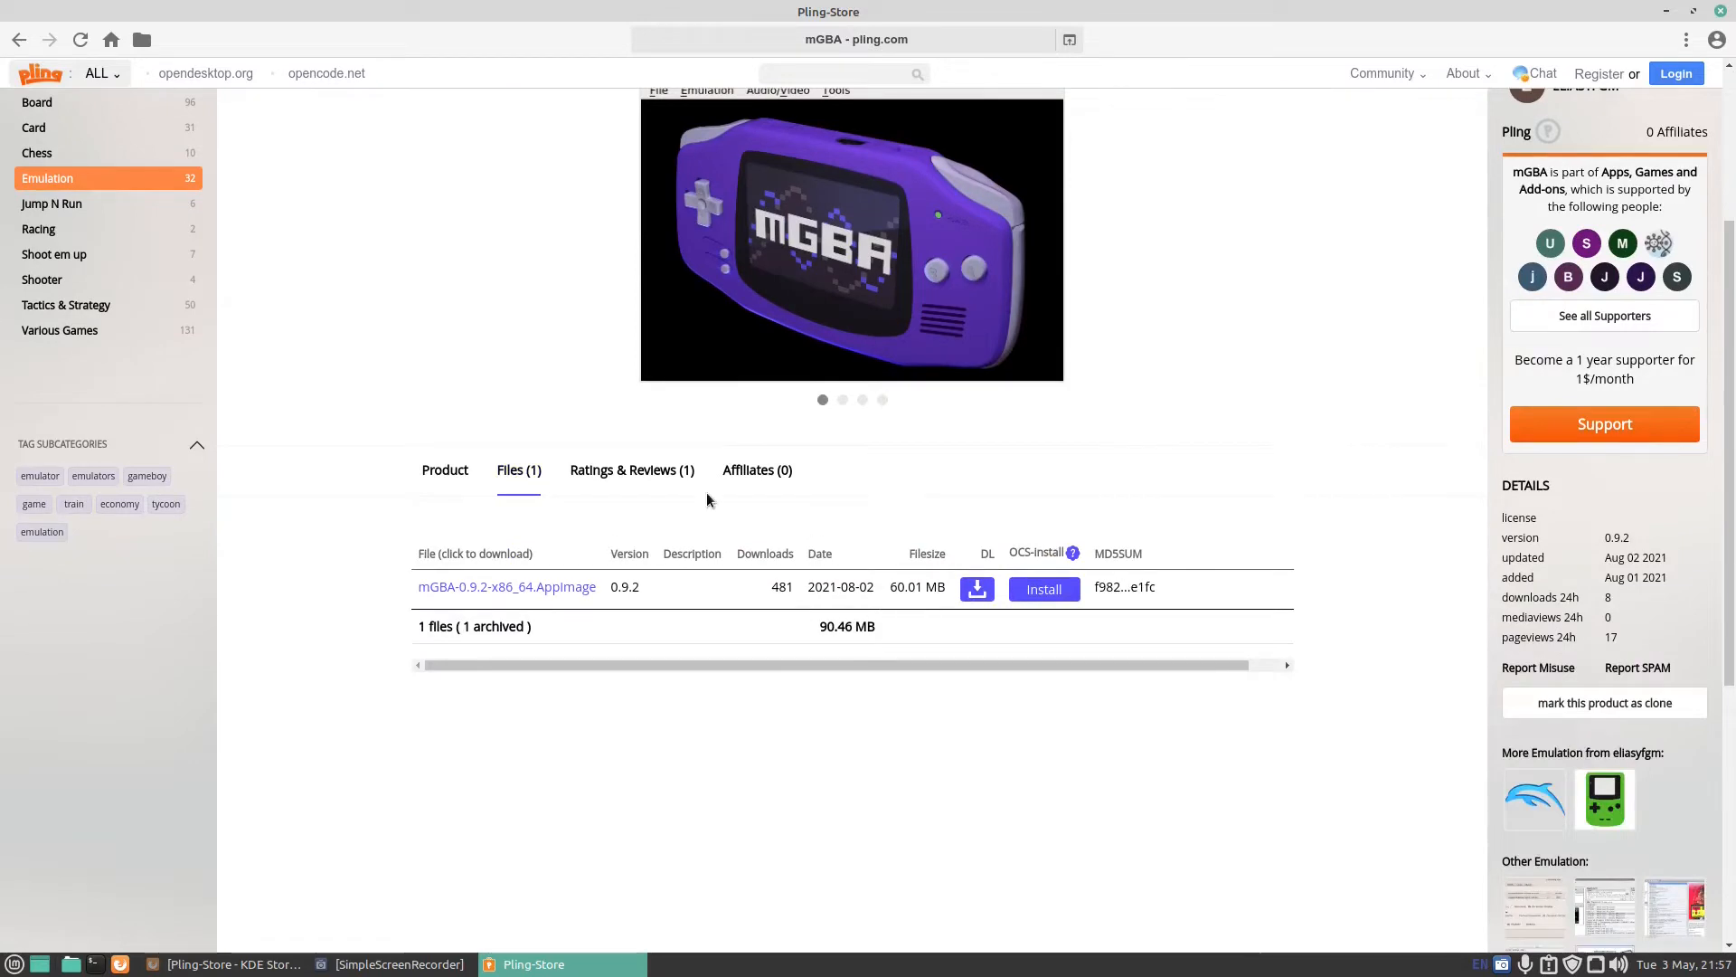
pyautogui.moveTo(1002, 615)
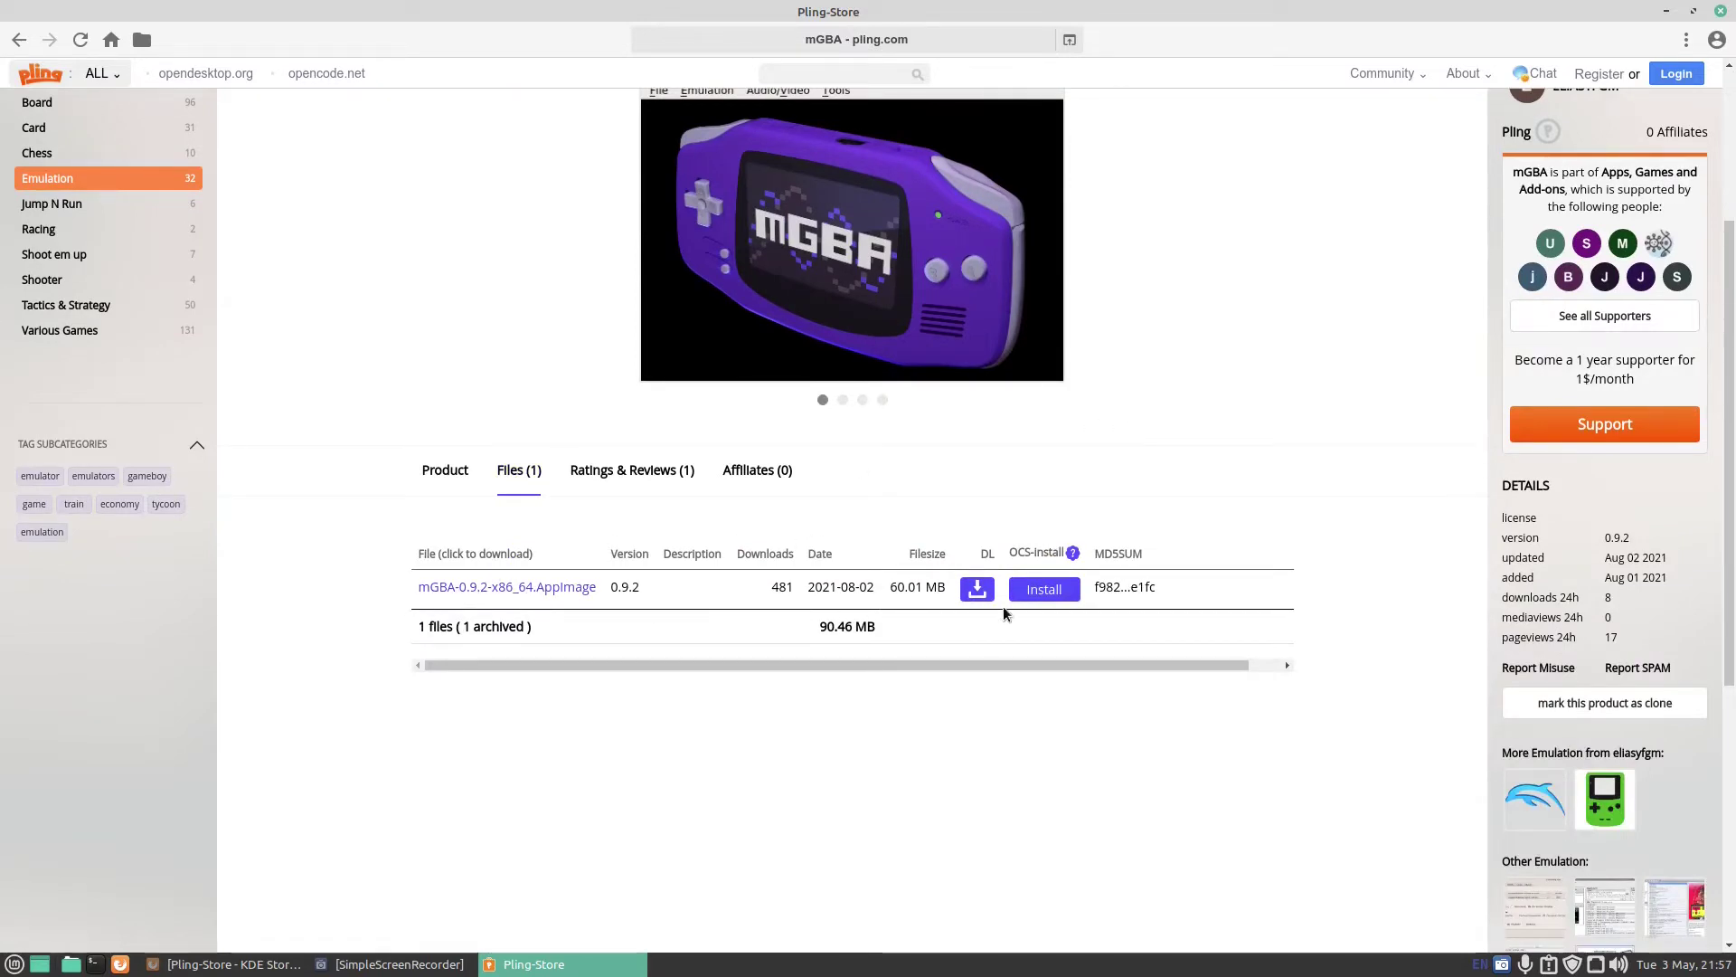
pyautogui.scroll(3)
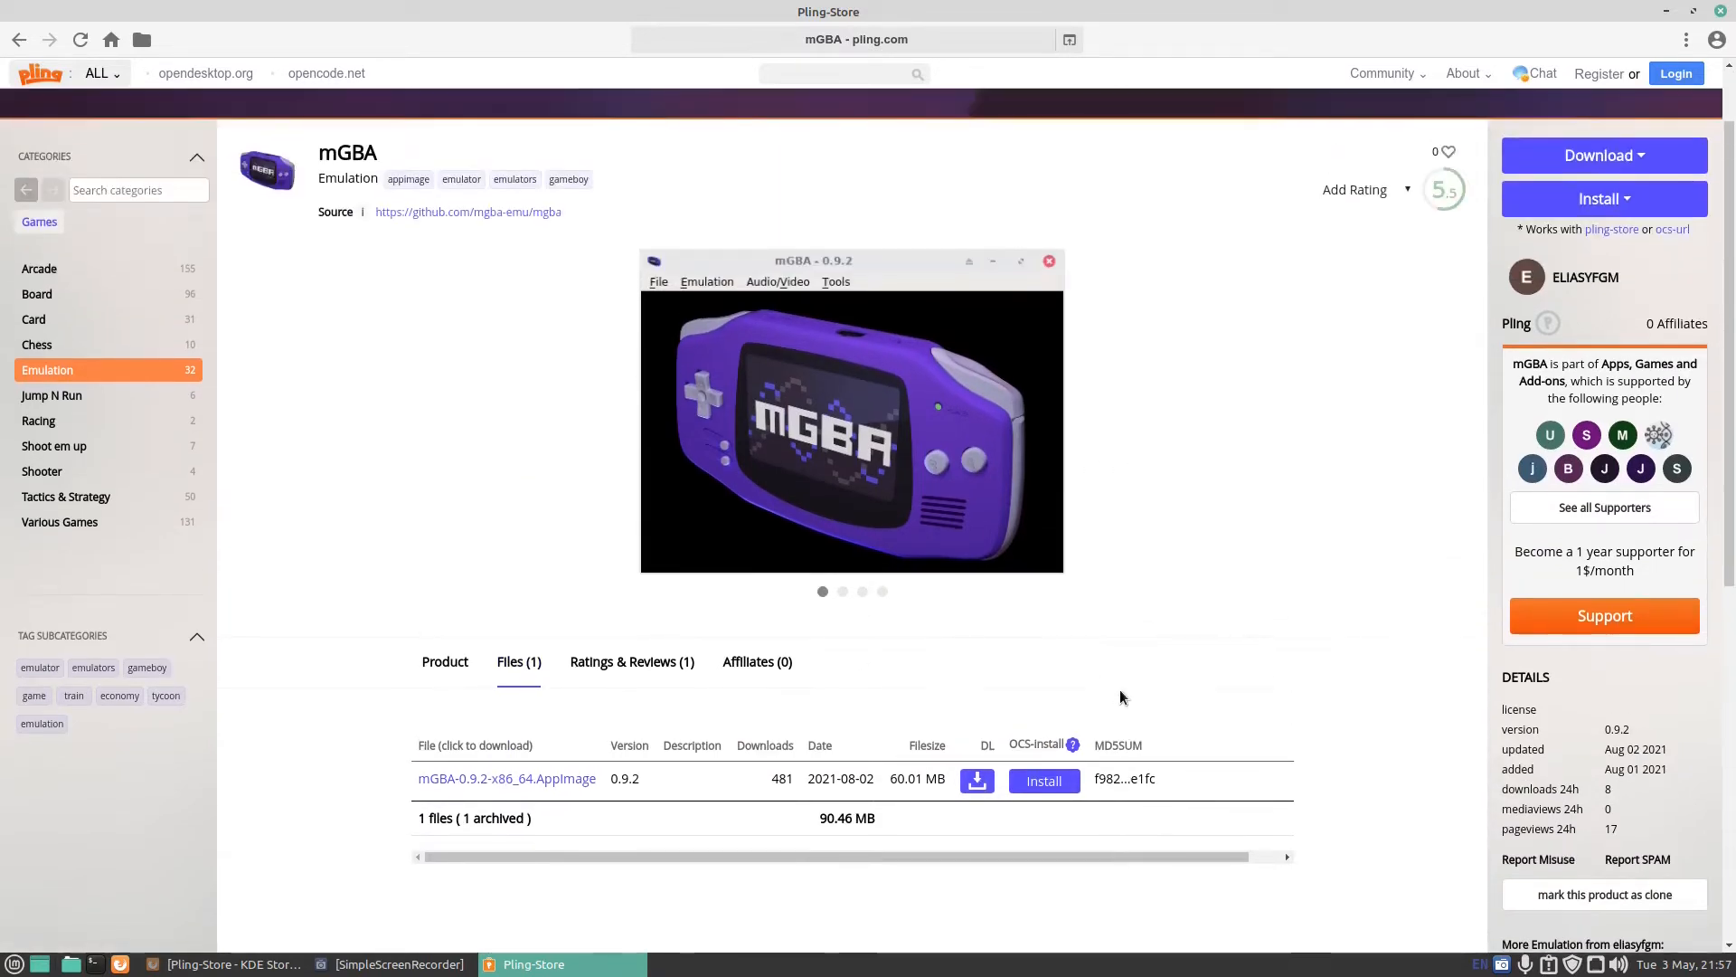
pyautogui.moveTo(1643, 155)
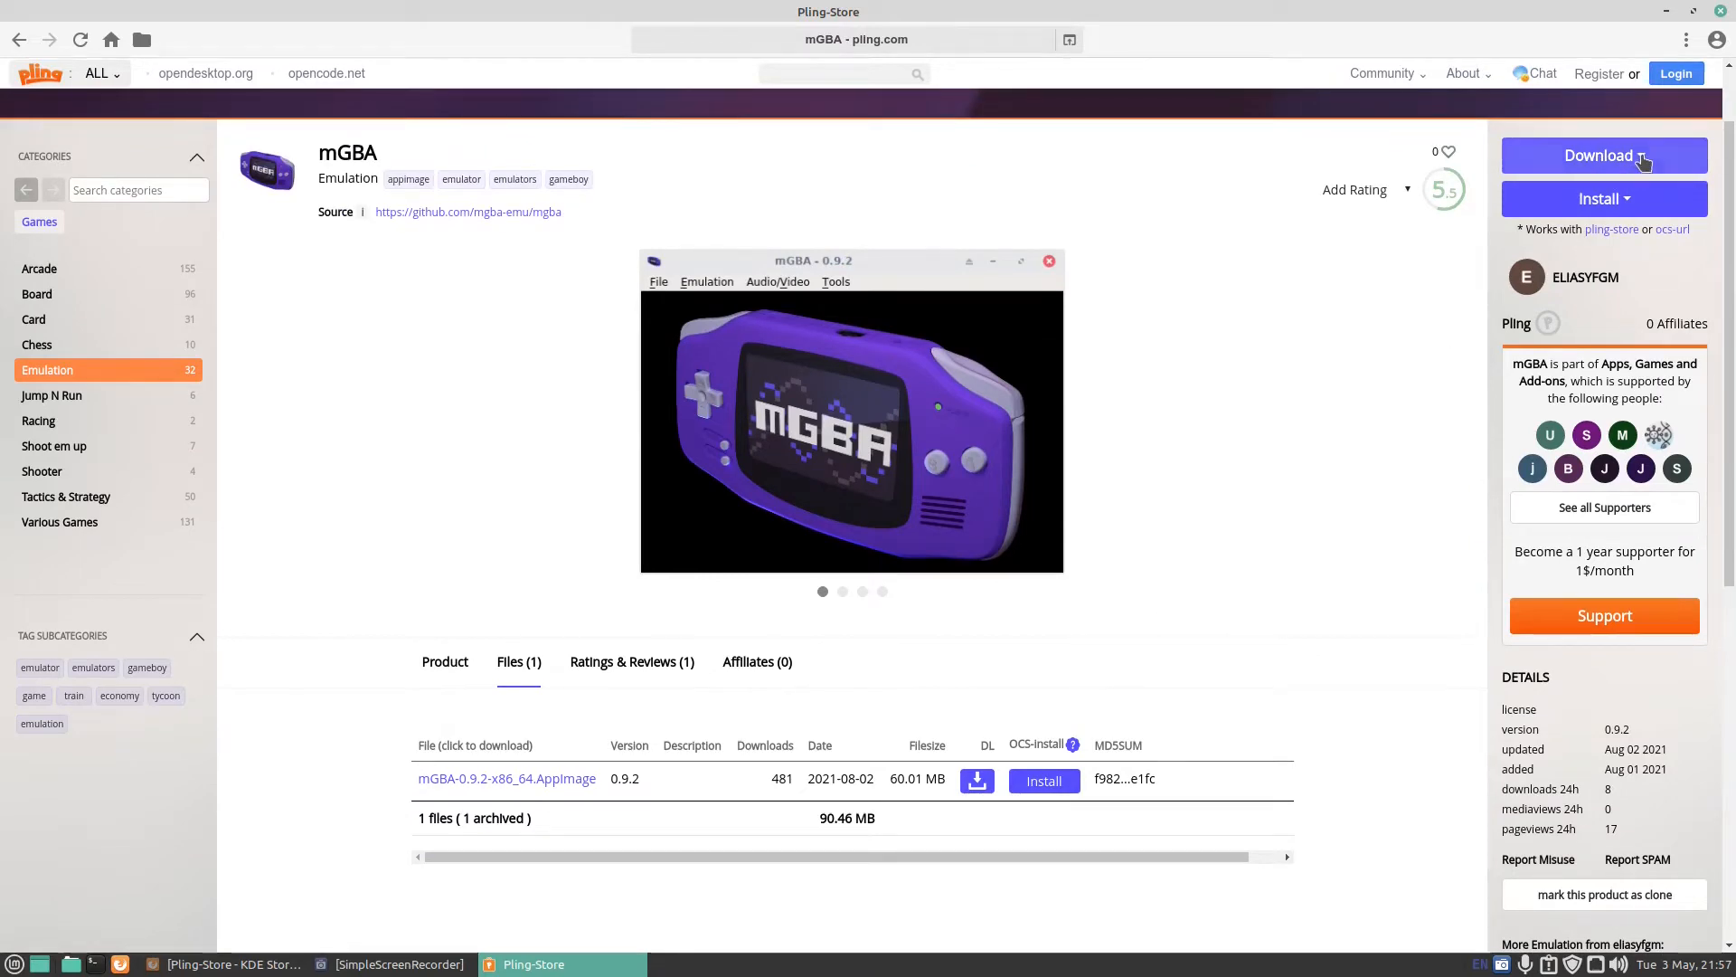
pyautogui.click(1604, 154)
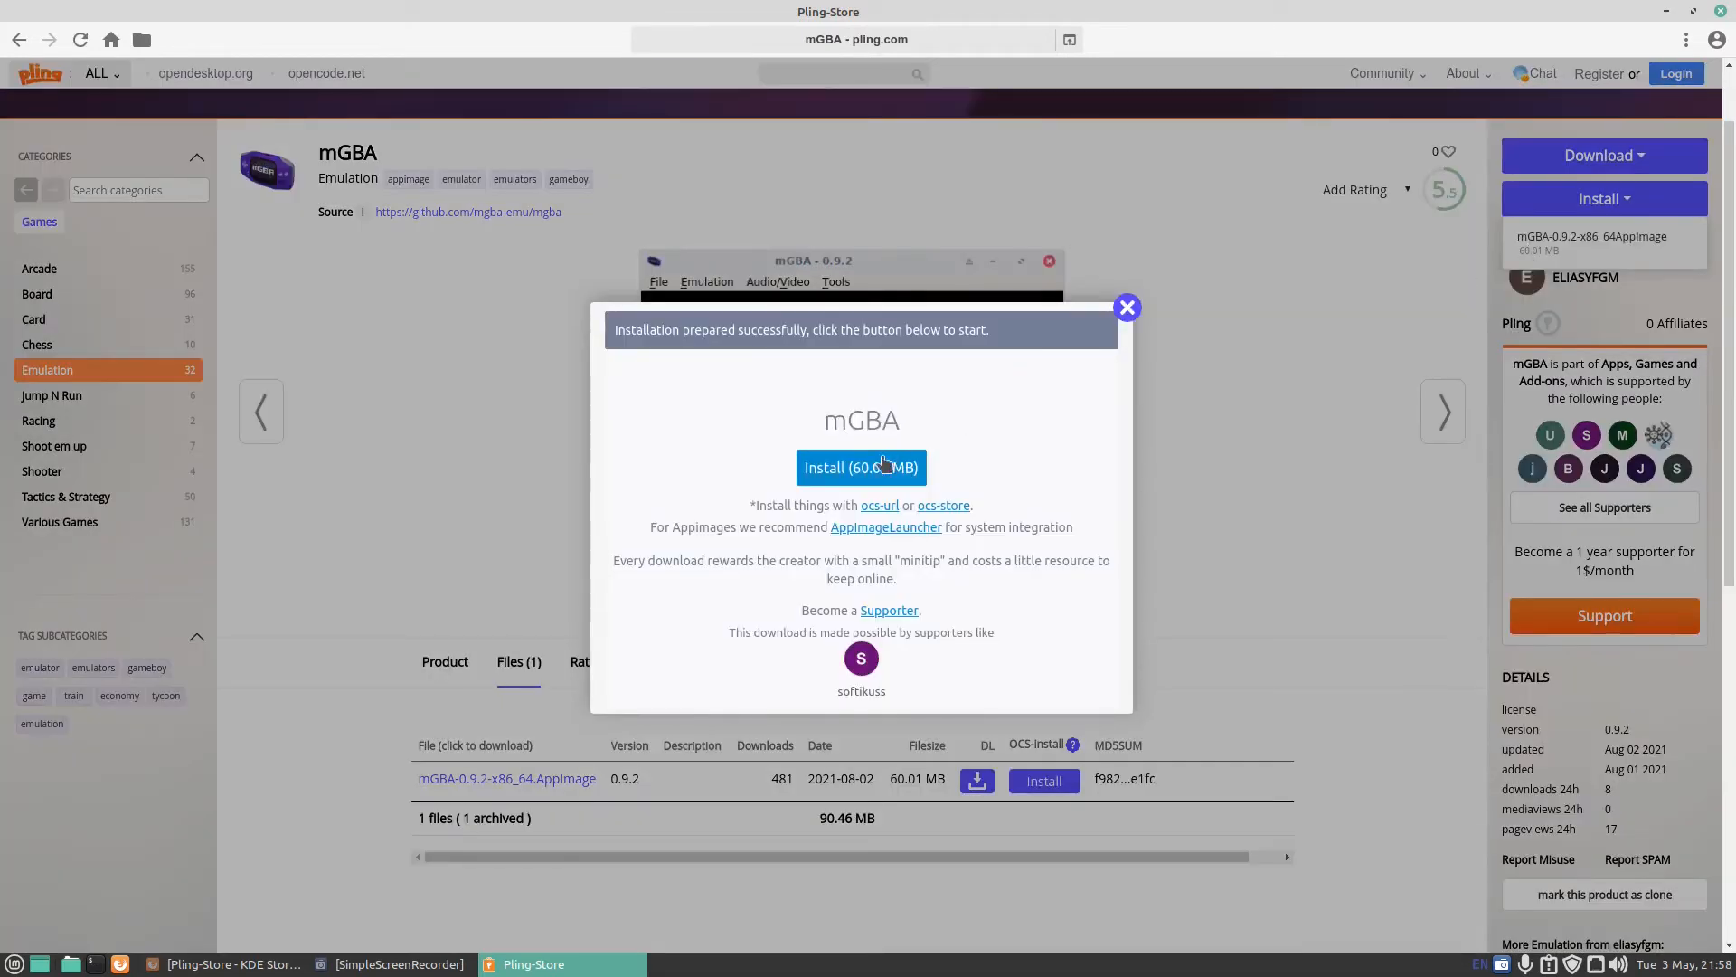
pyautogui.click(1126, 306)
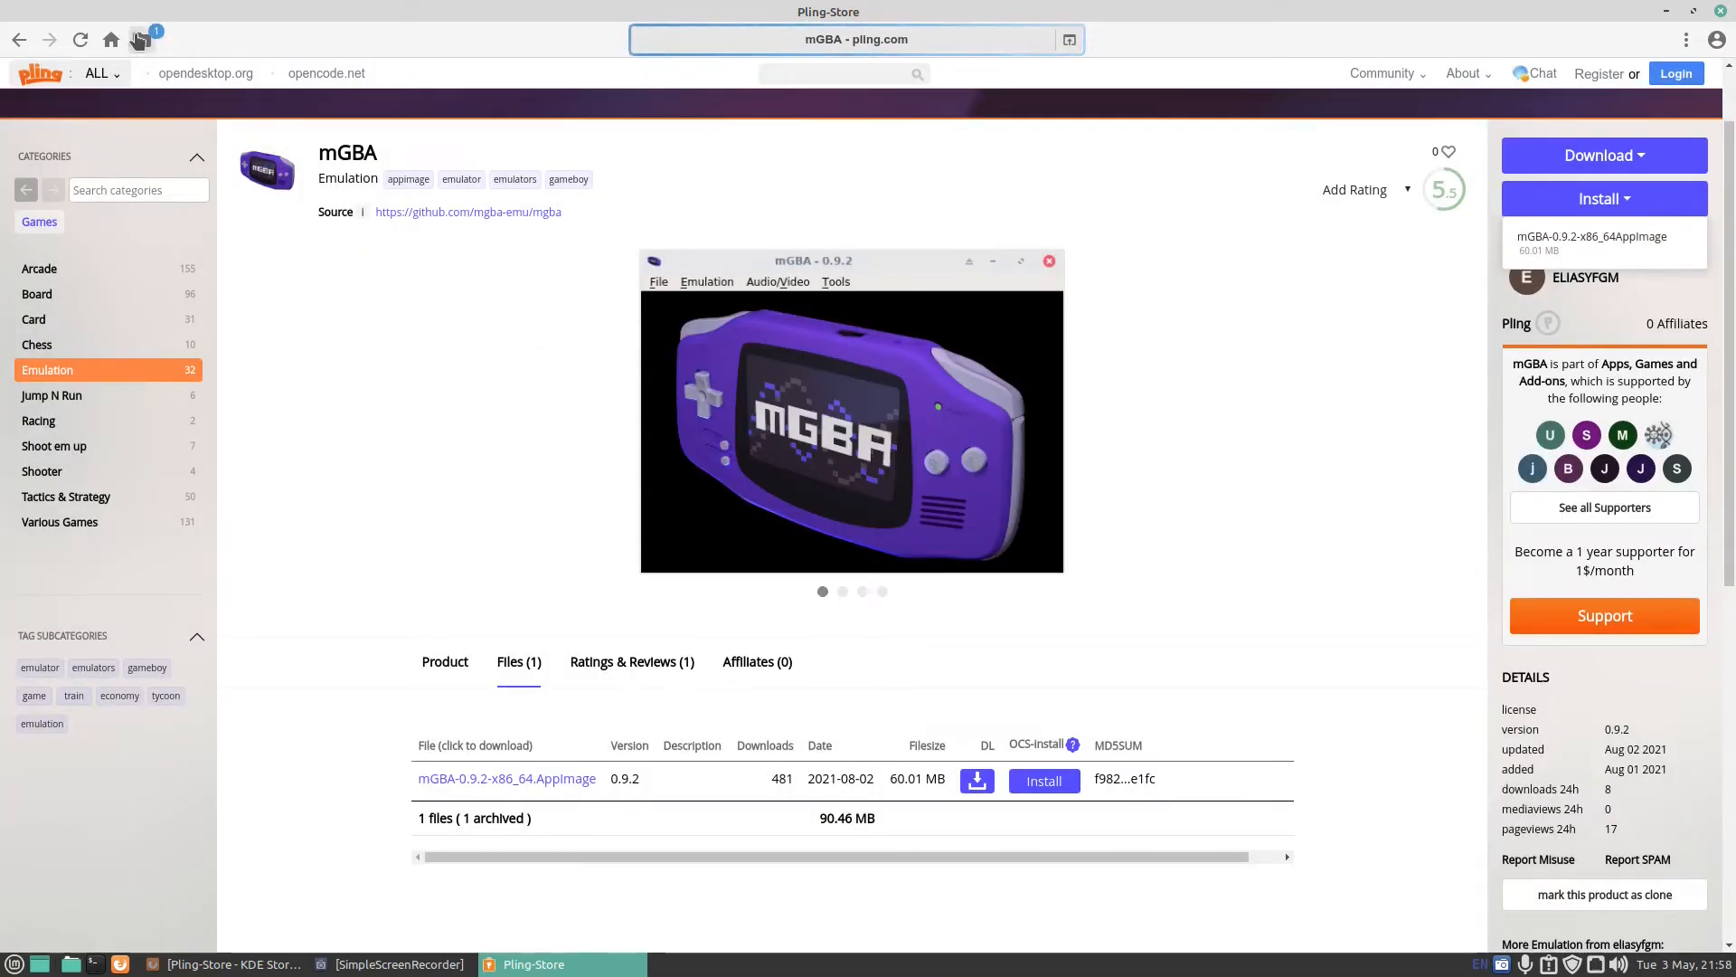
# Check the mGBA download in My Collection, then list installed software showing mGBA
pyautogui.click(139, 39)
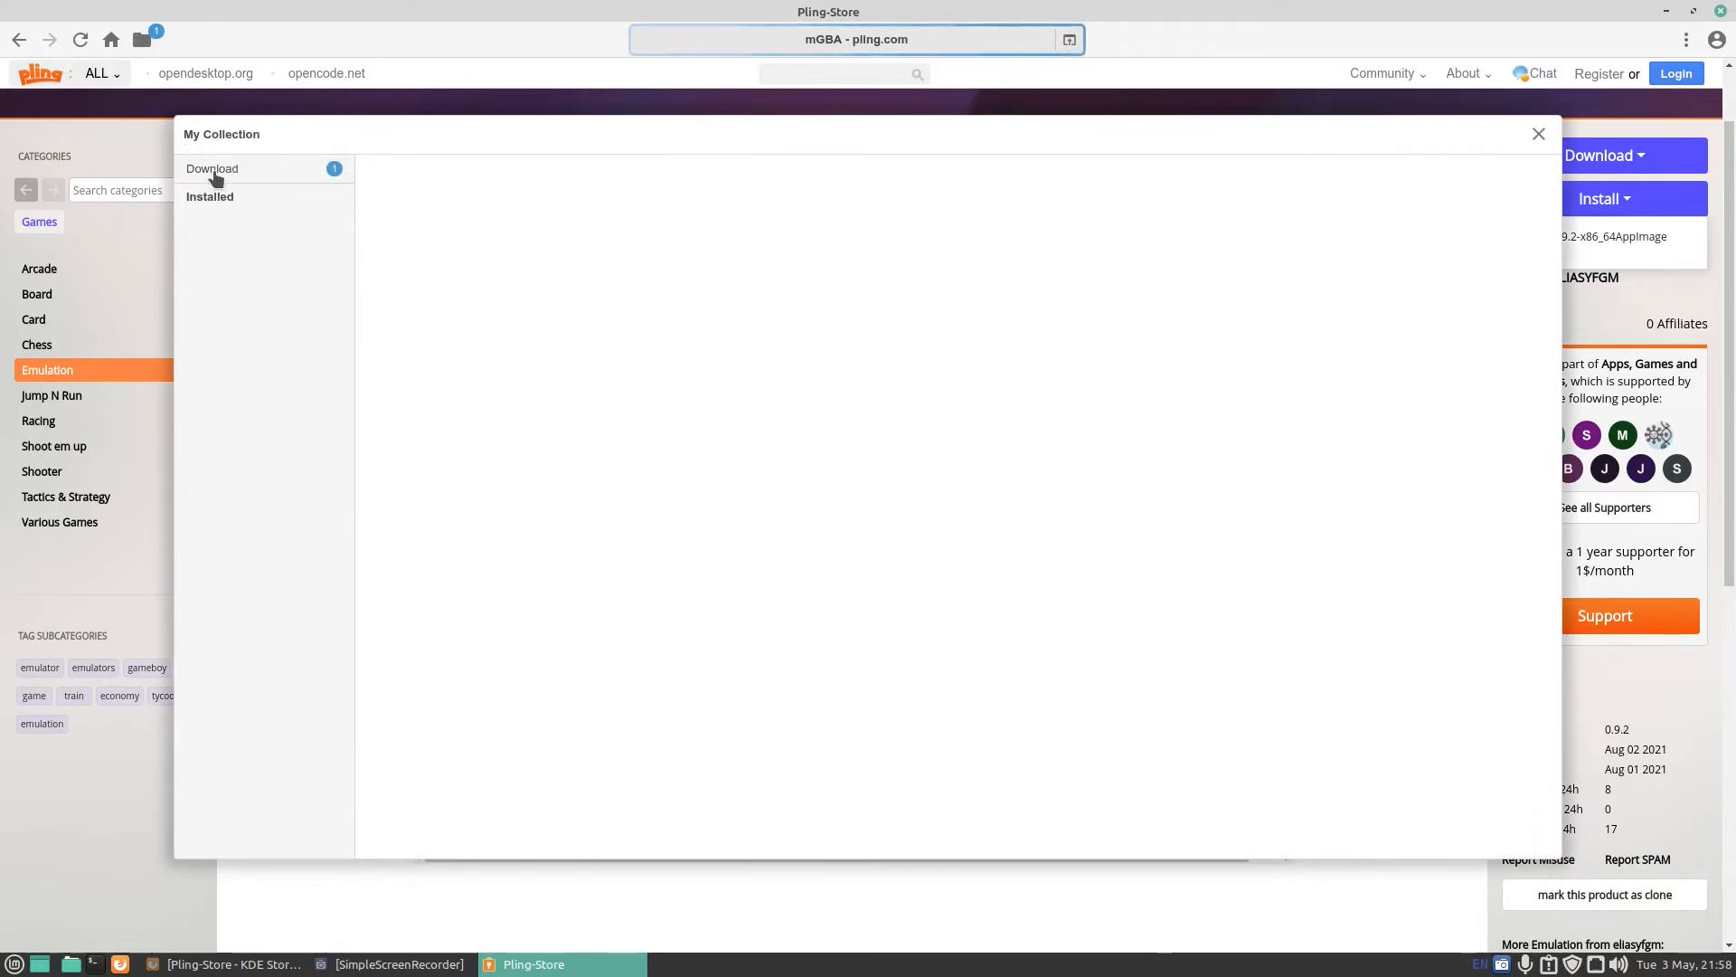
pyautogui.click(211, 169)
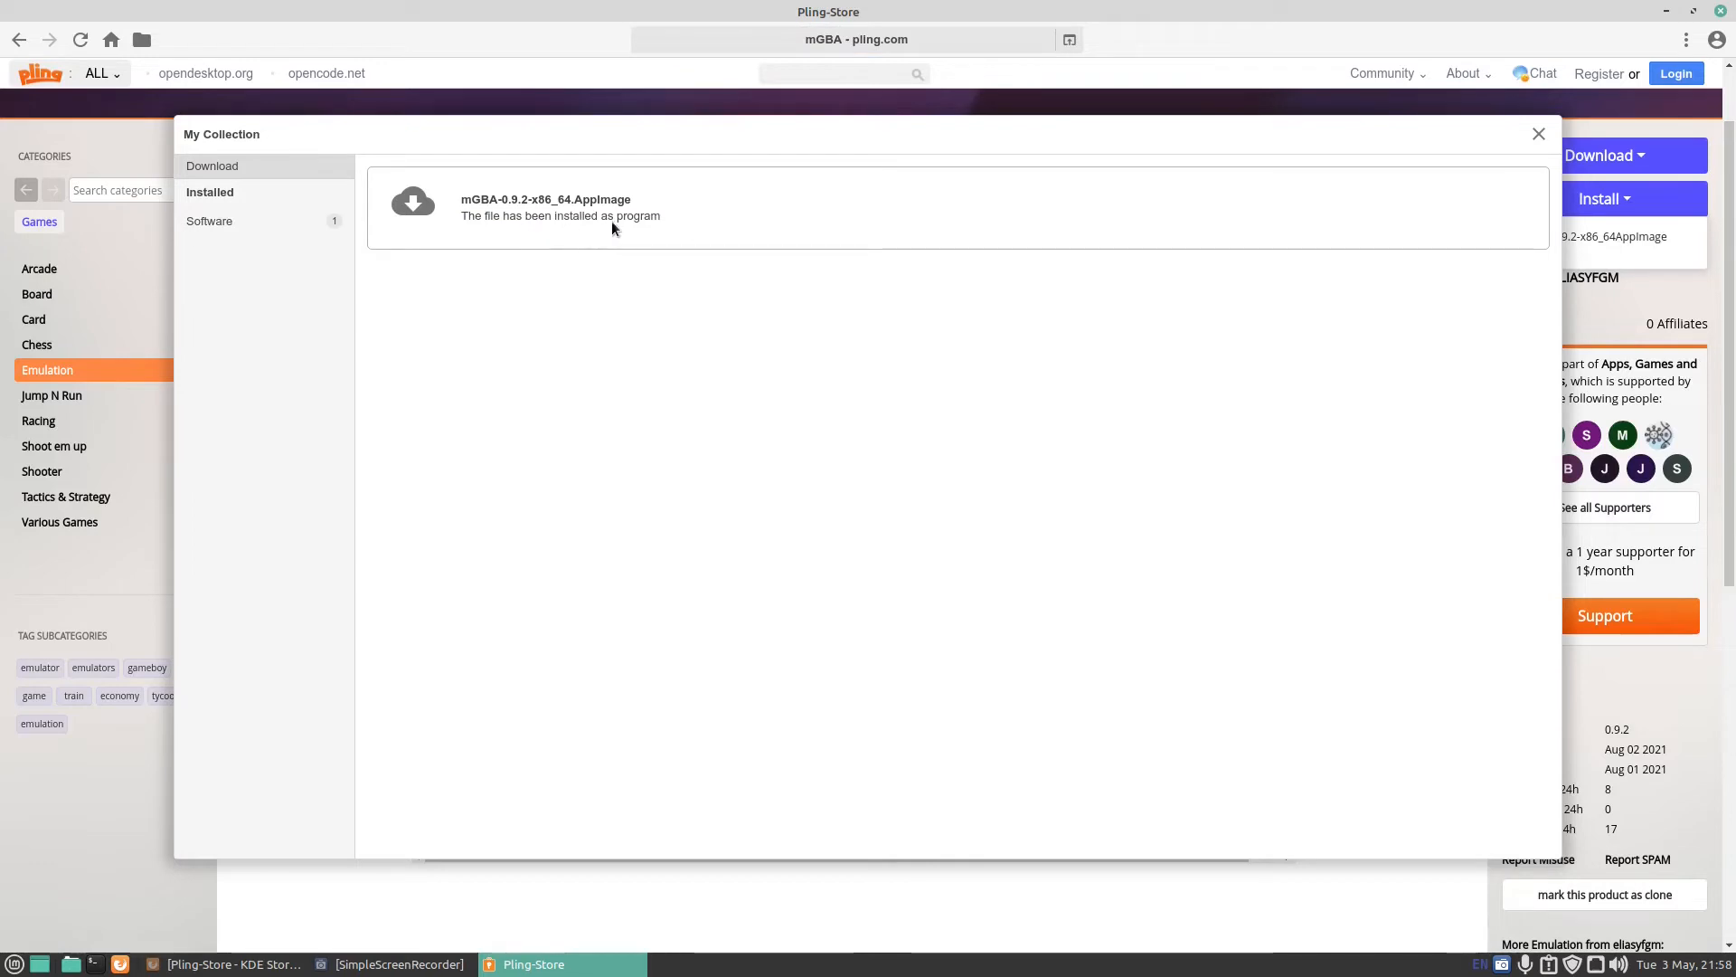
pyautogui.click(209, 192)
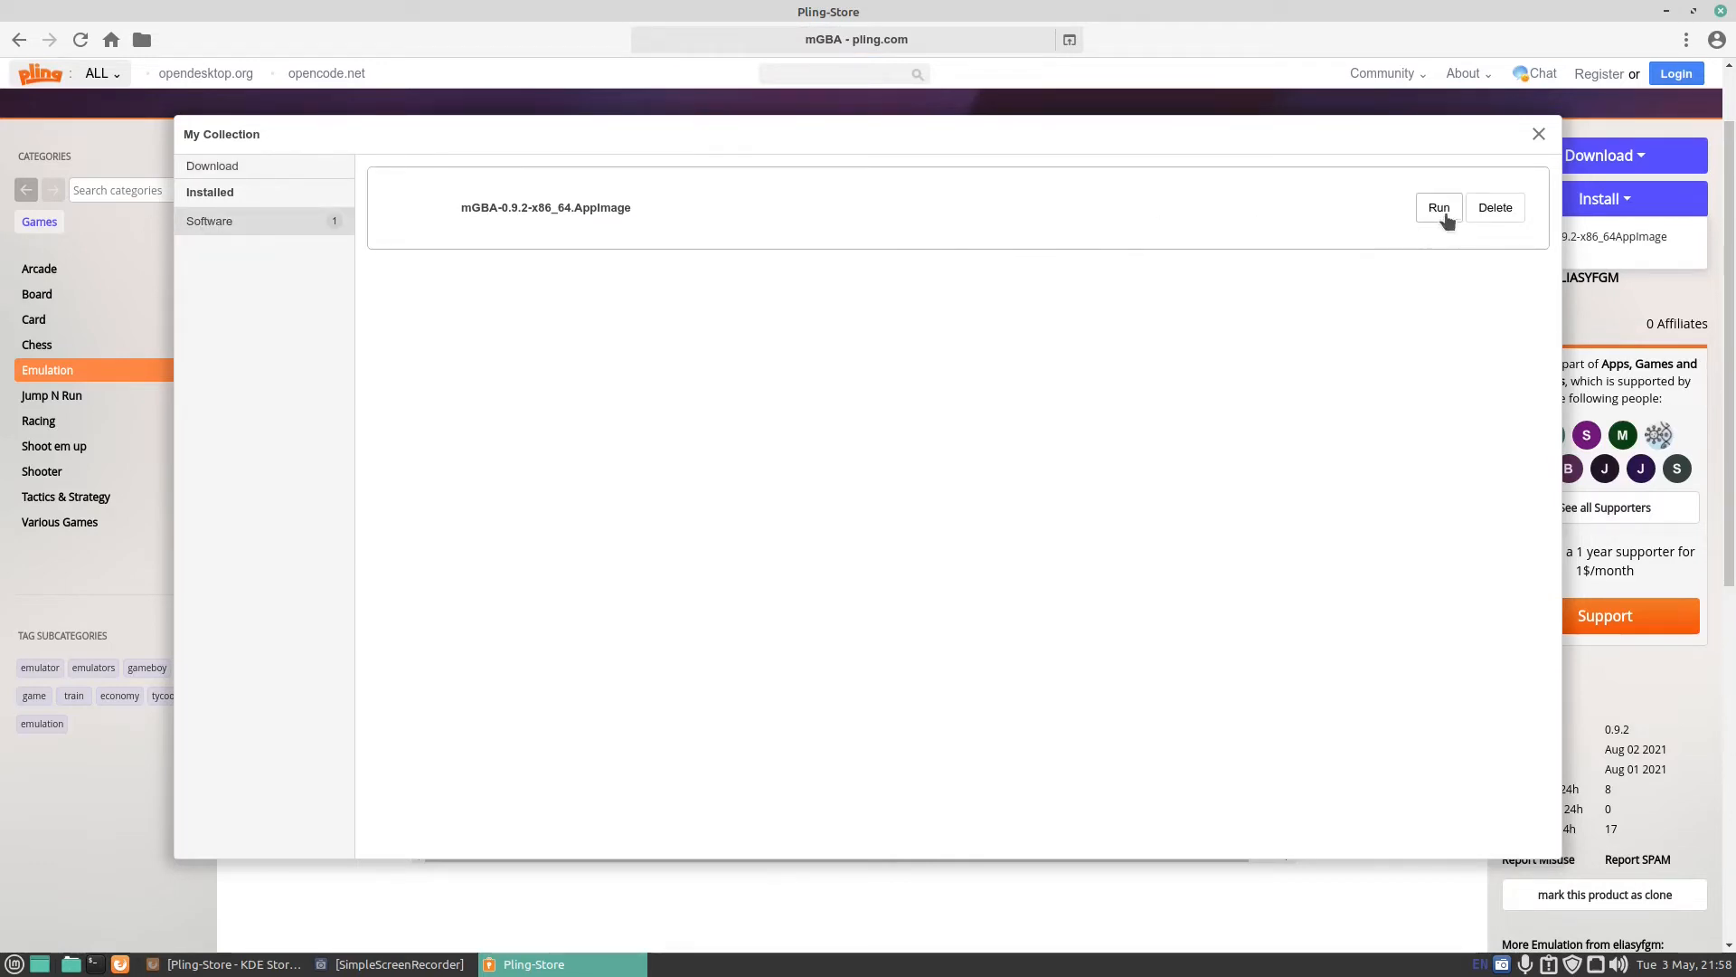
# Run the installed mGBA 0.9.2 AppImage from My Collection
pyautogui.click(1439, 207)
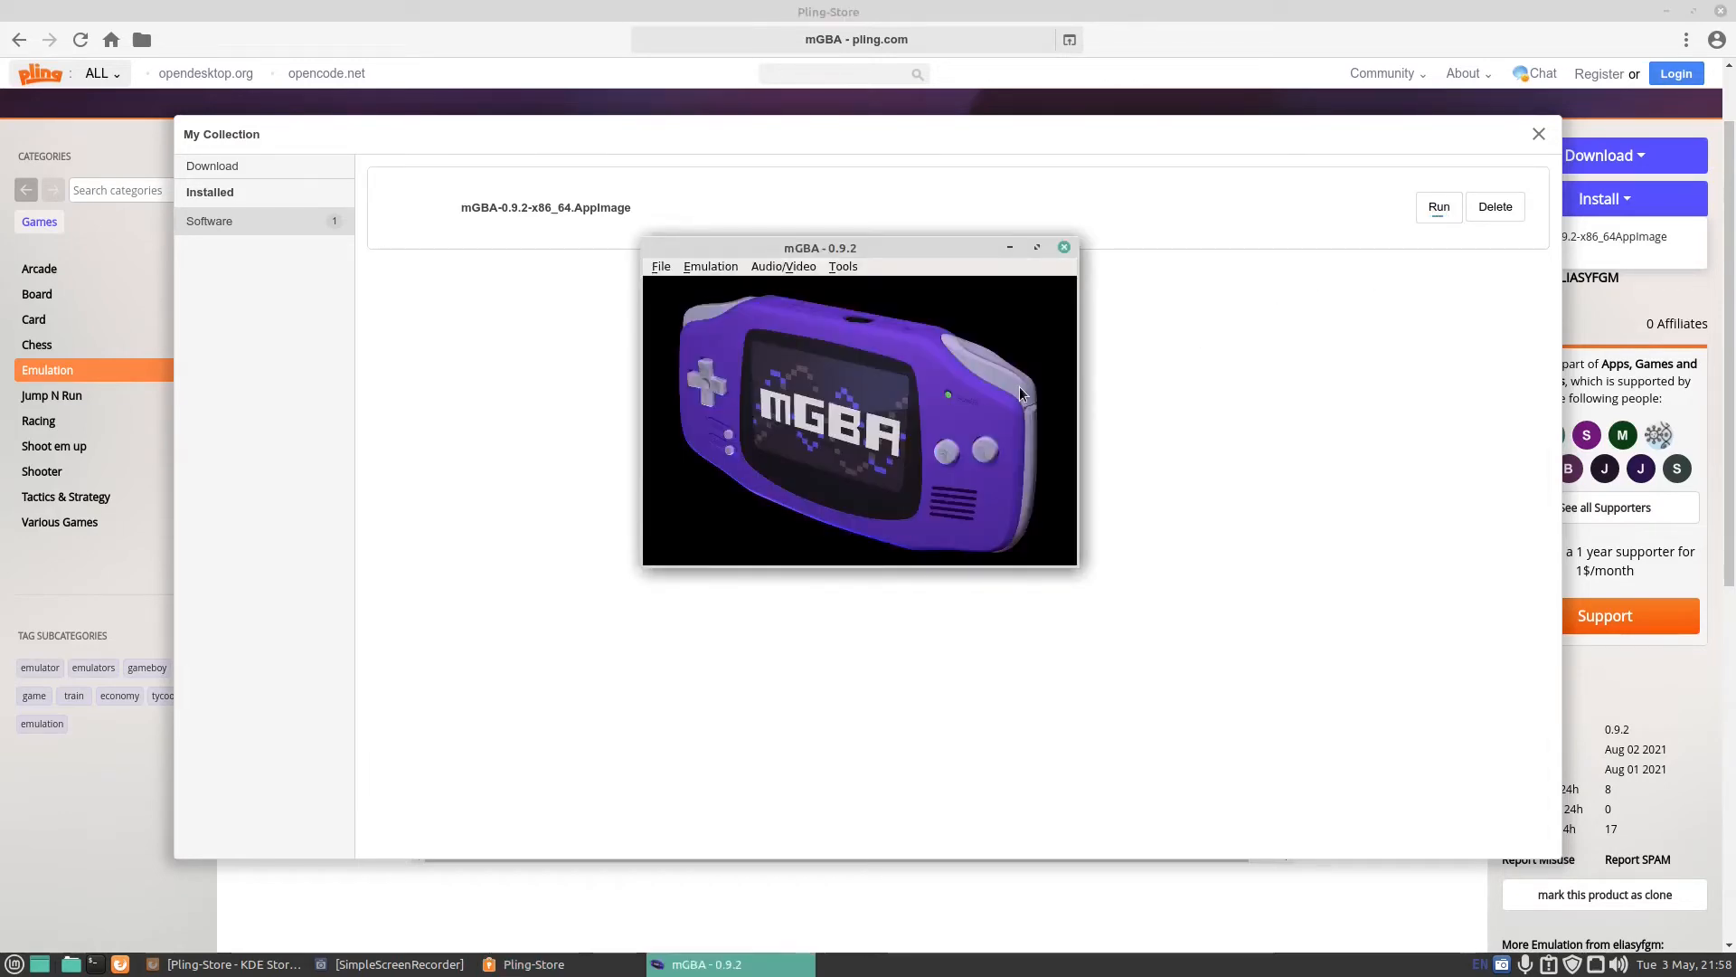
pyautogui.moveTo(695, 294)
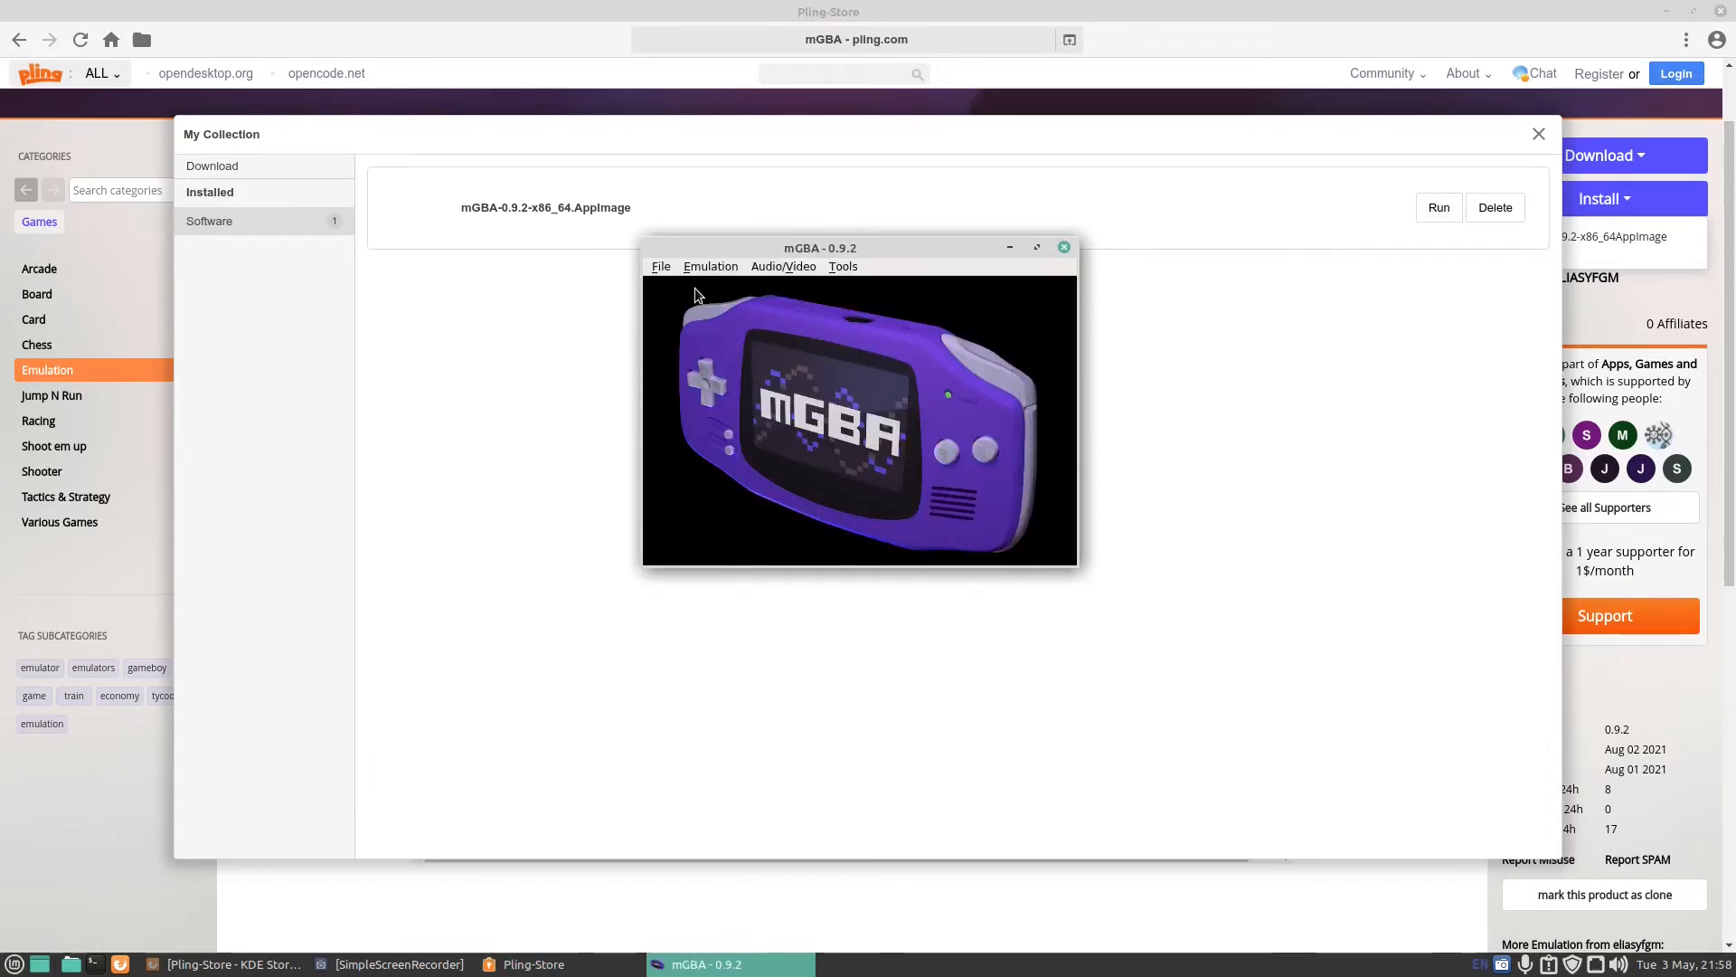
pyautogui.moveTo(834, 445)
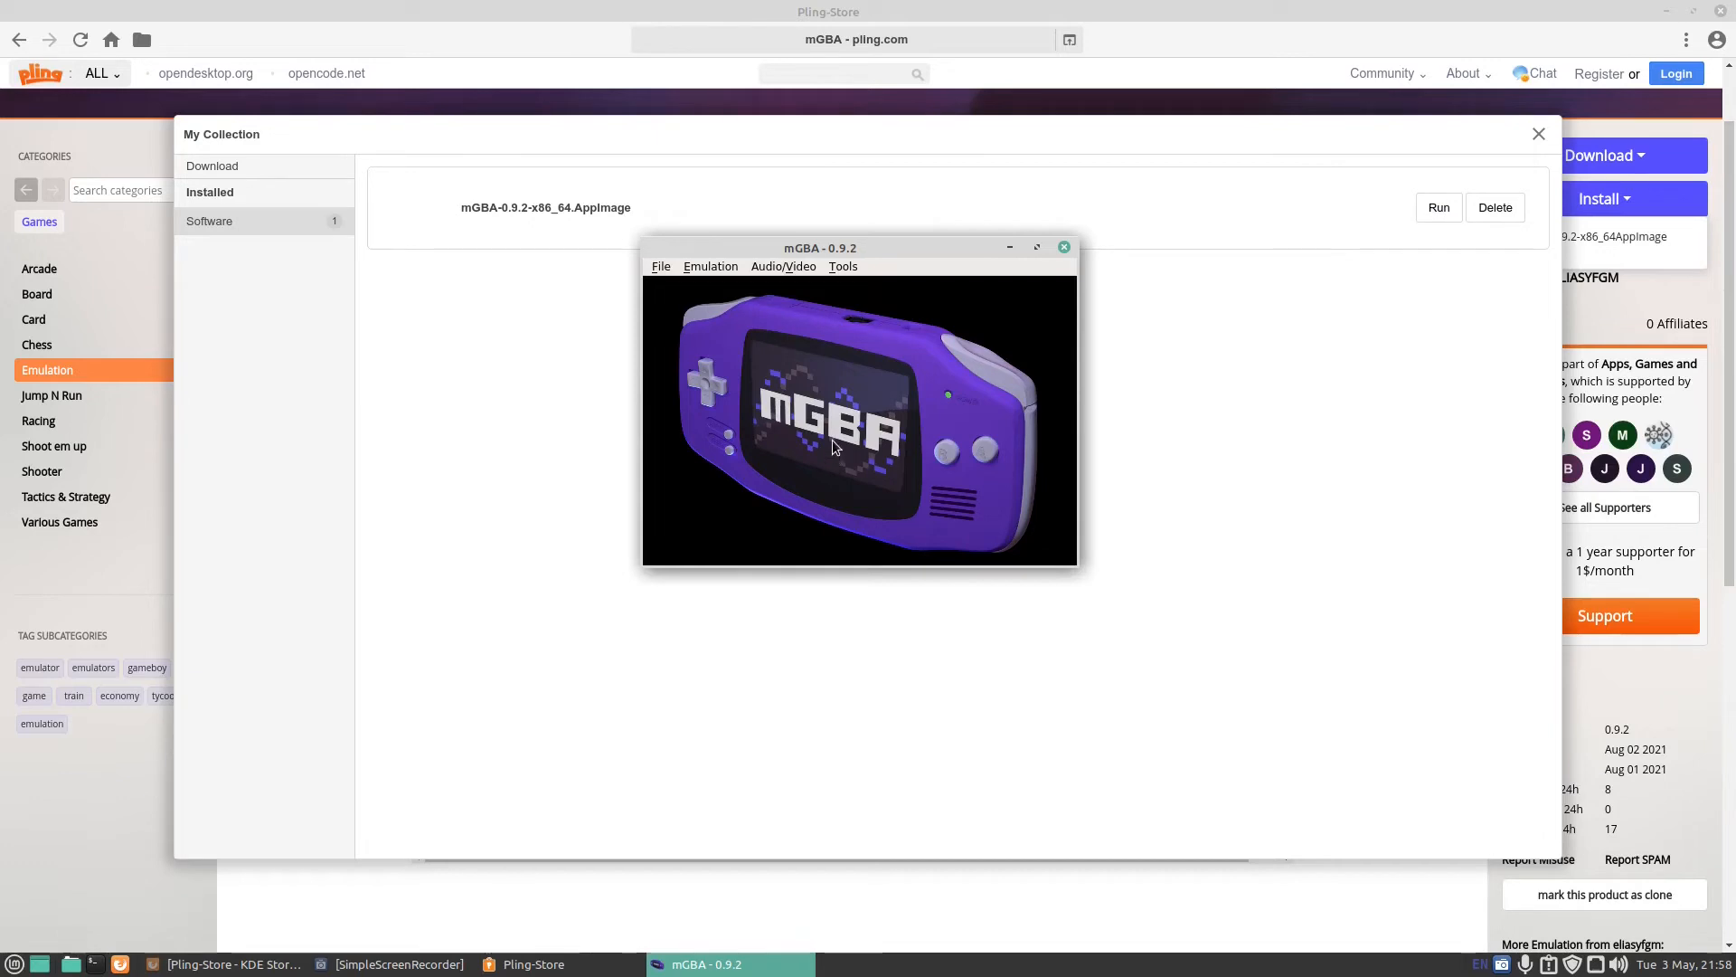
pyautogui.moveTo(762, 351)
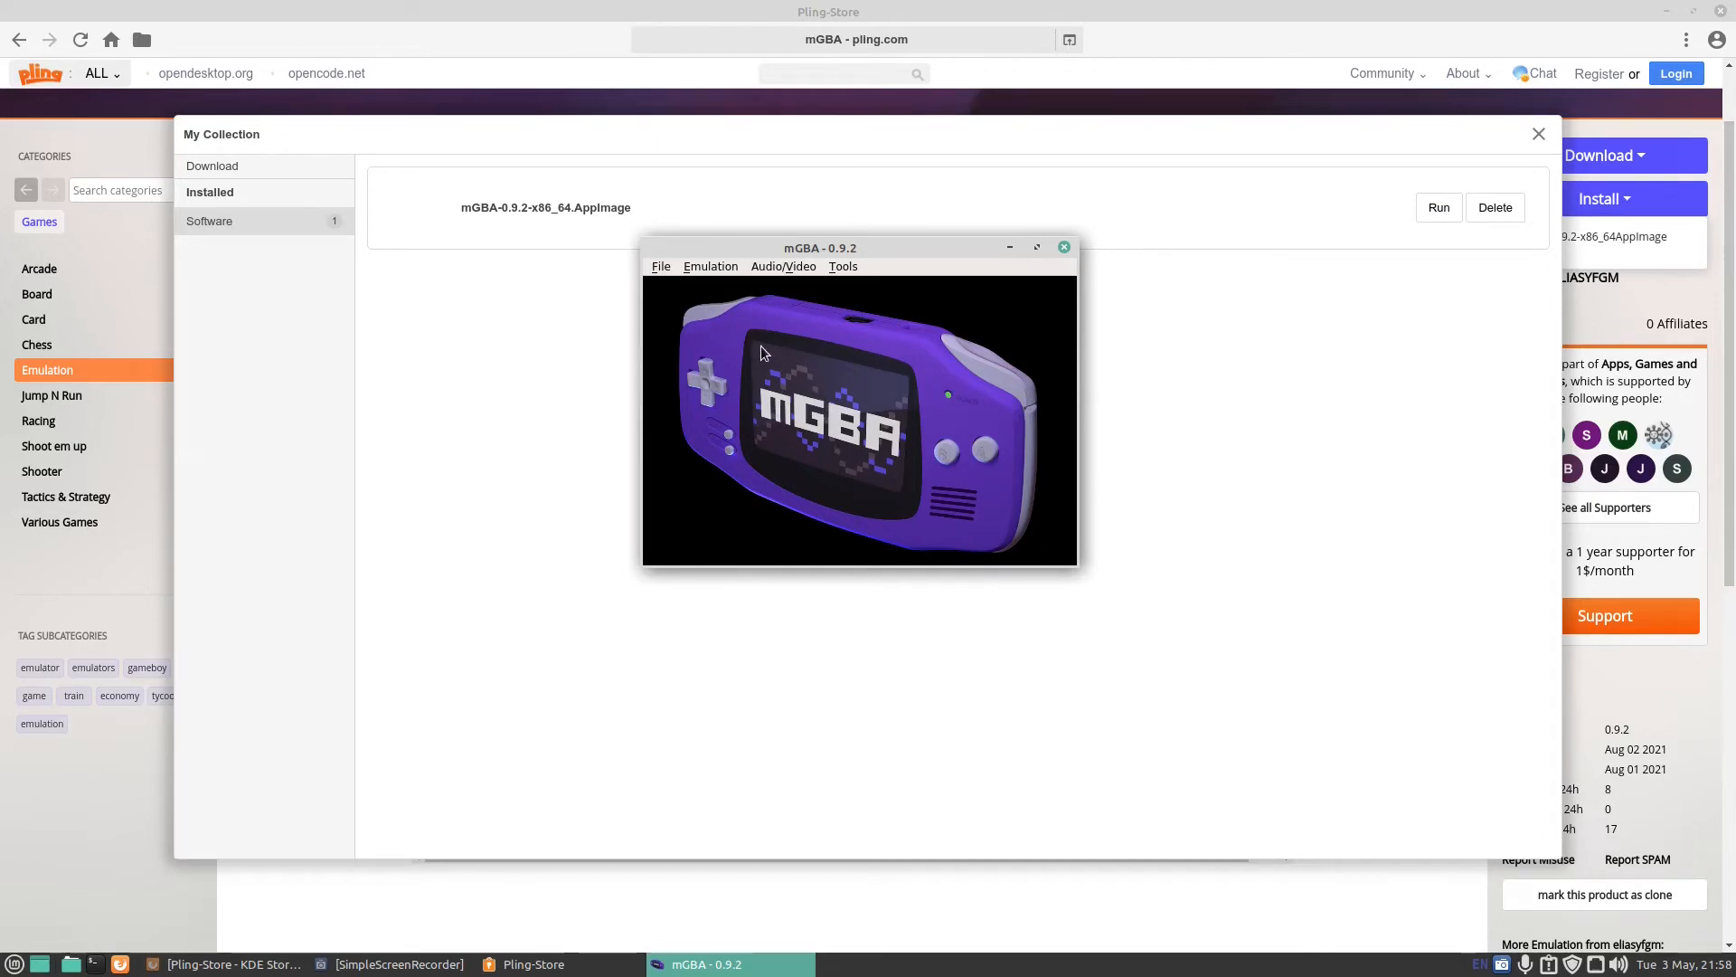
pyautogui.moveTo(734, 375)
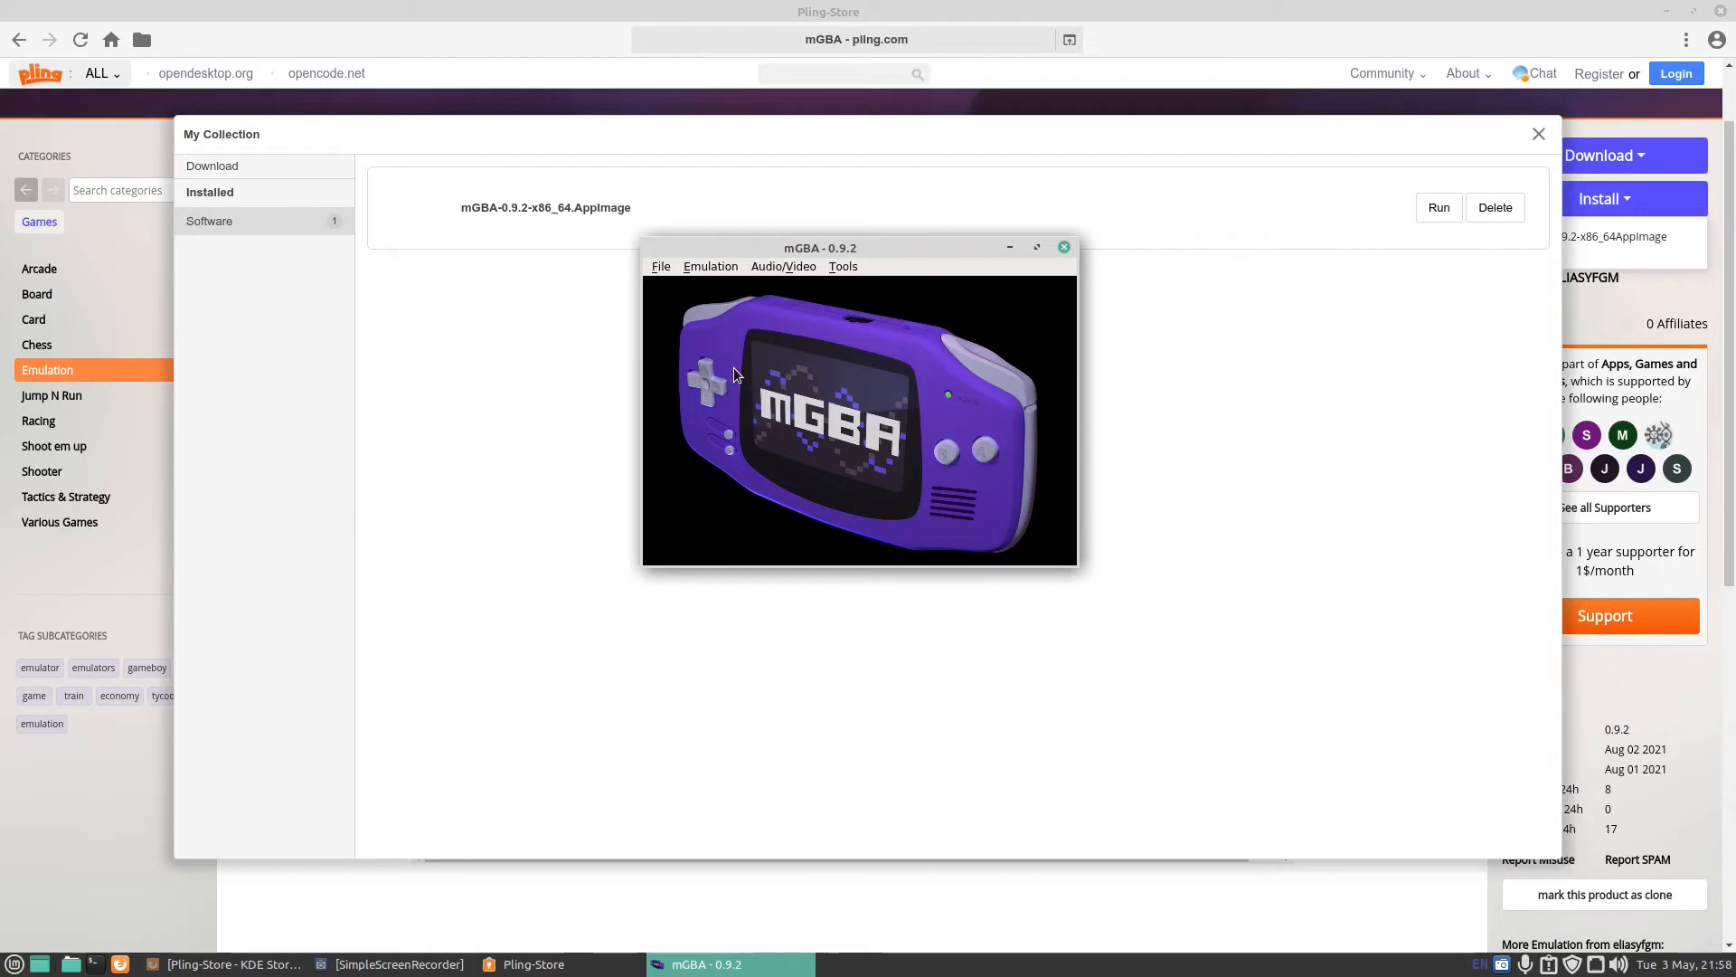
pyautogui.moveTo(843, 432)
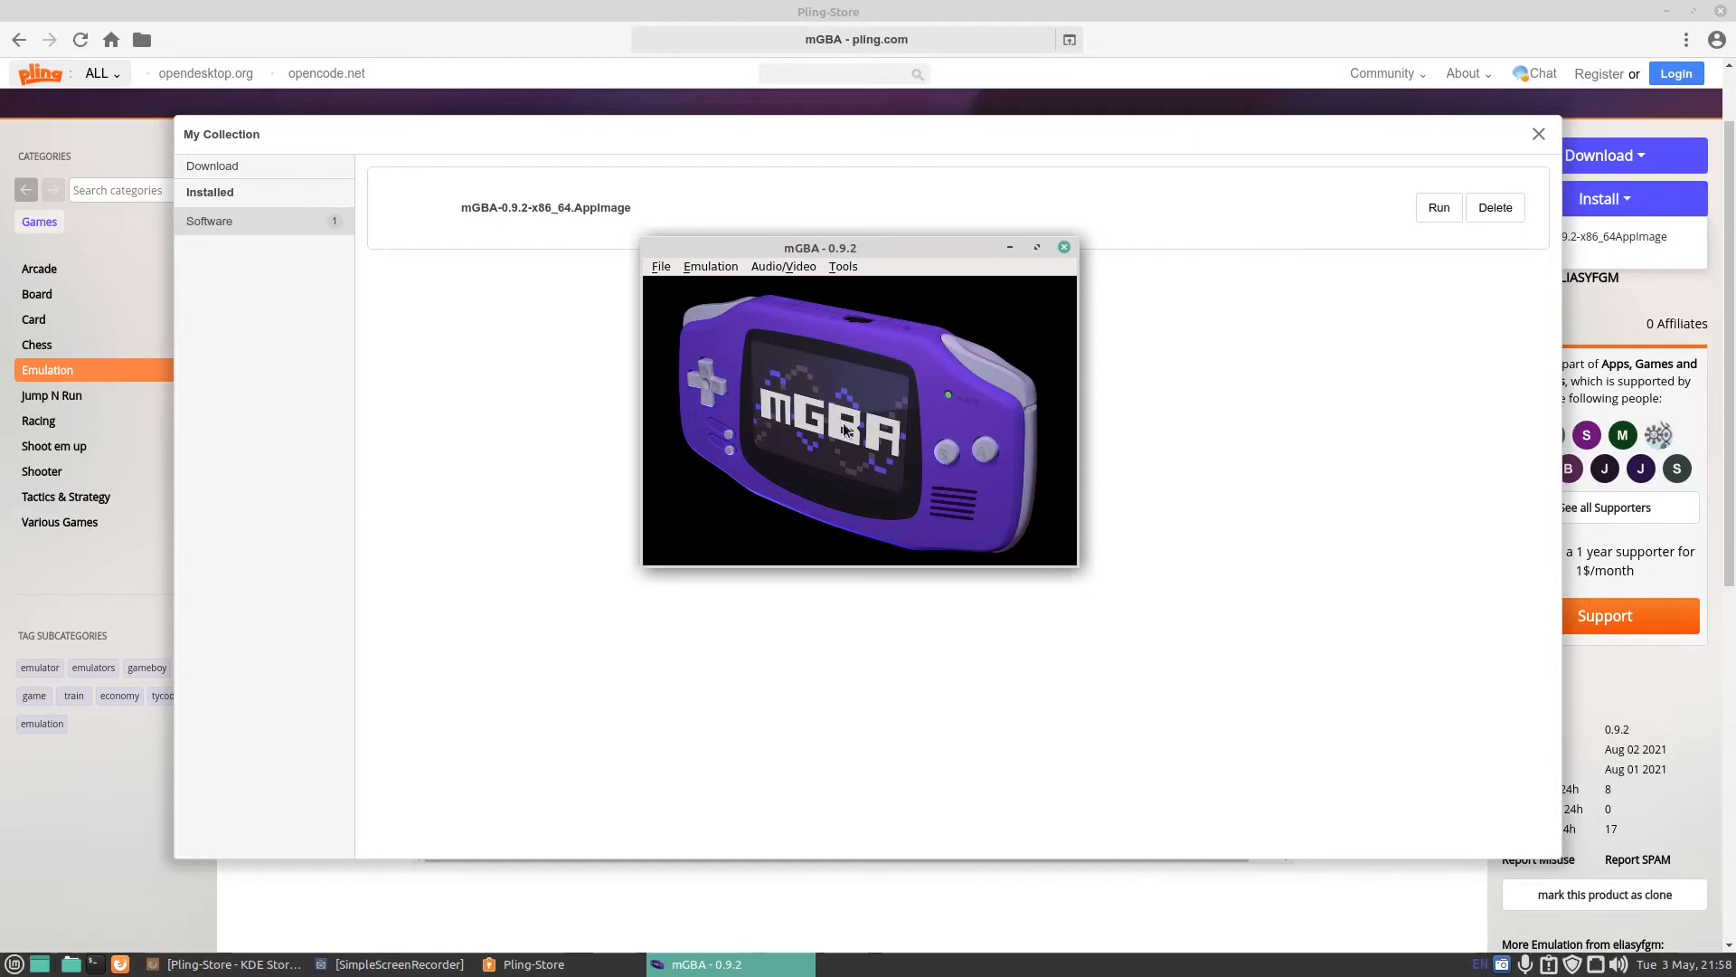
pyautogui.moveTo(700, 523)
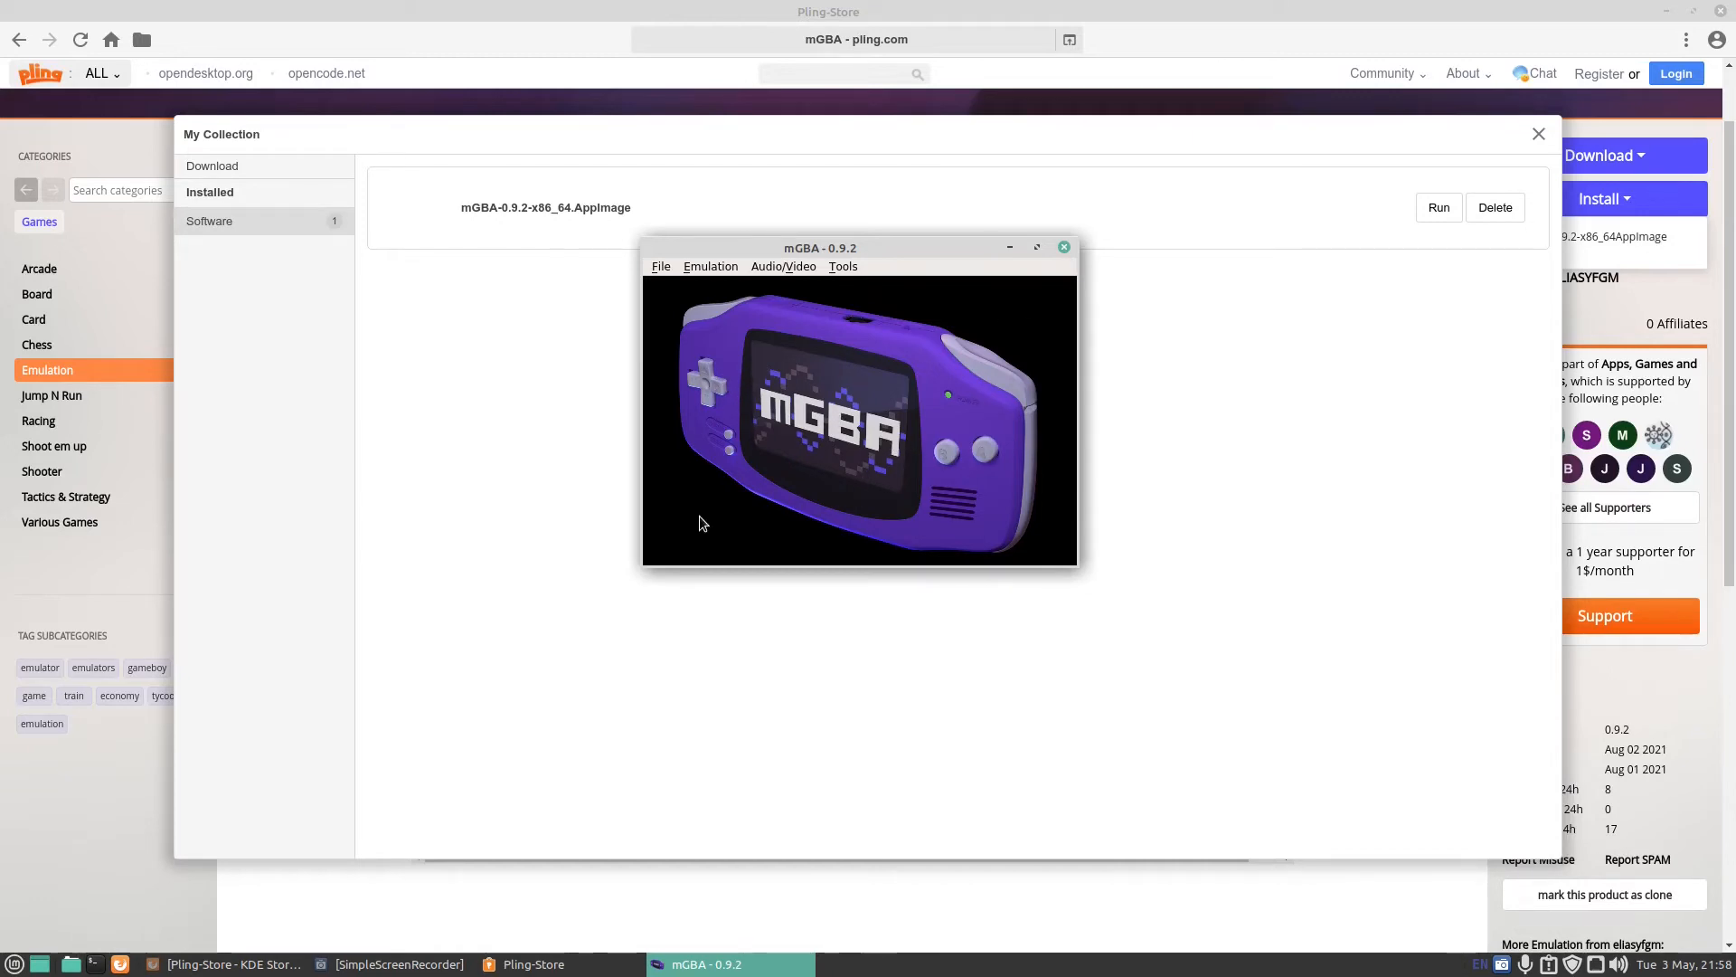
pyautogui.moveTo(858, 327)
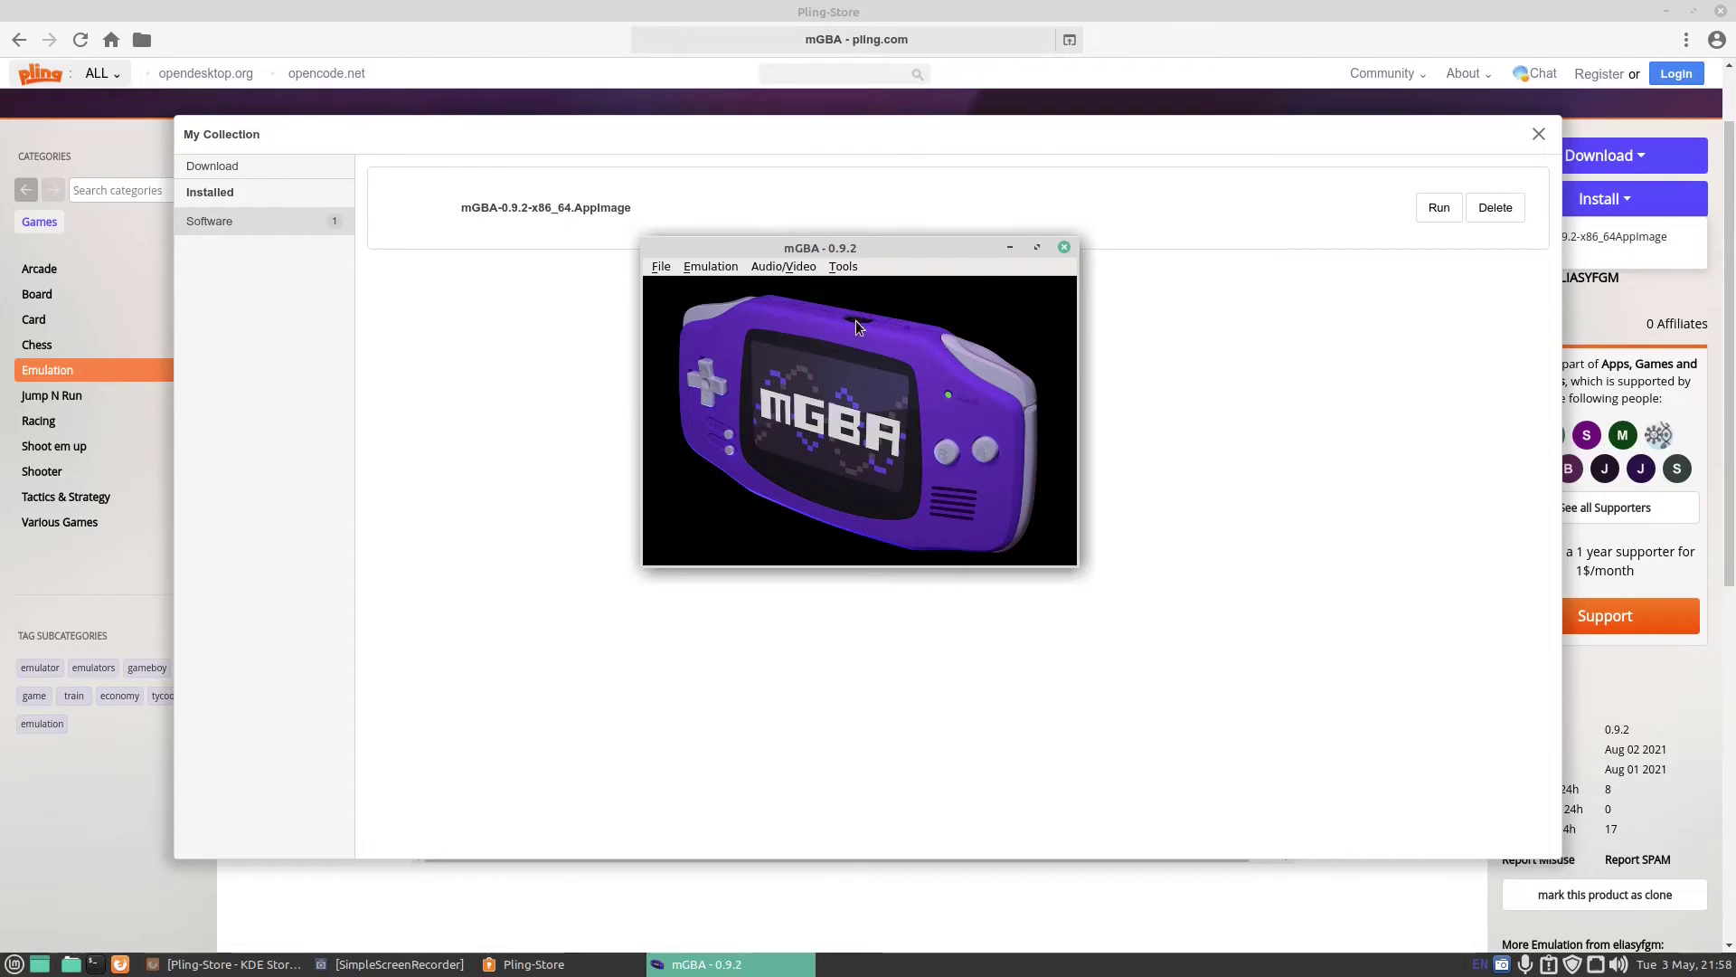
# Close mGBA and My Collection, return to top-level categories, and open Wallpapers
pyautogui.click(1062, 247)
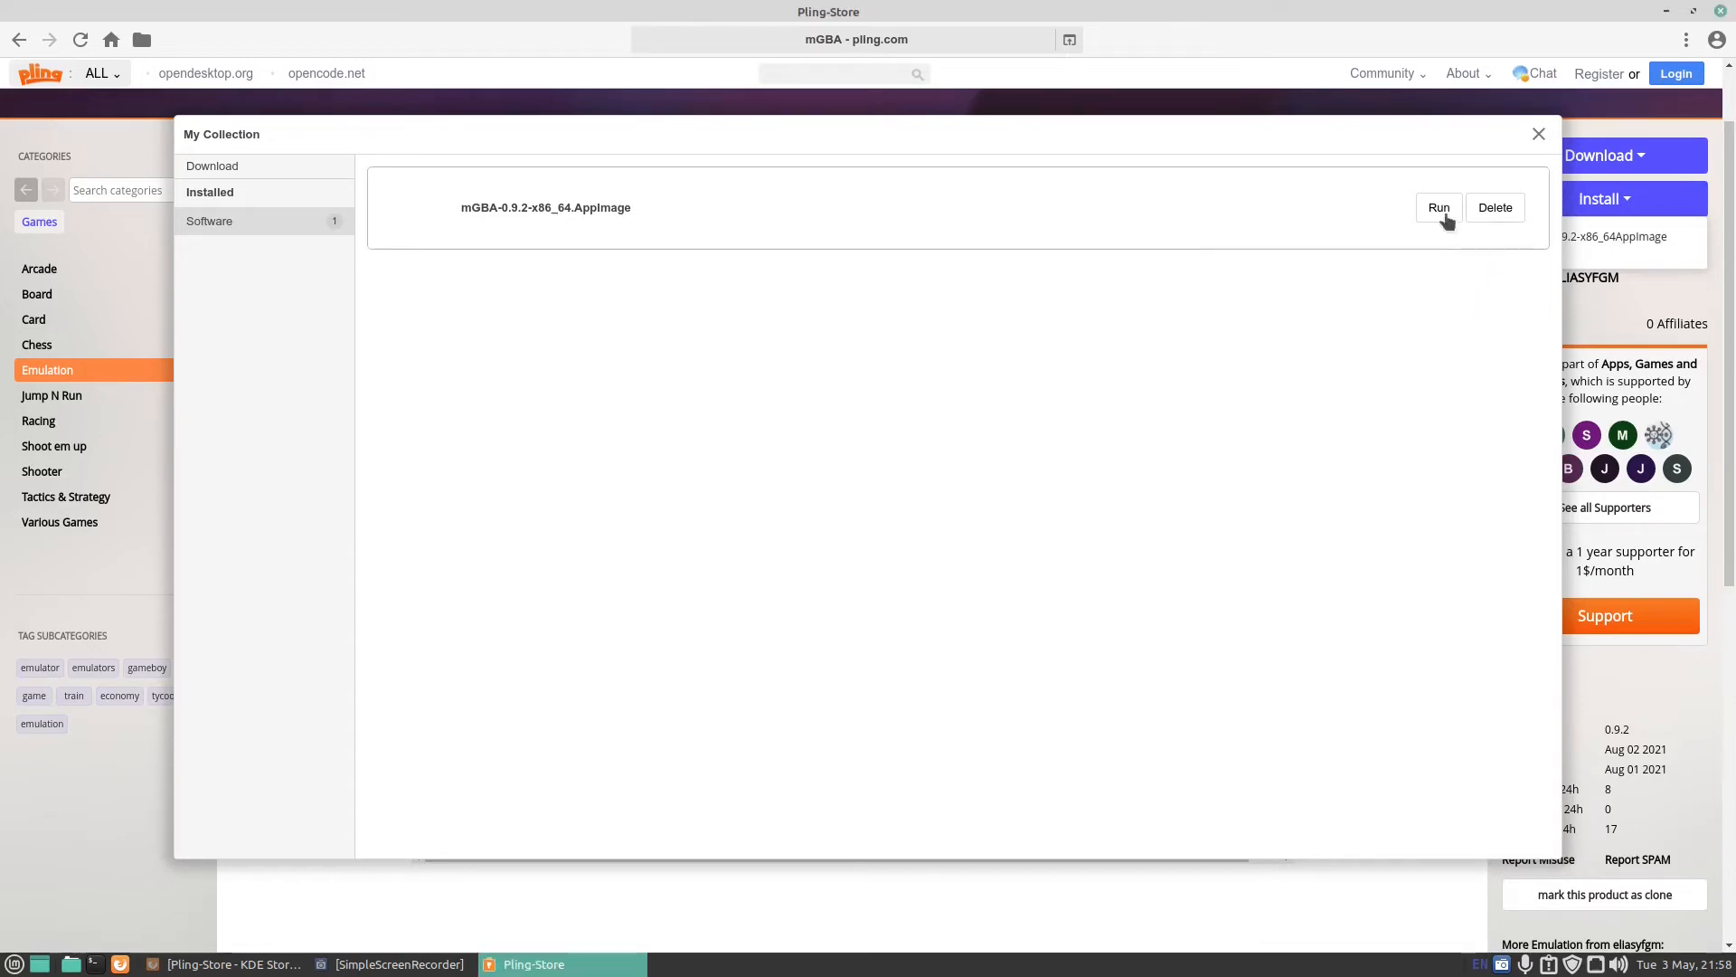
pyautogui.moveTo(1496, 207)
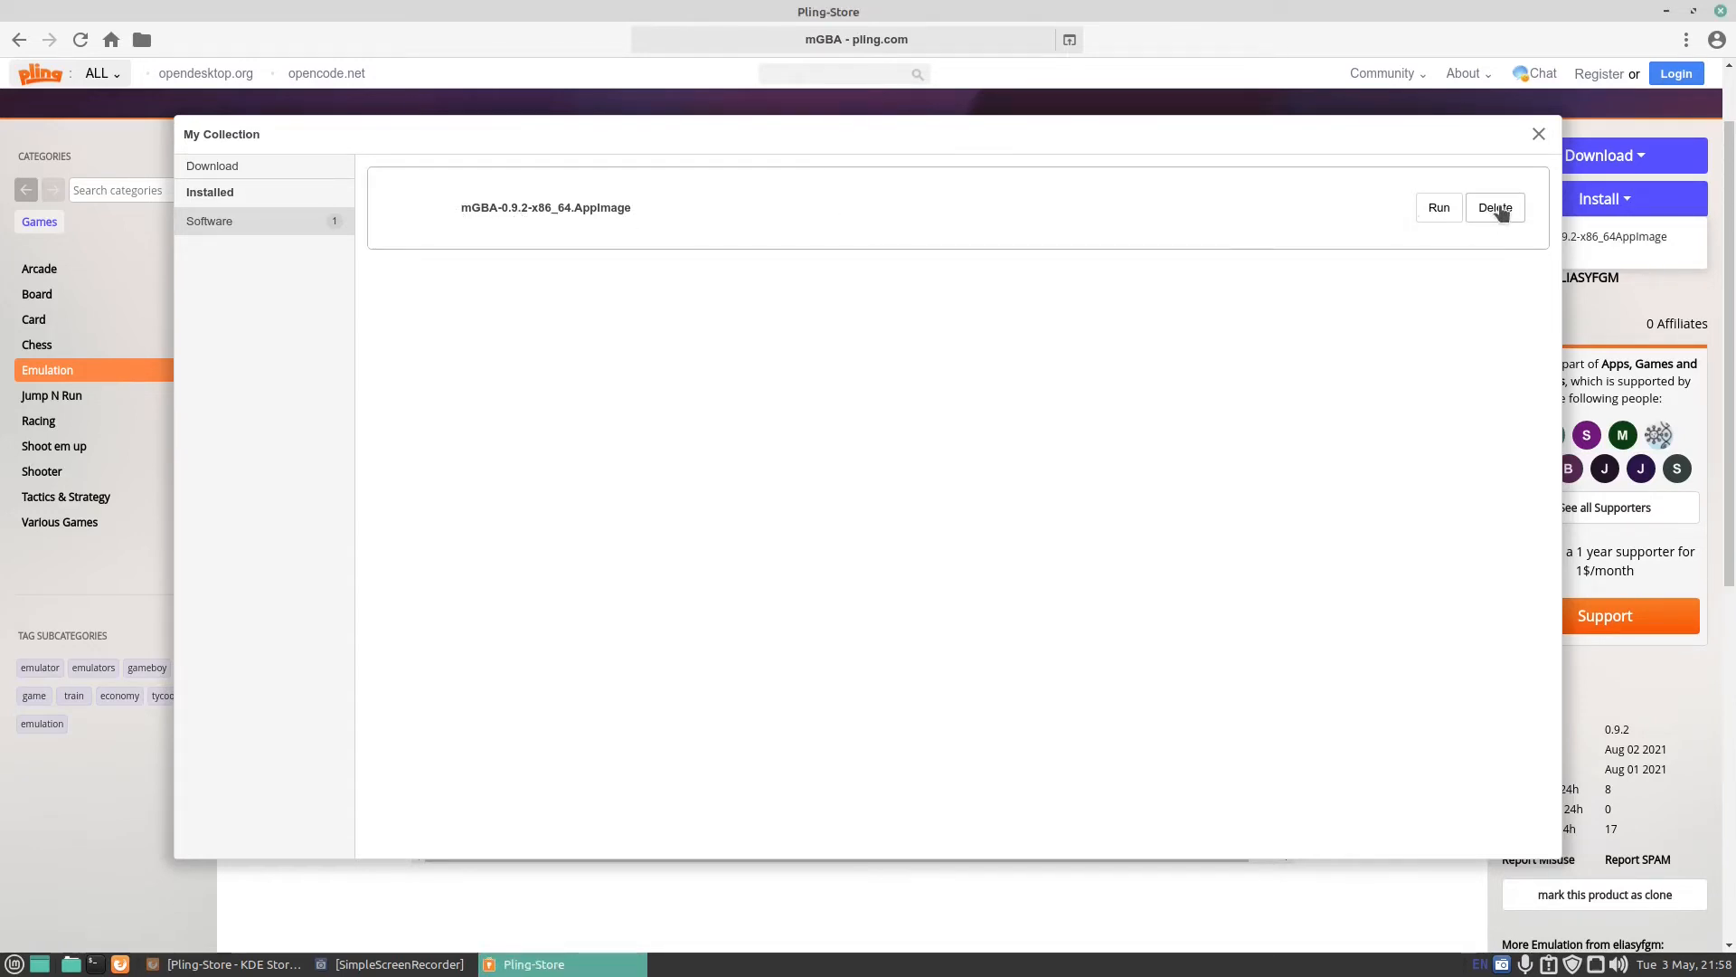
pyautogui.click(1537, 132)
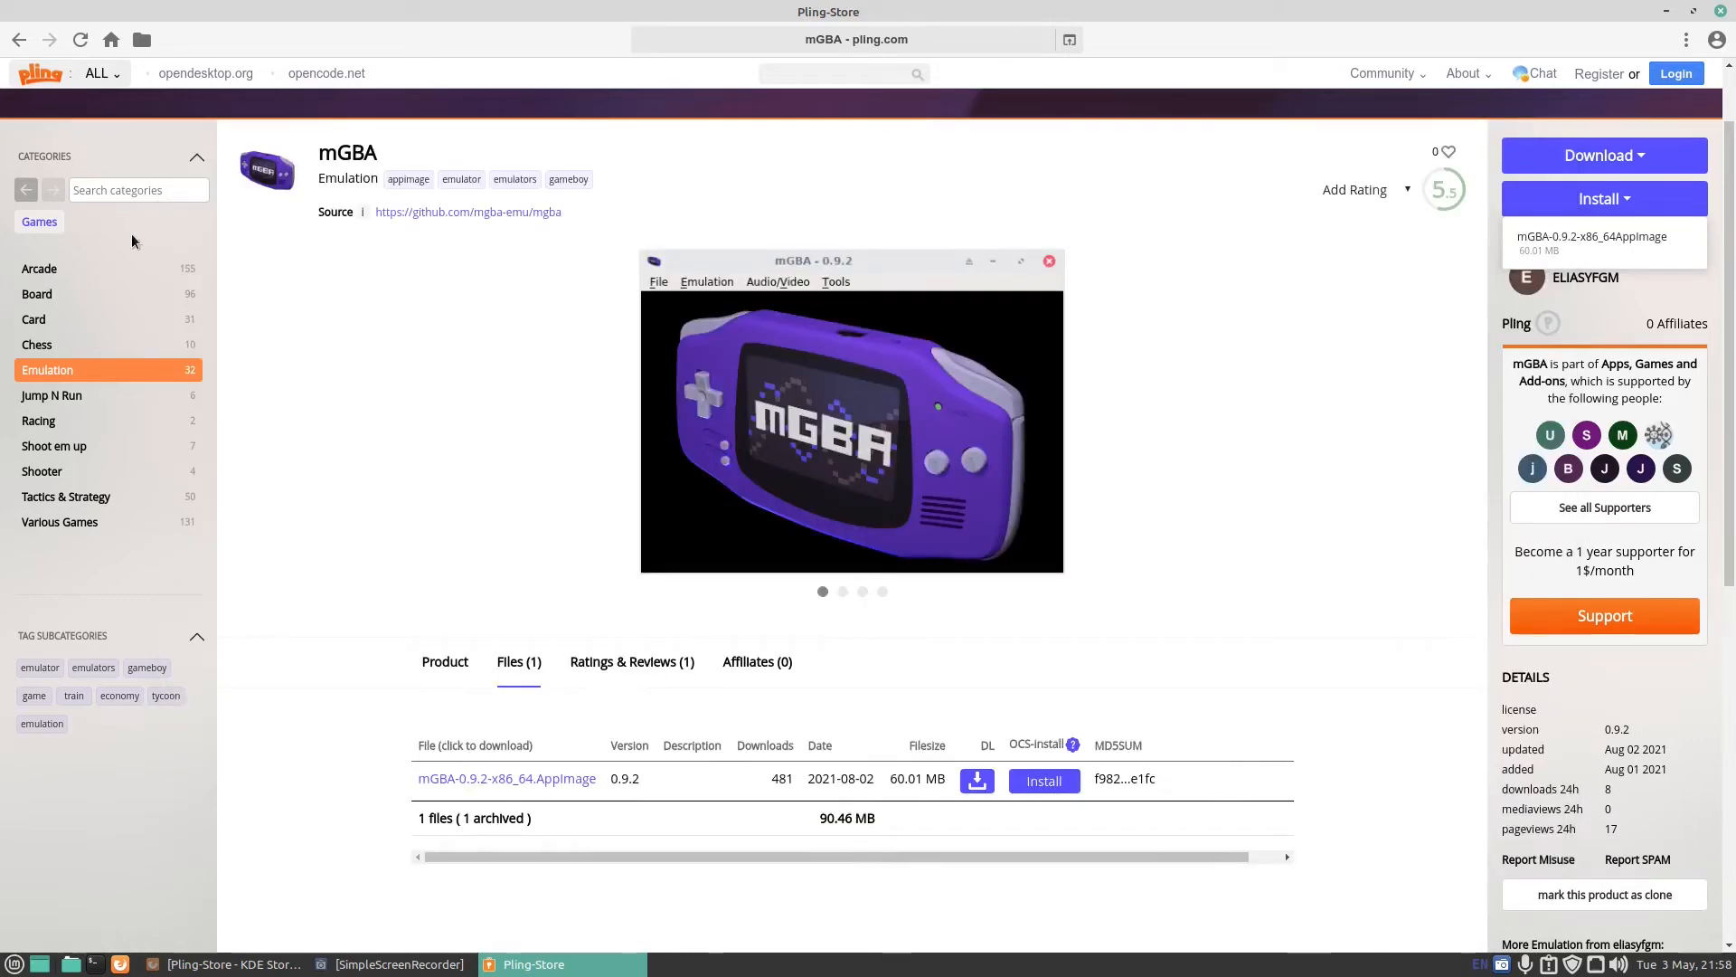
pyautogui.click(26, 189)
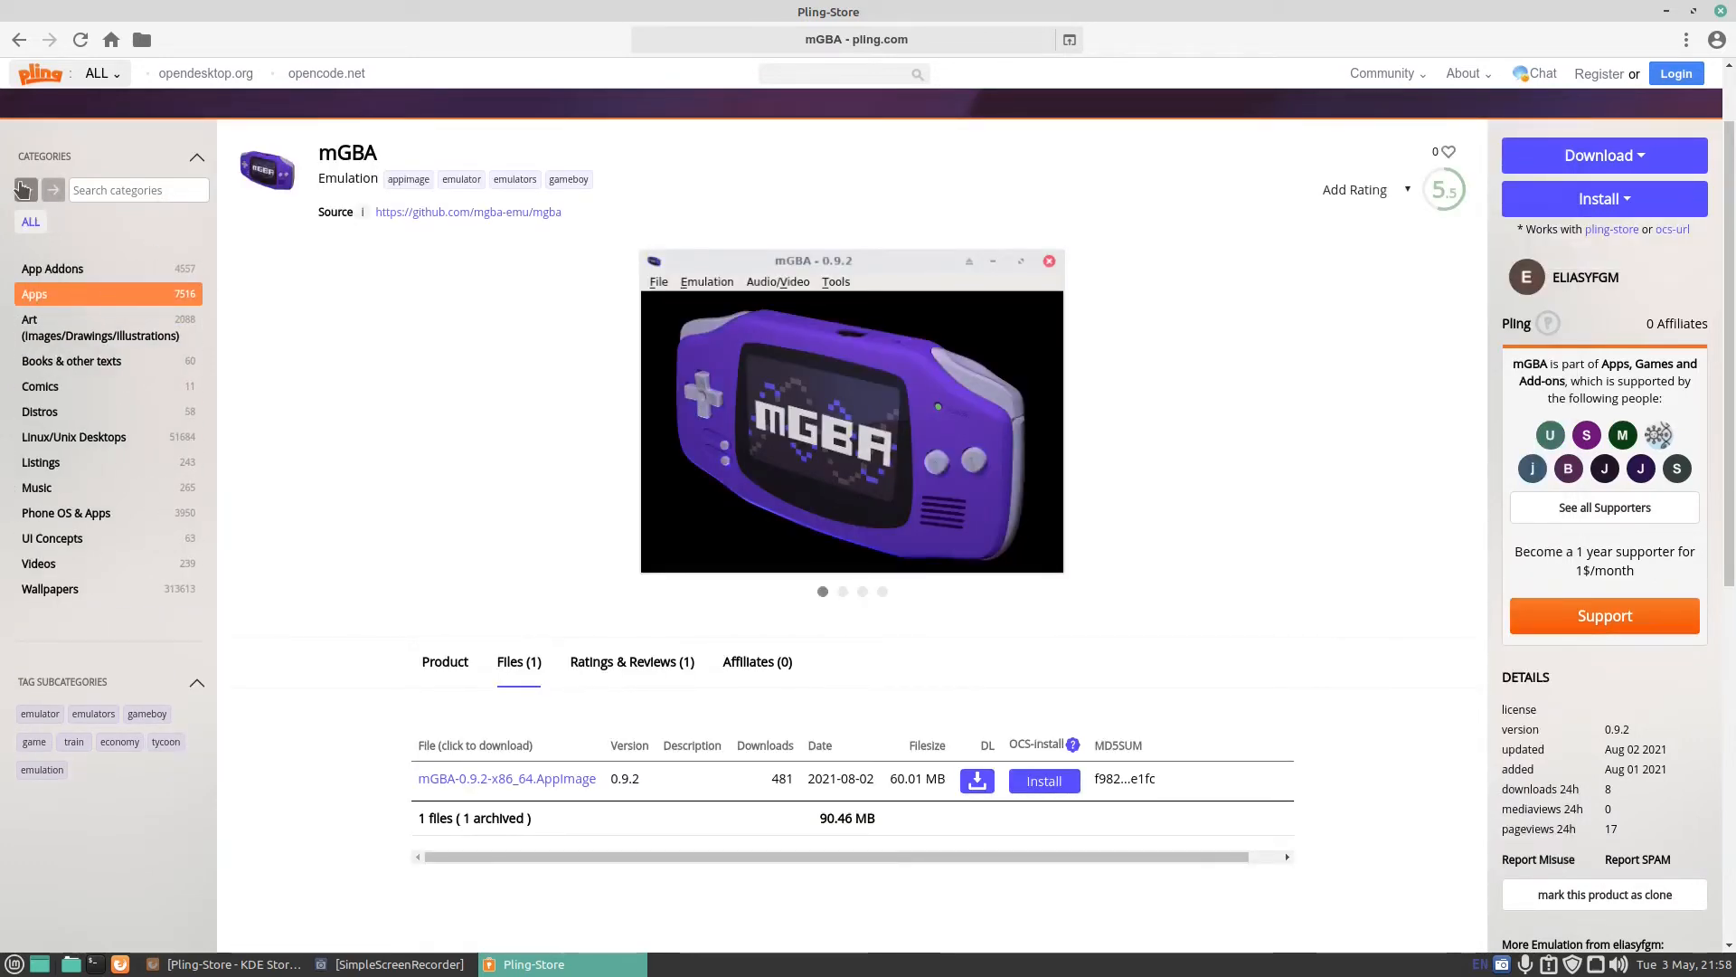
pyautogui.click(49, 587)
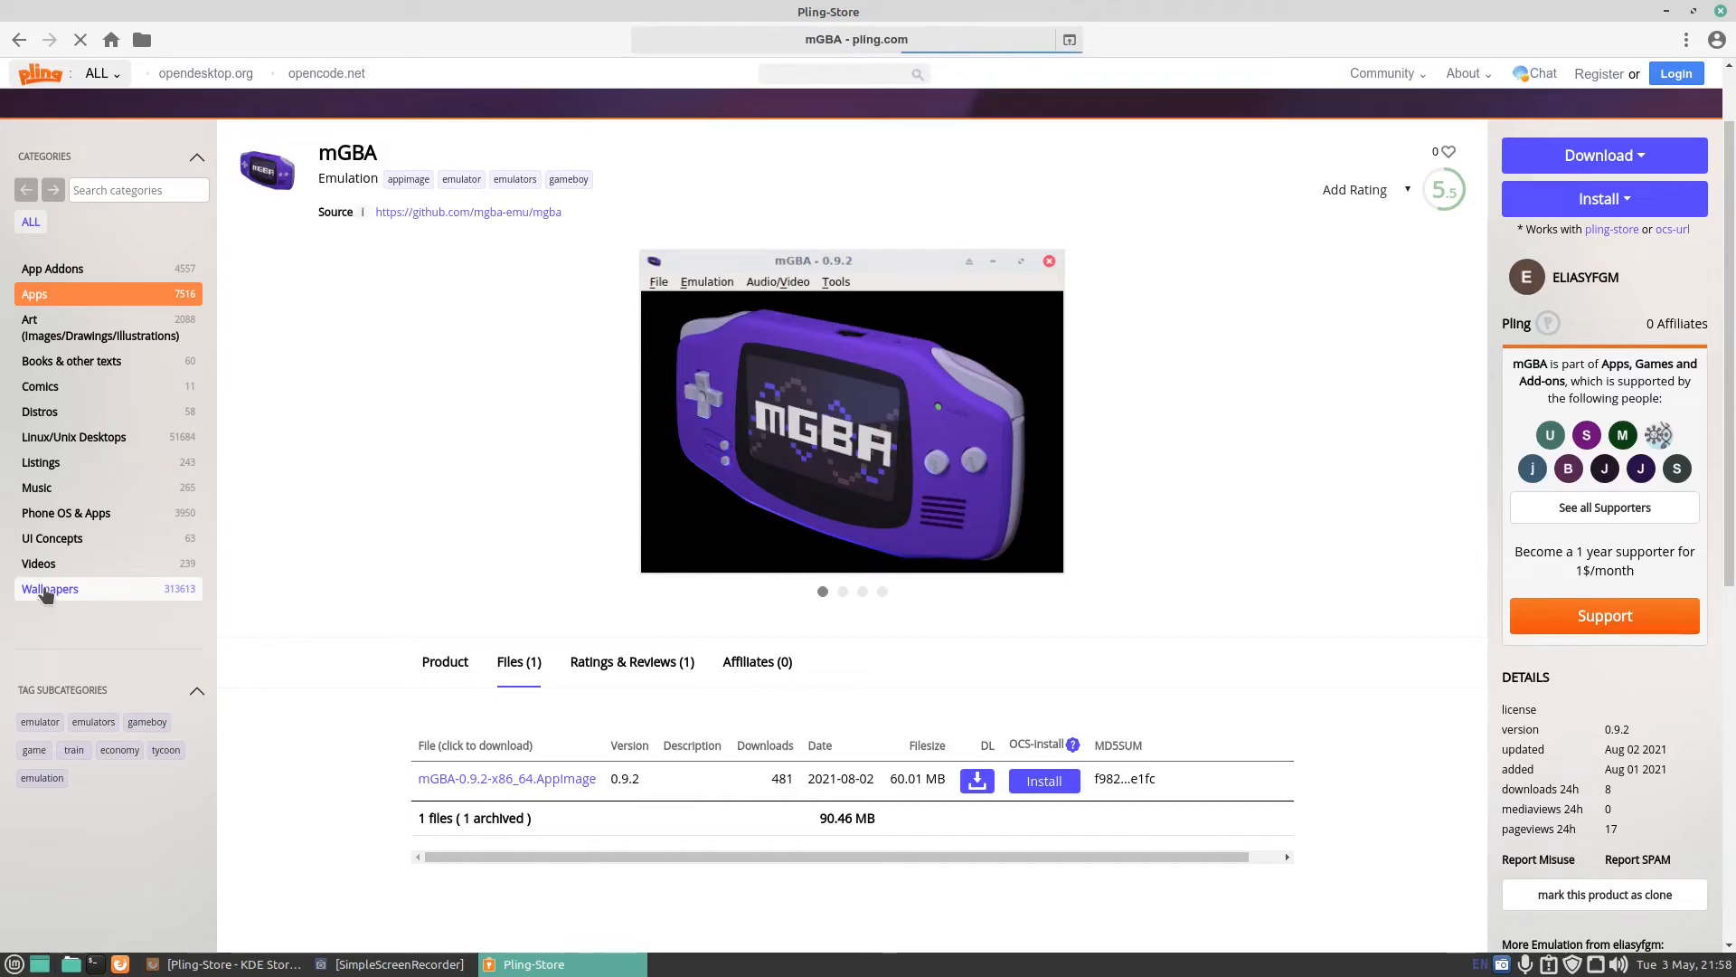
pyautogui.moveTo(109, 326)
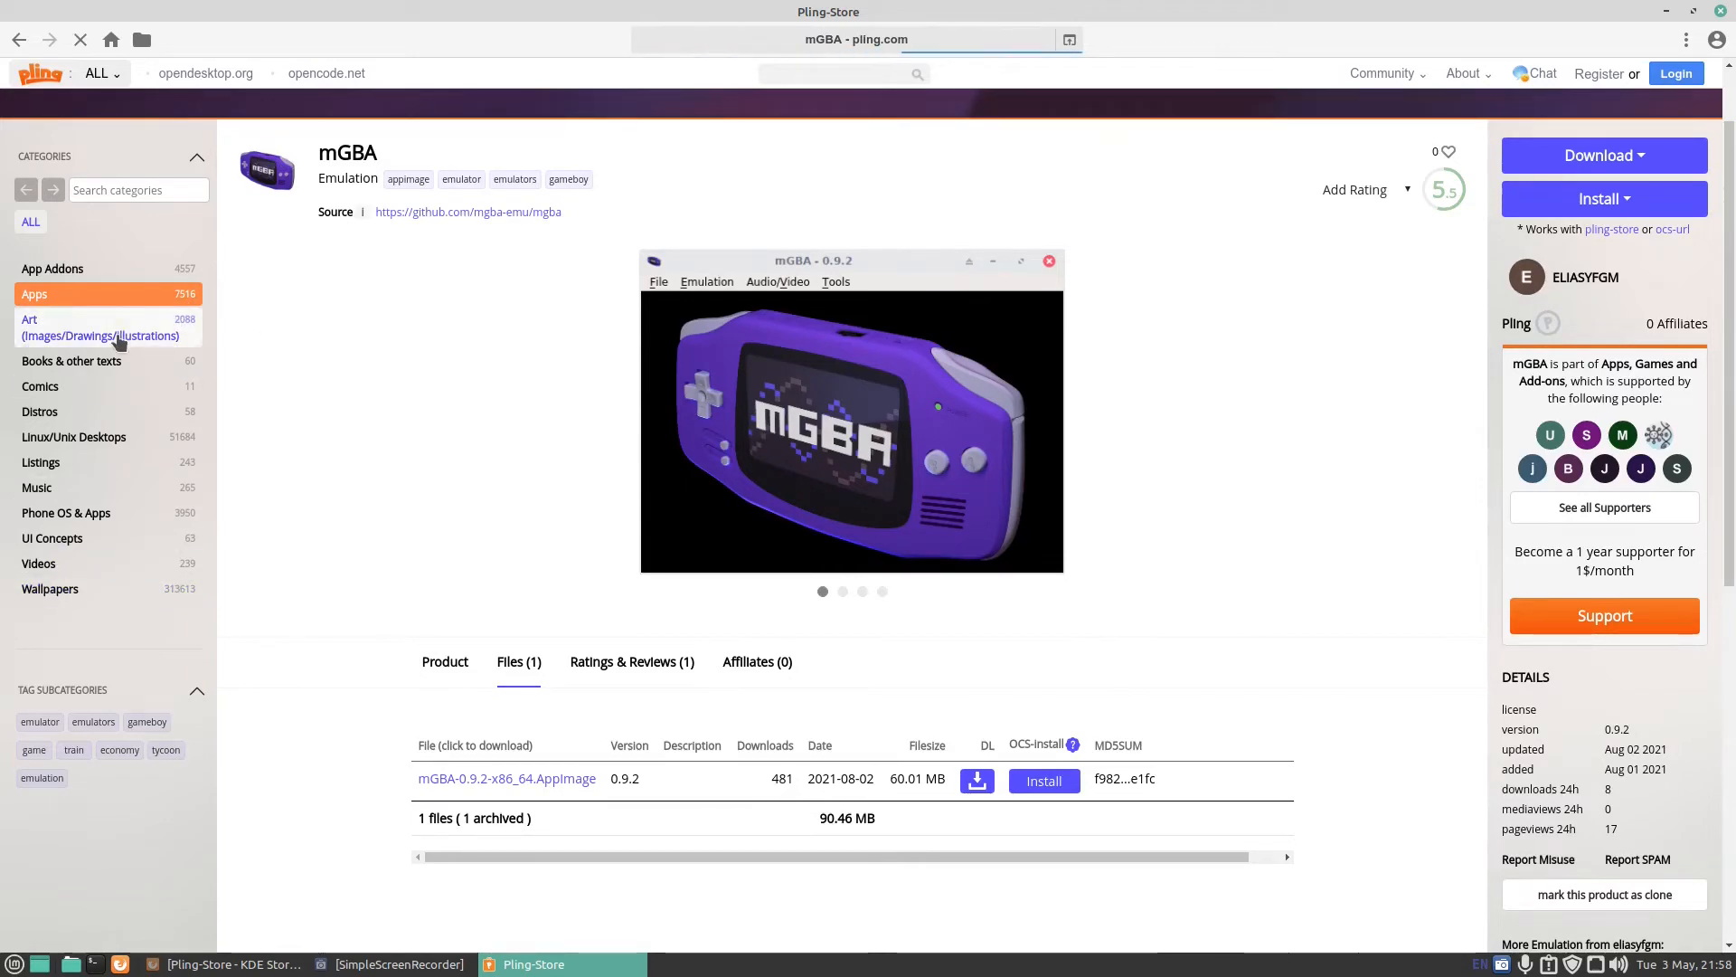
# Open the Beaches and Oceans wallpapers and scroll down to SKAGSADEN BEACH
pyautogui.click(50, 588)
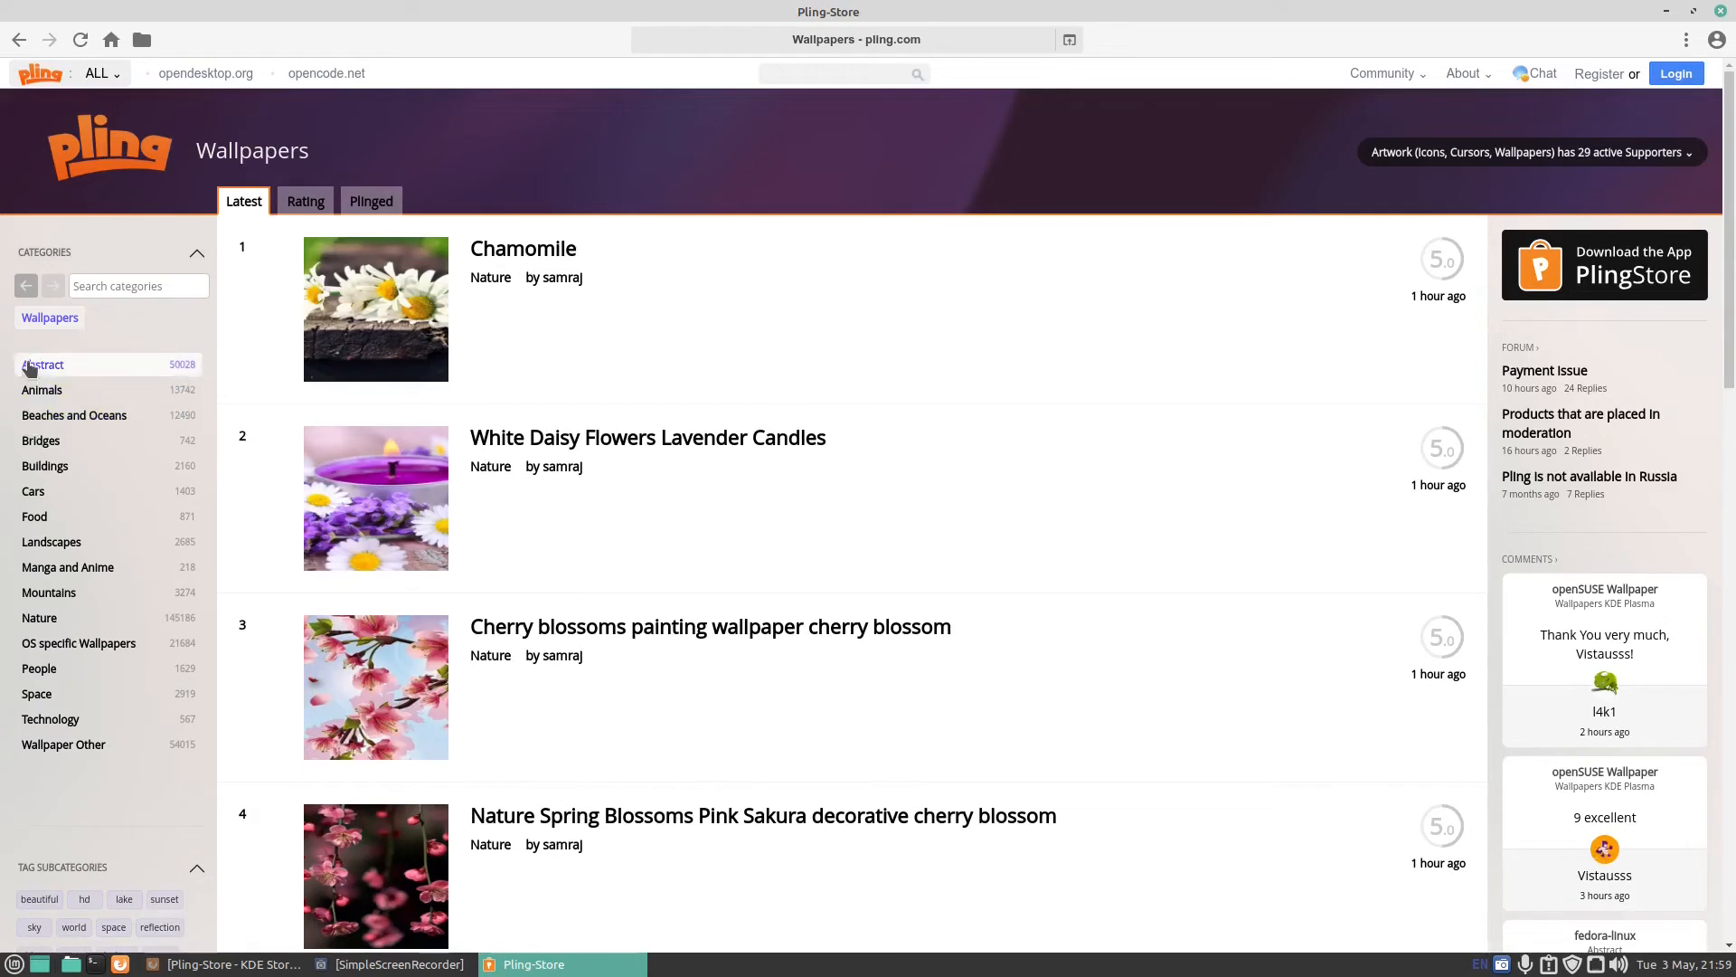
pyautogui.moveTo(74, 414)
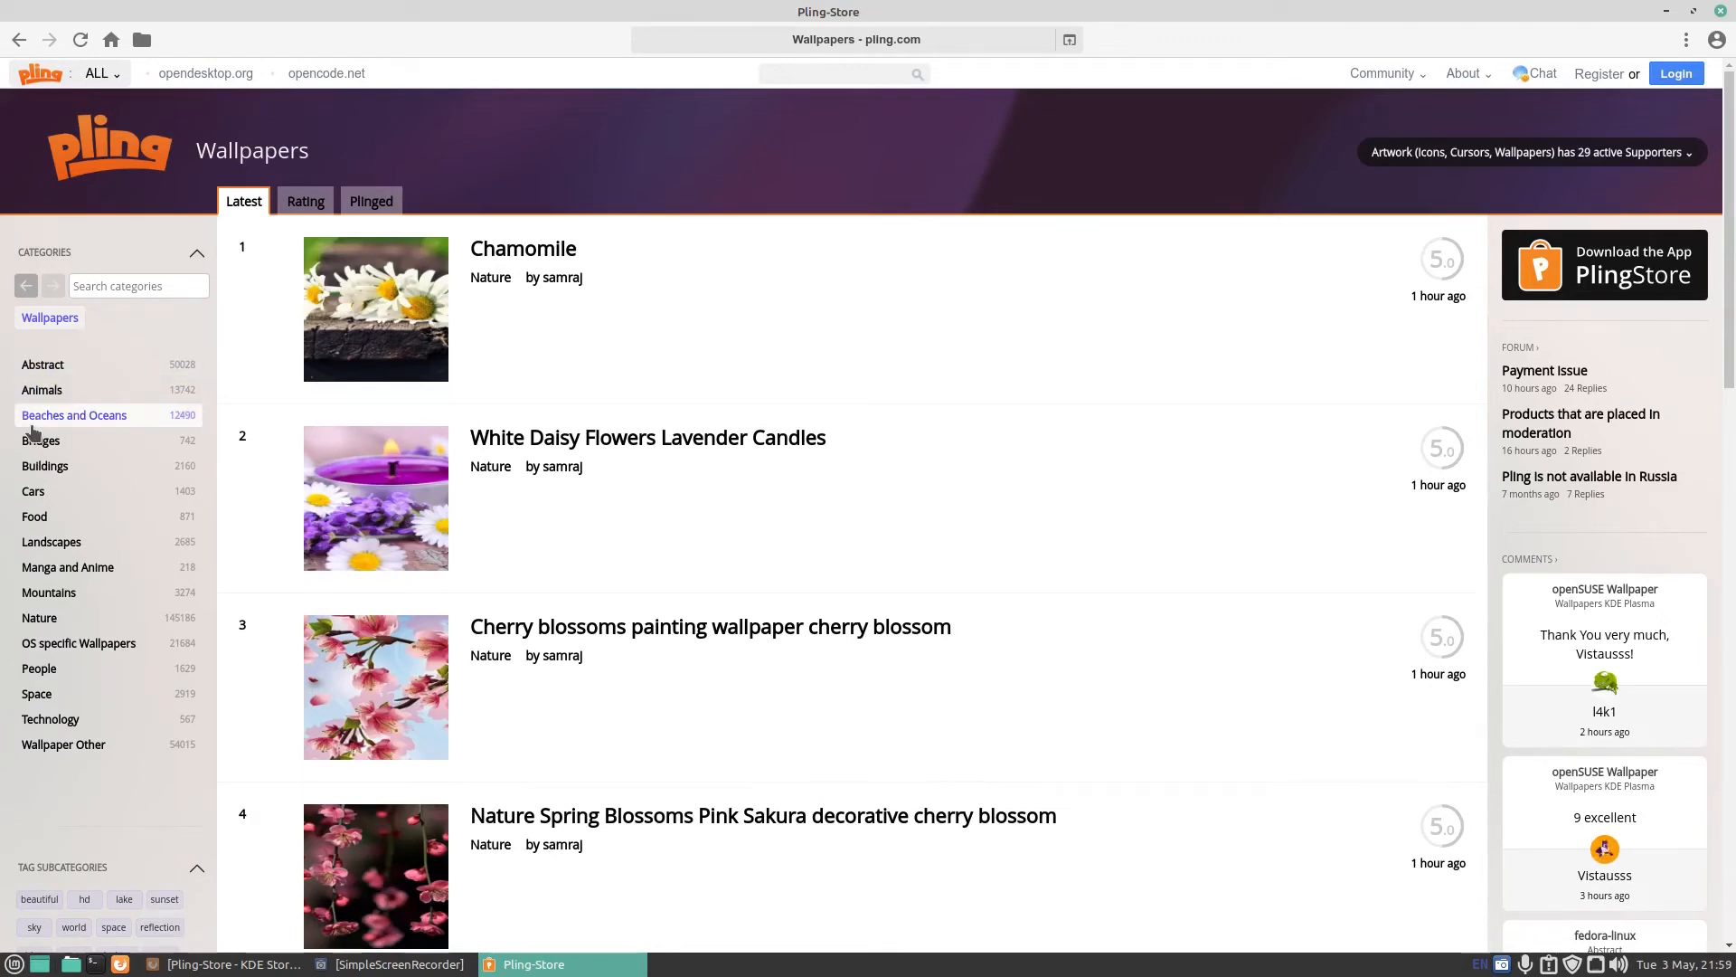
pyautogui.click(75, 415)
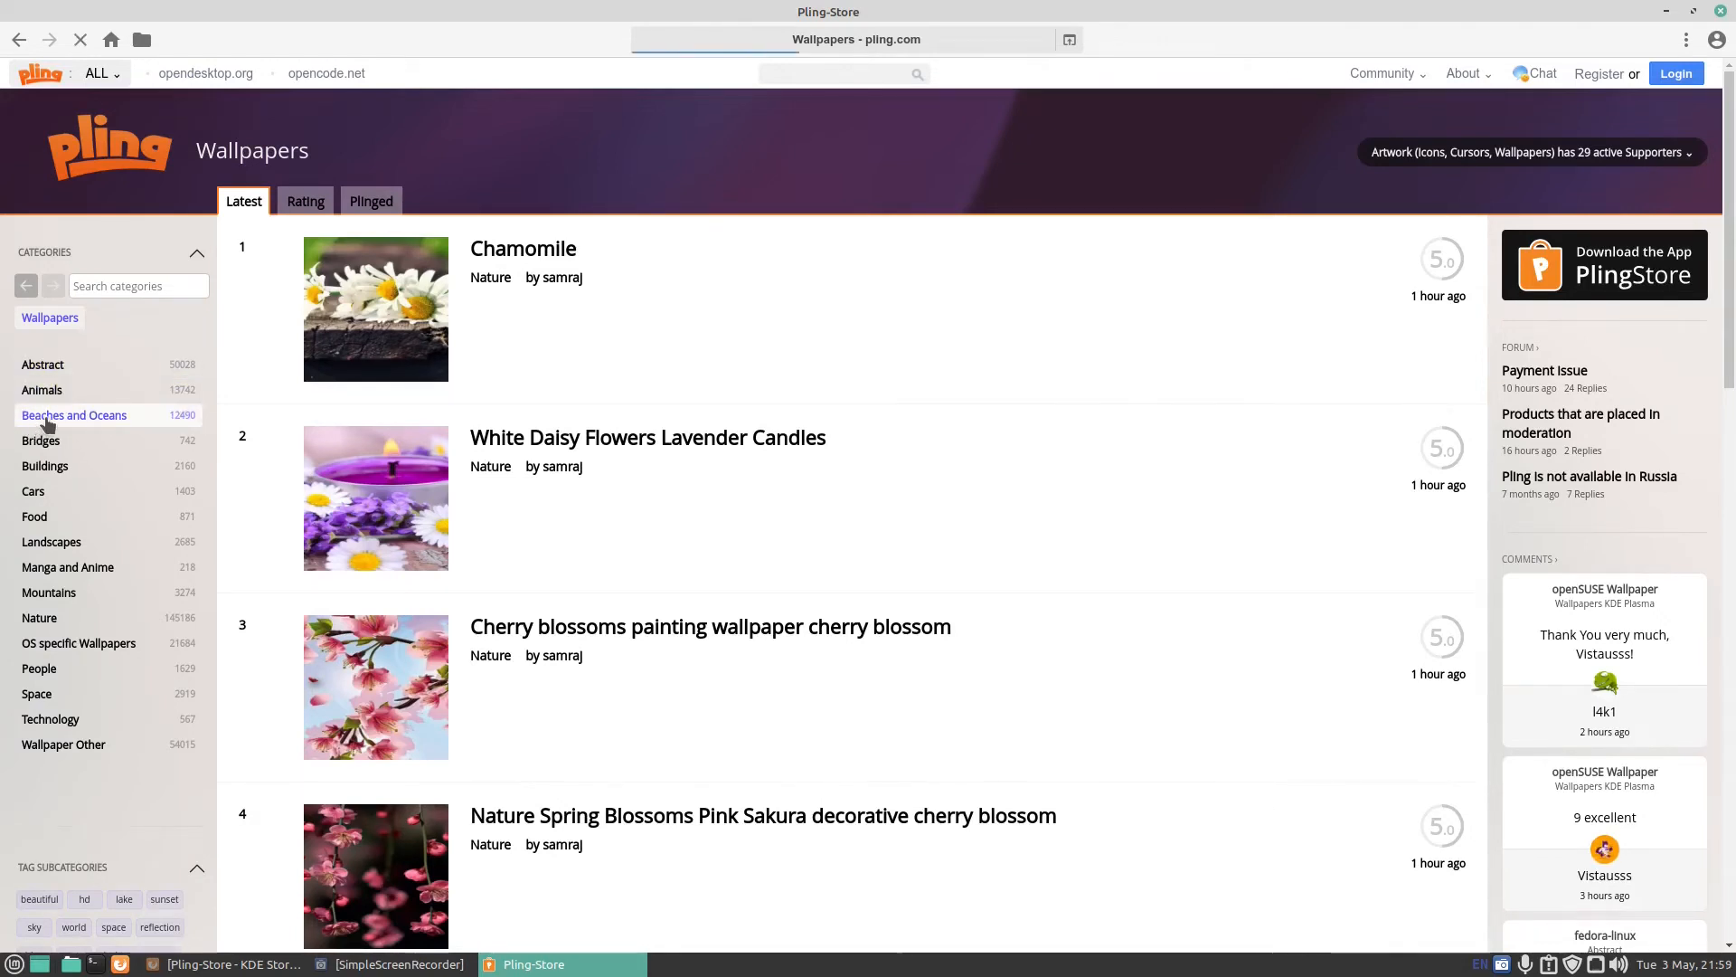
pyautogui.click(74, 414)
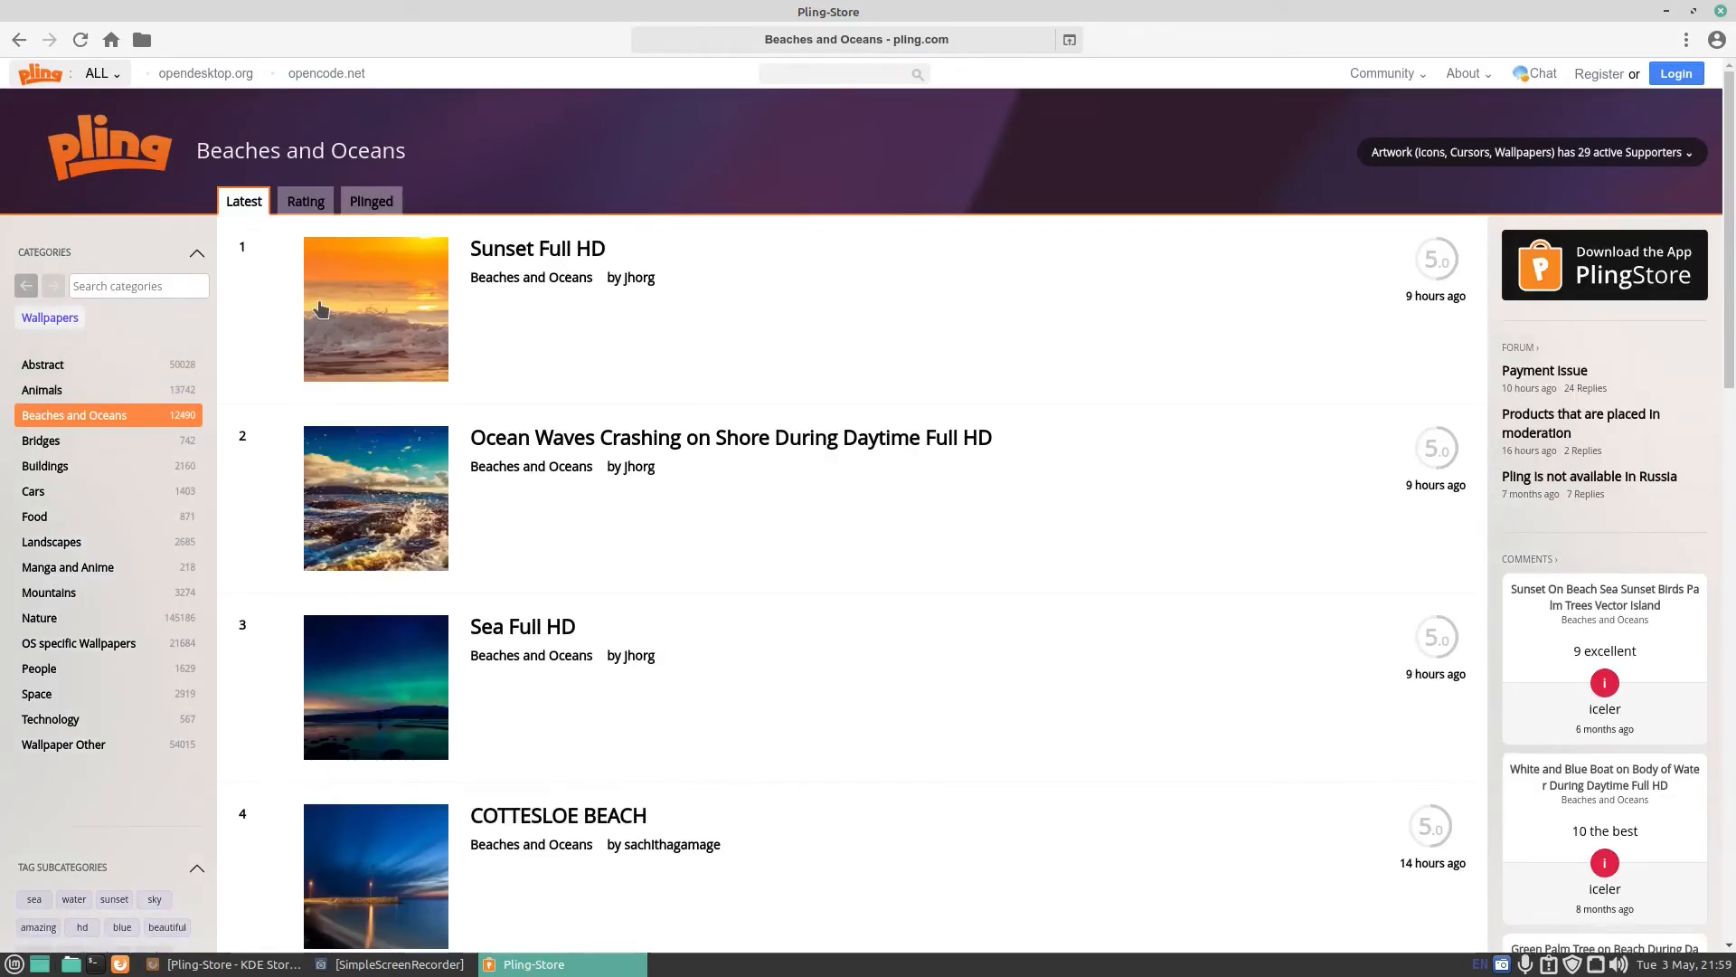
pyautogui.scroll(-3)
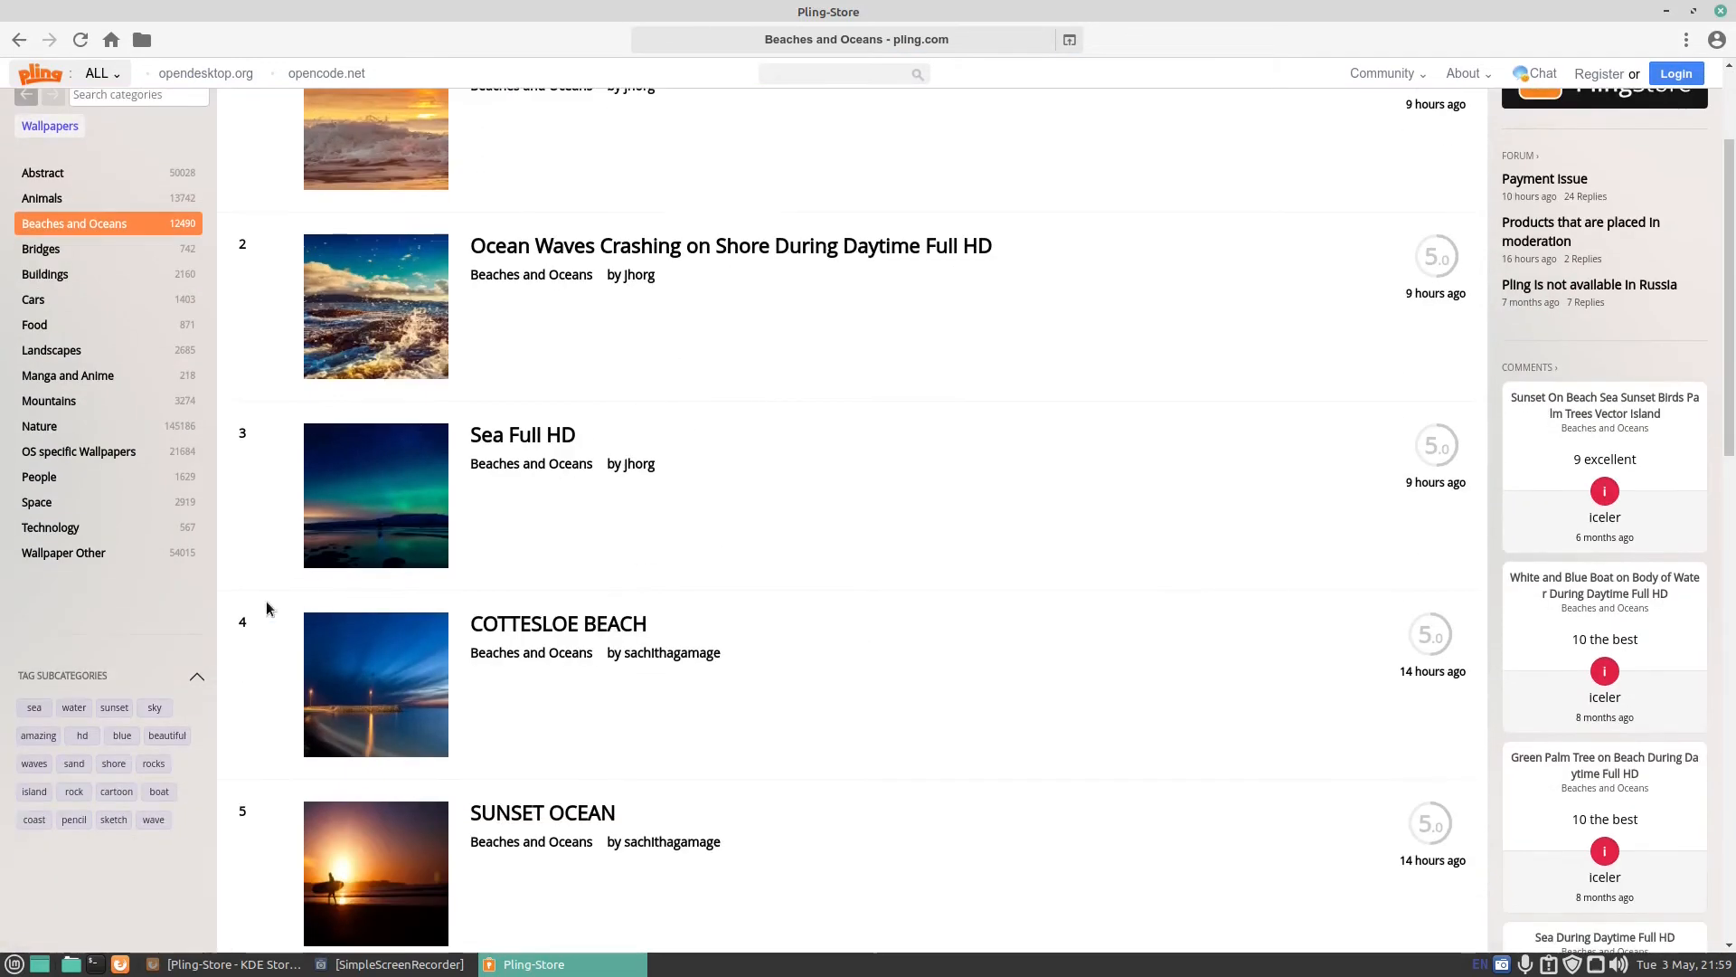
pyautogui.scroll(-3)
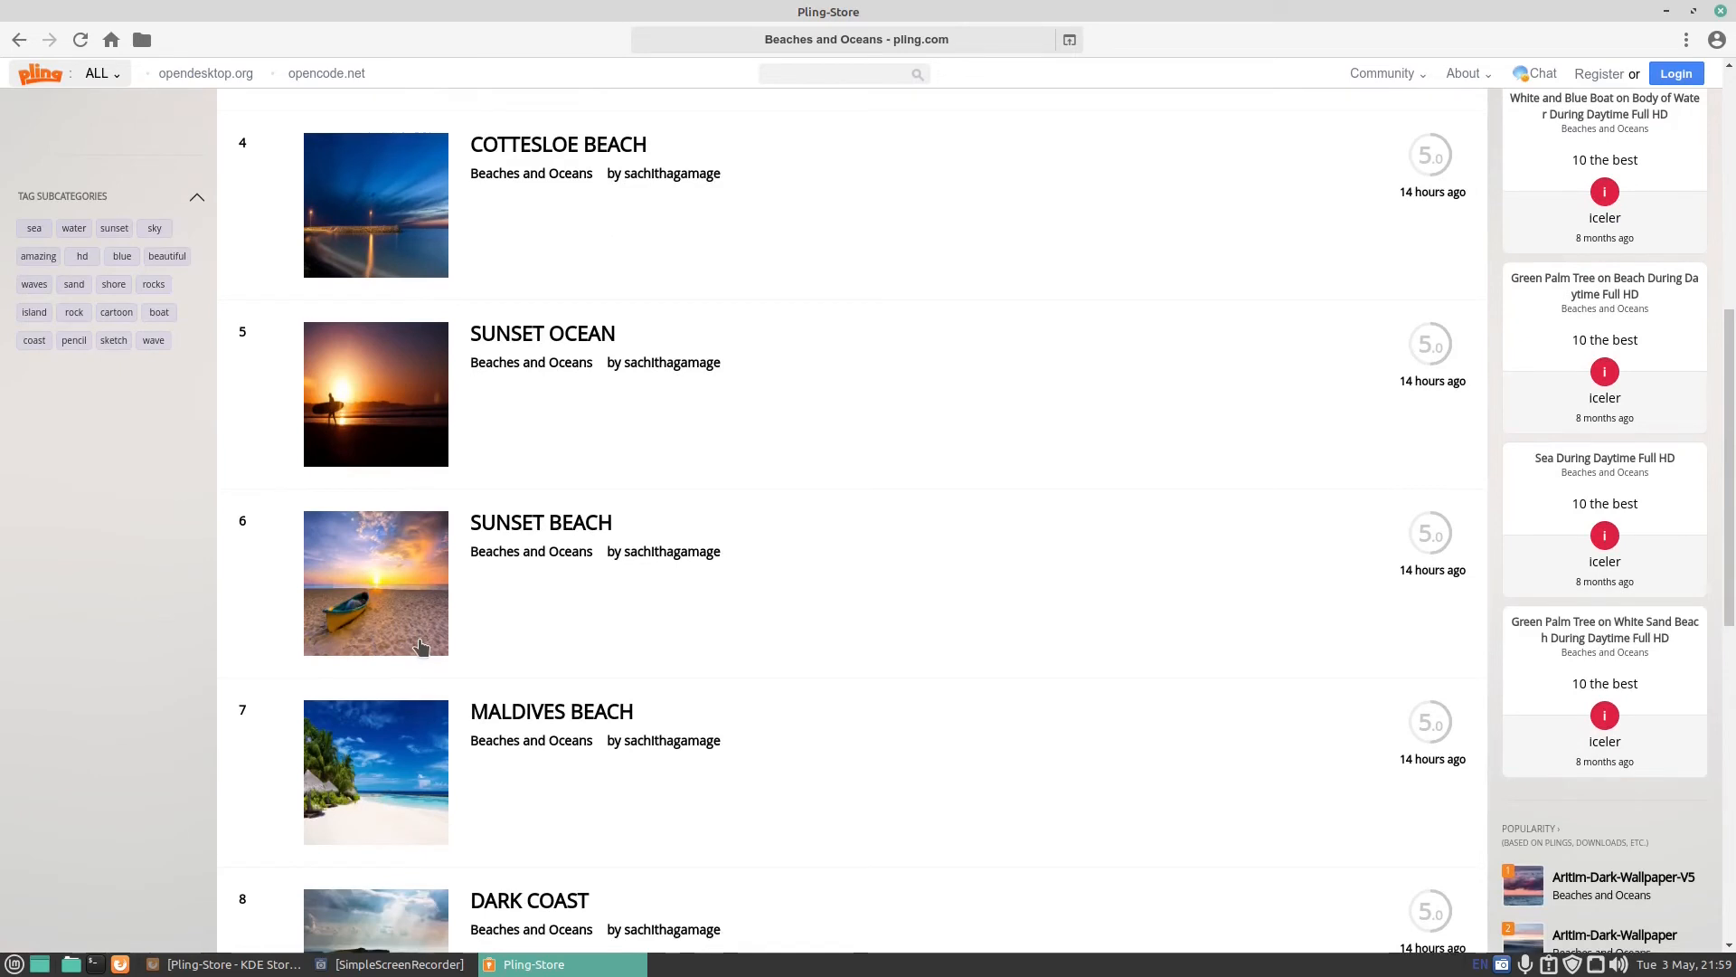
pyautogui.scroll(-3)
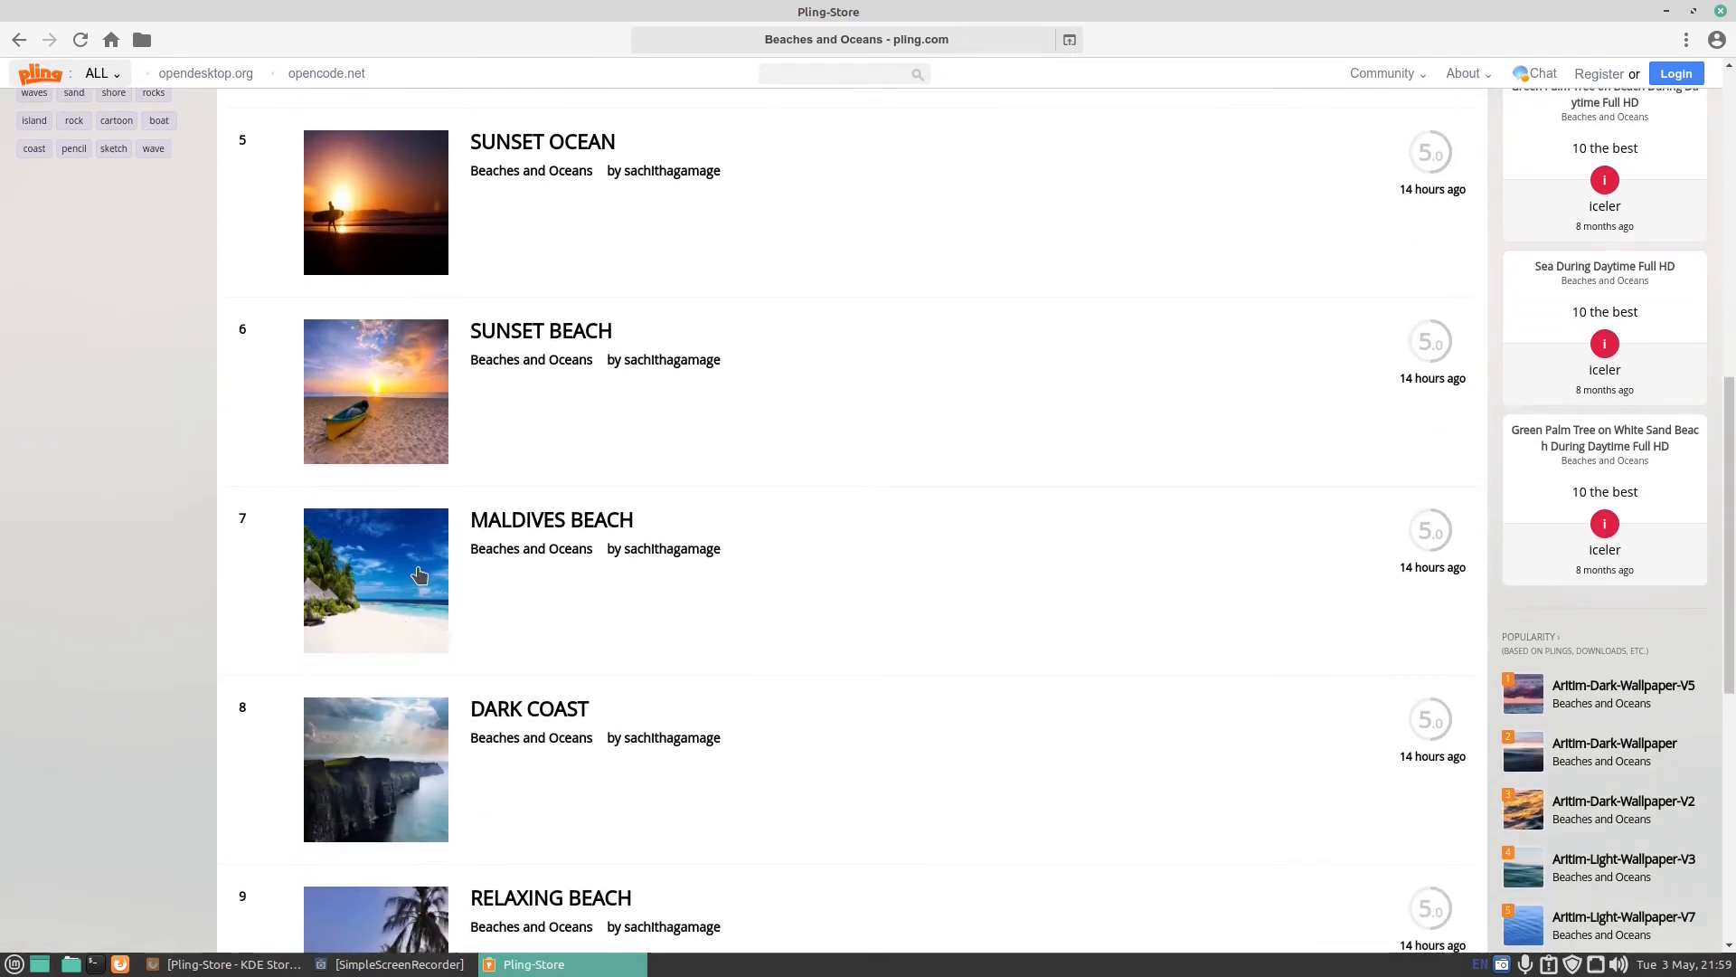
pyautogui.scroll(-3)
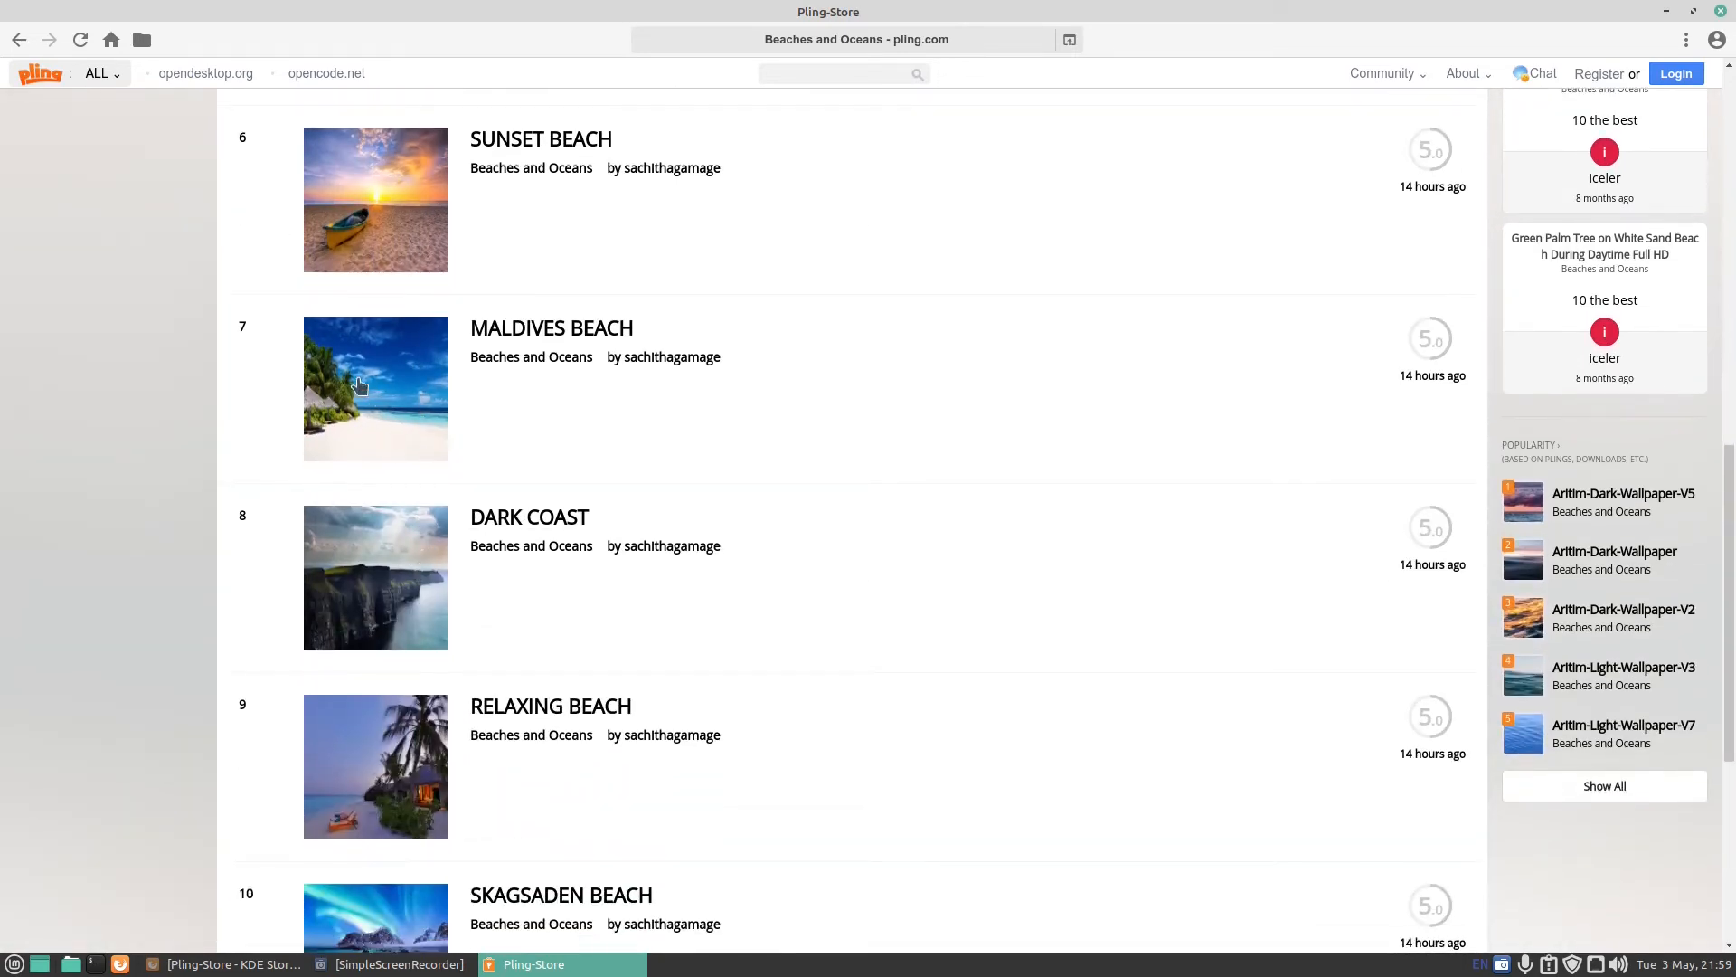
pyautogui.scroll(-3)
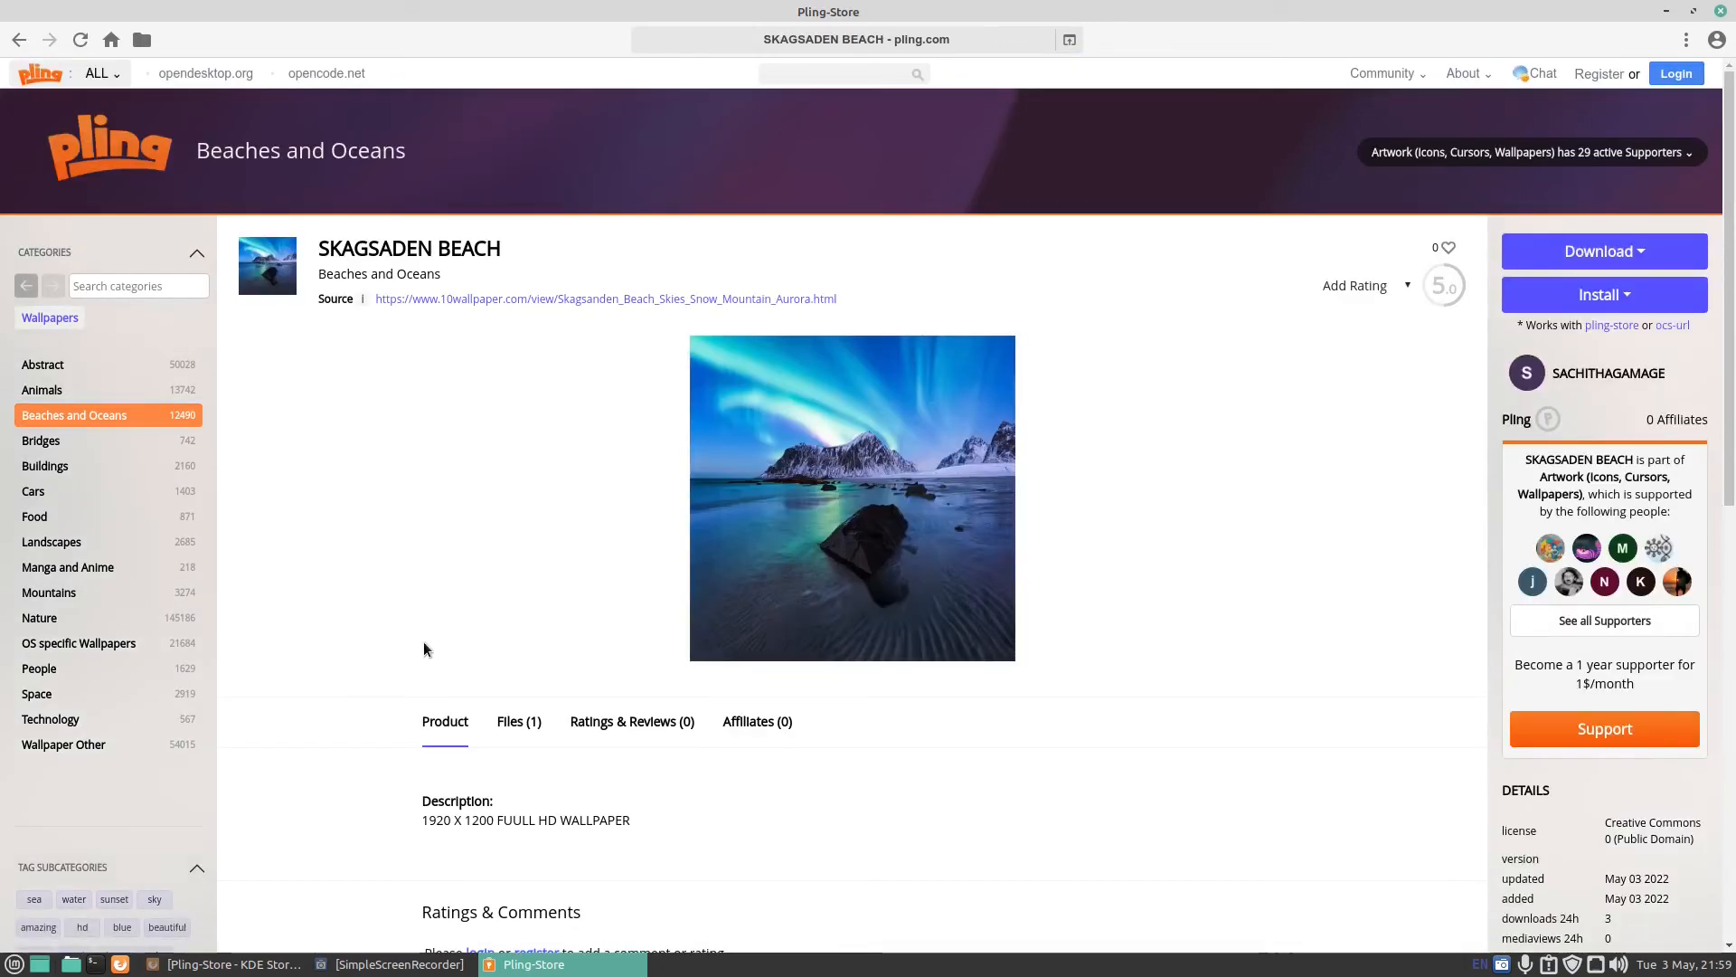
pyautogui.moveTo(418, 812)
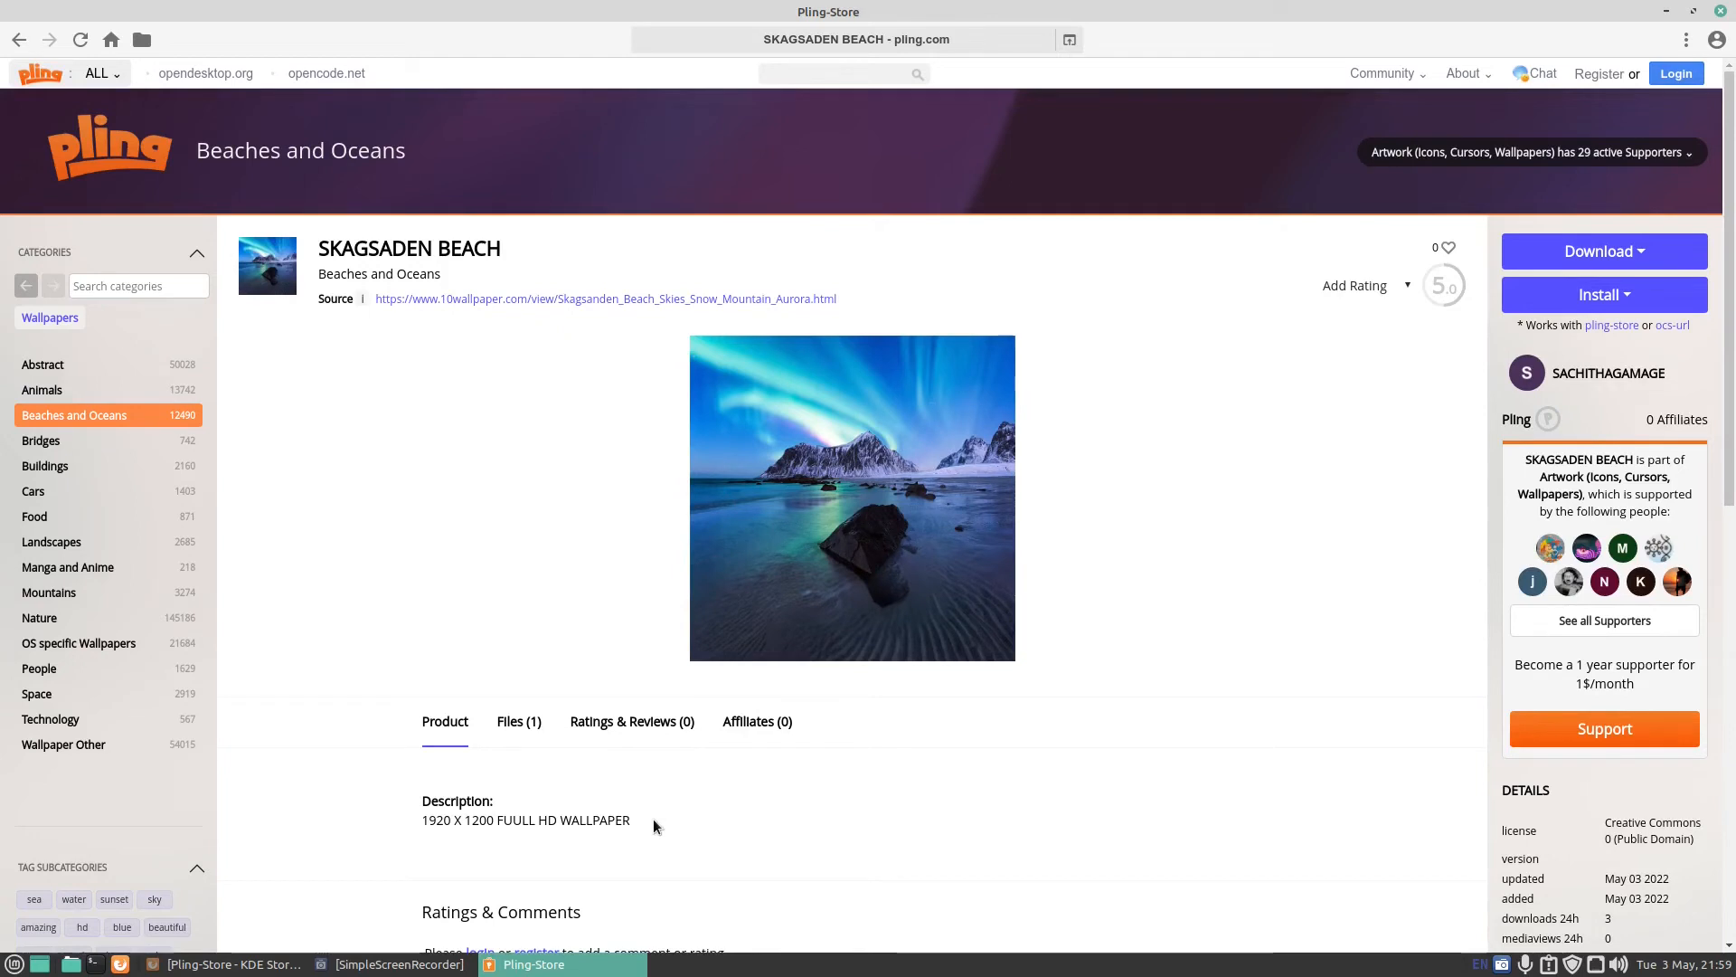
pyautogui.moveTo(1455, 366)
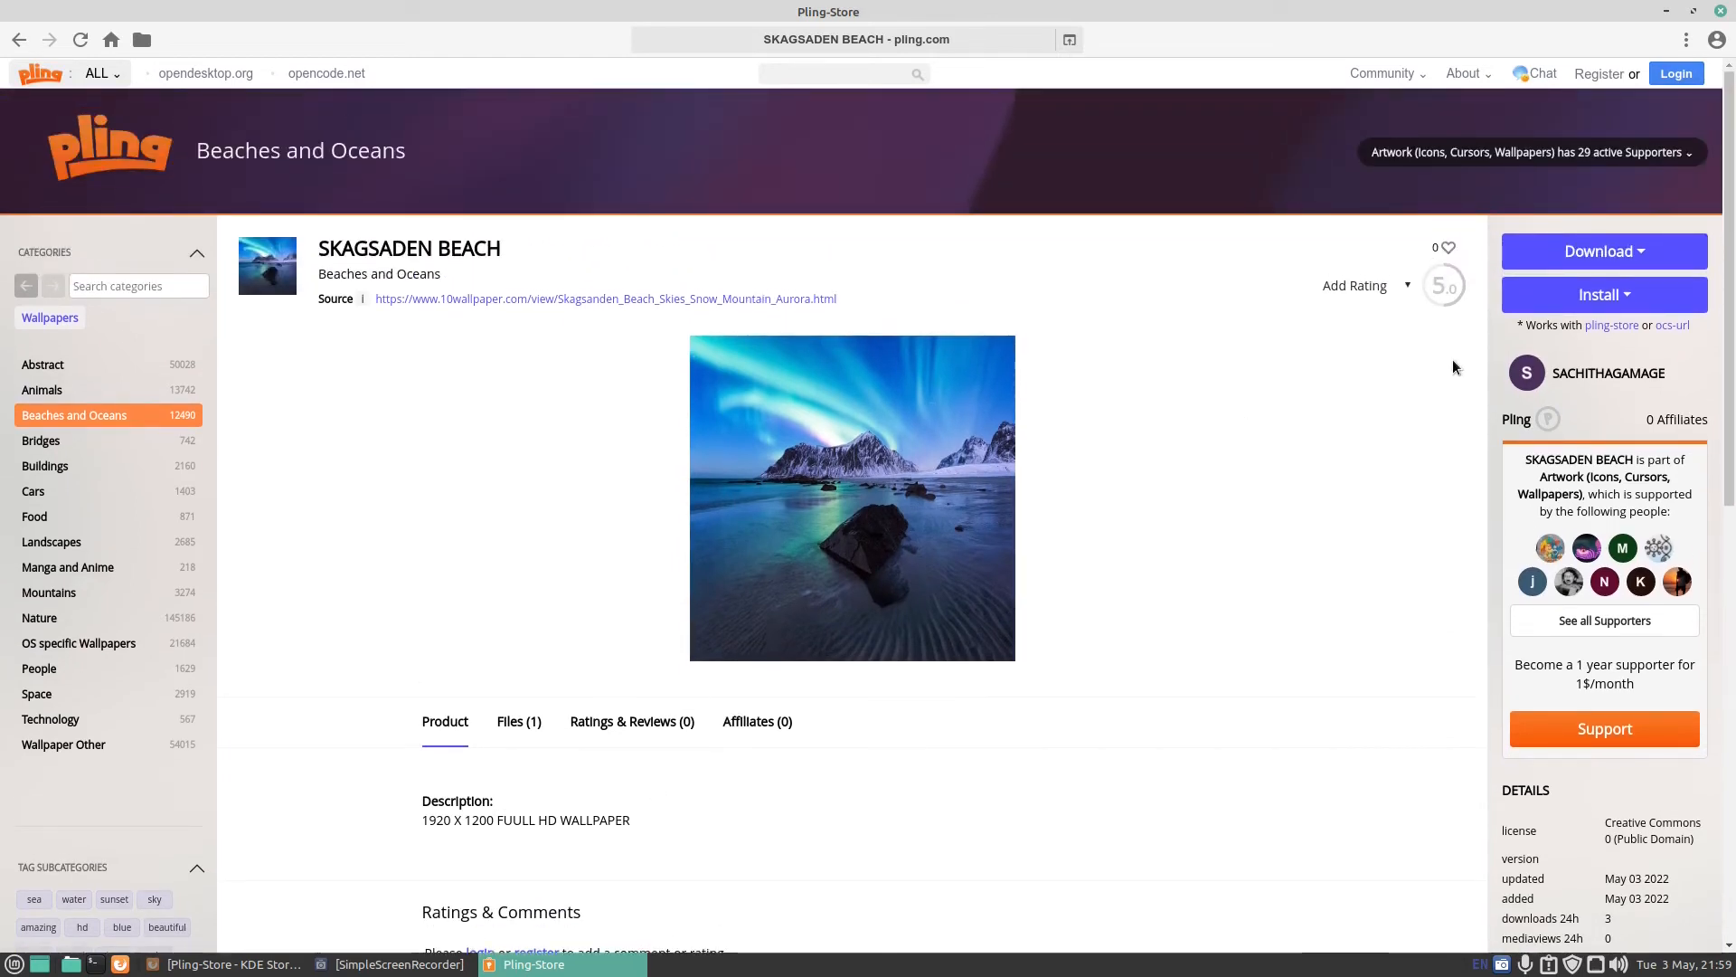
# Download the 1920 X 1200 jpg of the SKAGSADEN BEACH wallpaper
pyautogui.click(1602, 250)
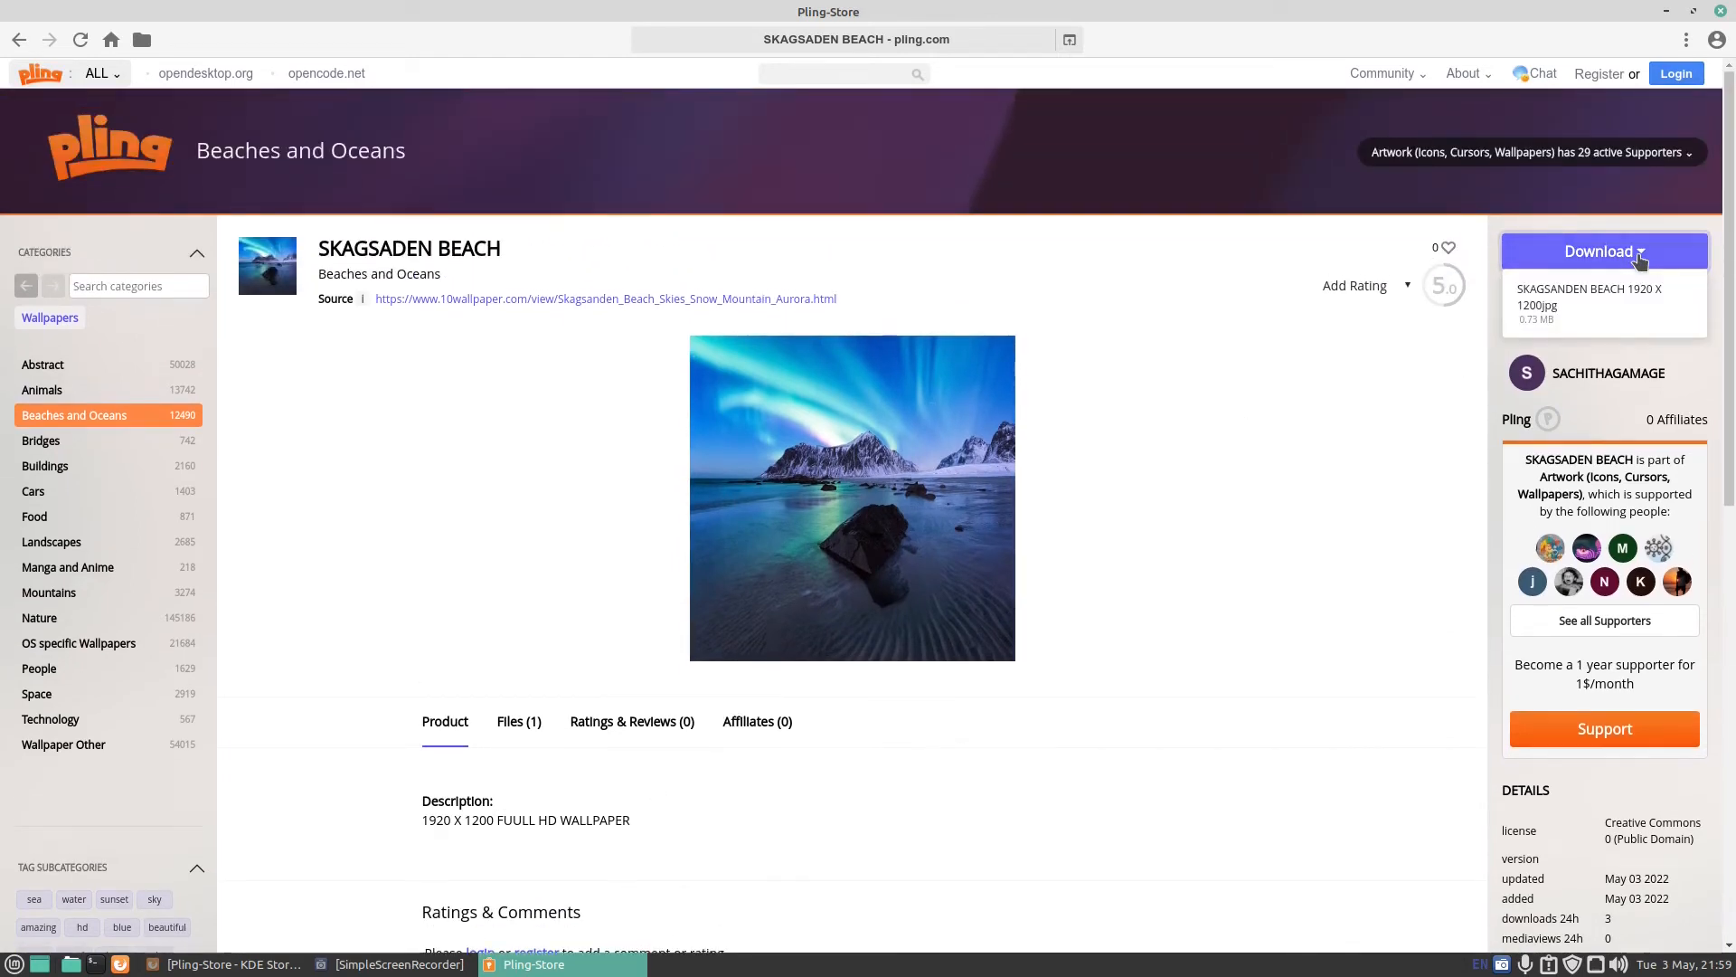
pyautogui.moveTo(1548, 305)
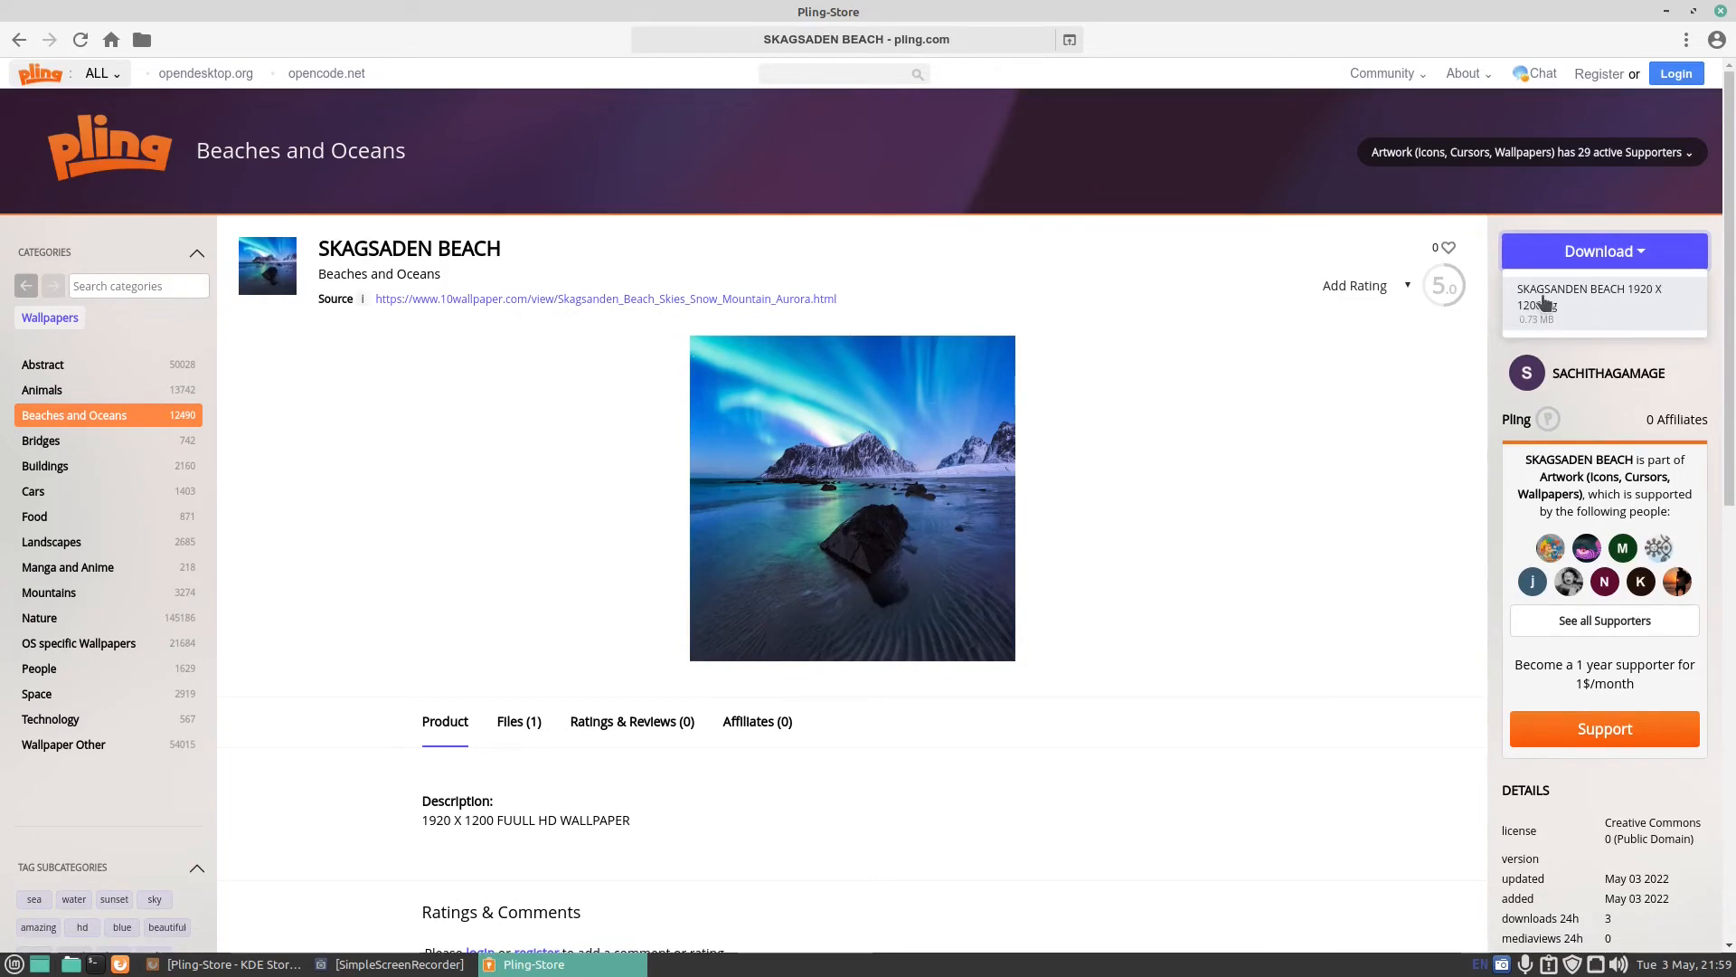
pyautogui.click(1589, 300)
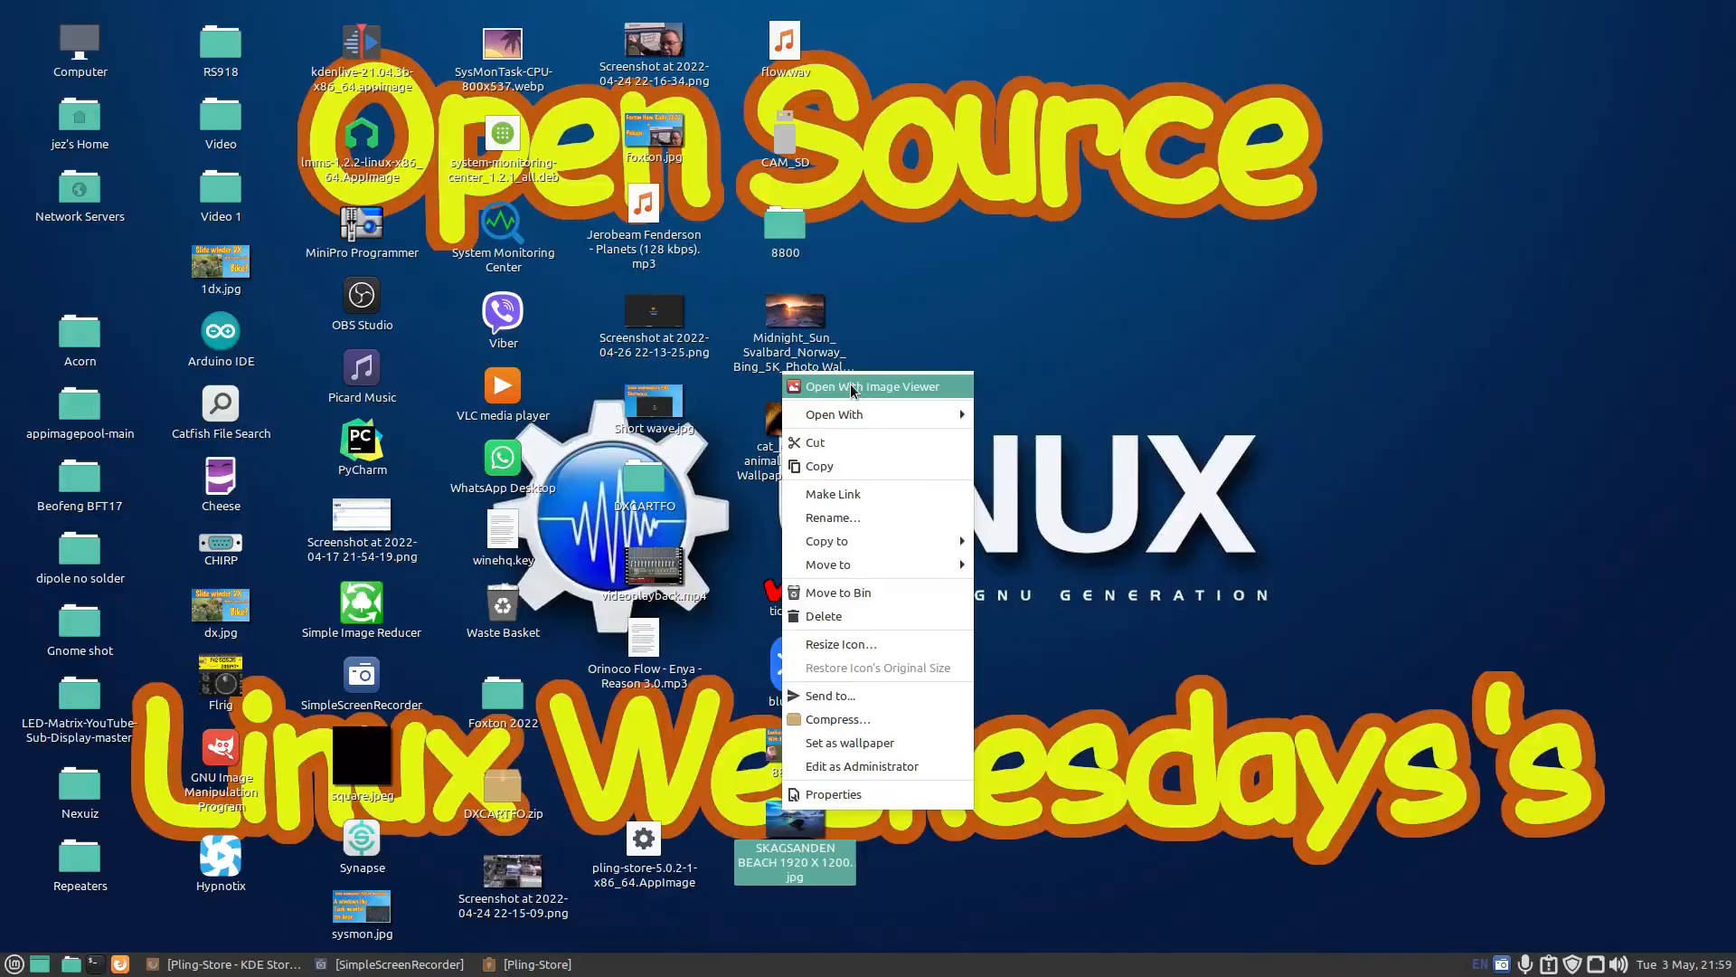
# View the Skagsaden Beach jpg in Image Viewer, close it, then open the cat eye wallpaper
pyautogui.click(868, 386)
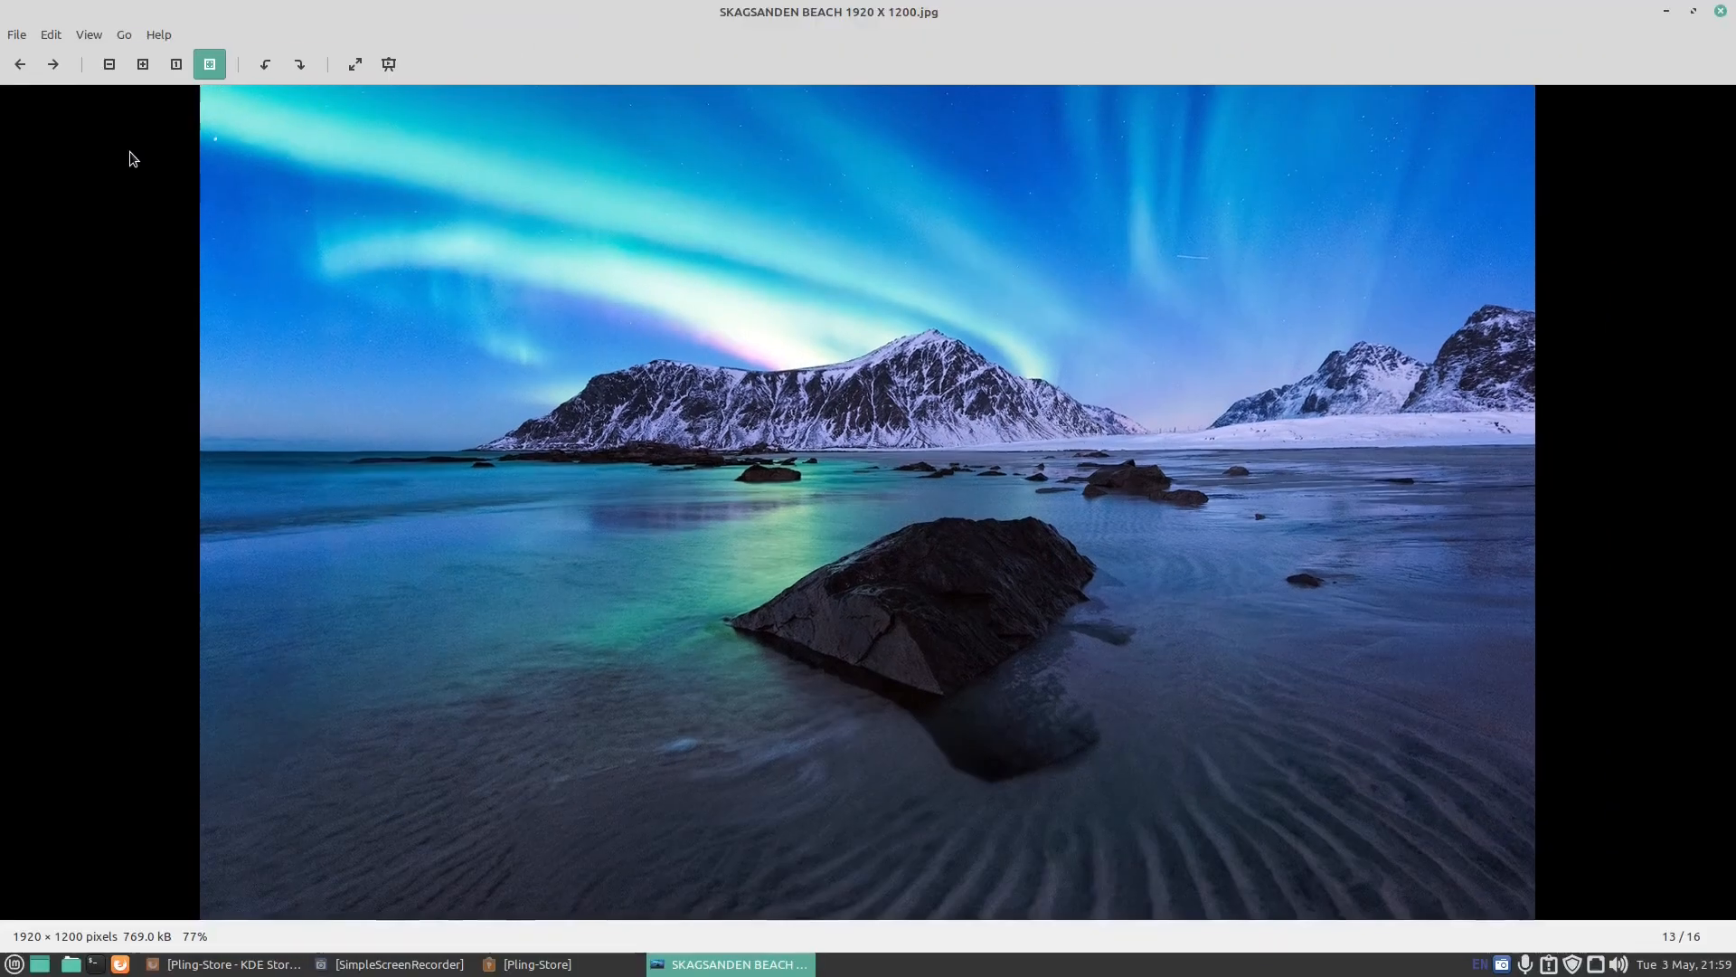
pyautogui.click(1670, 10)
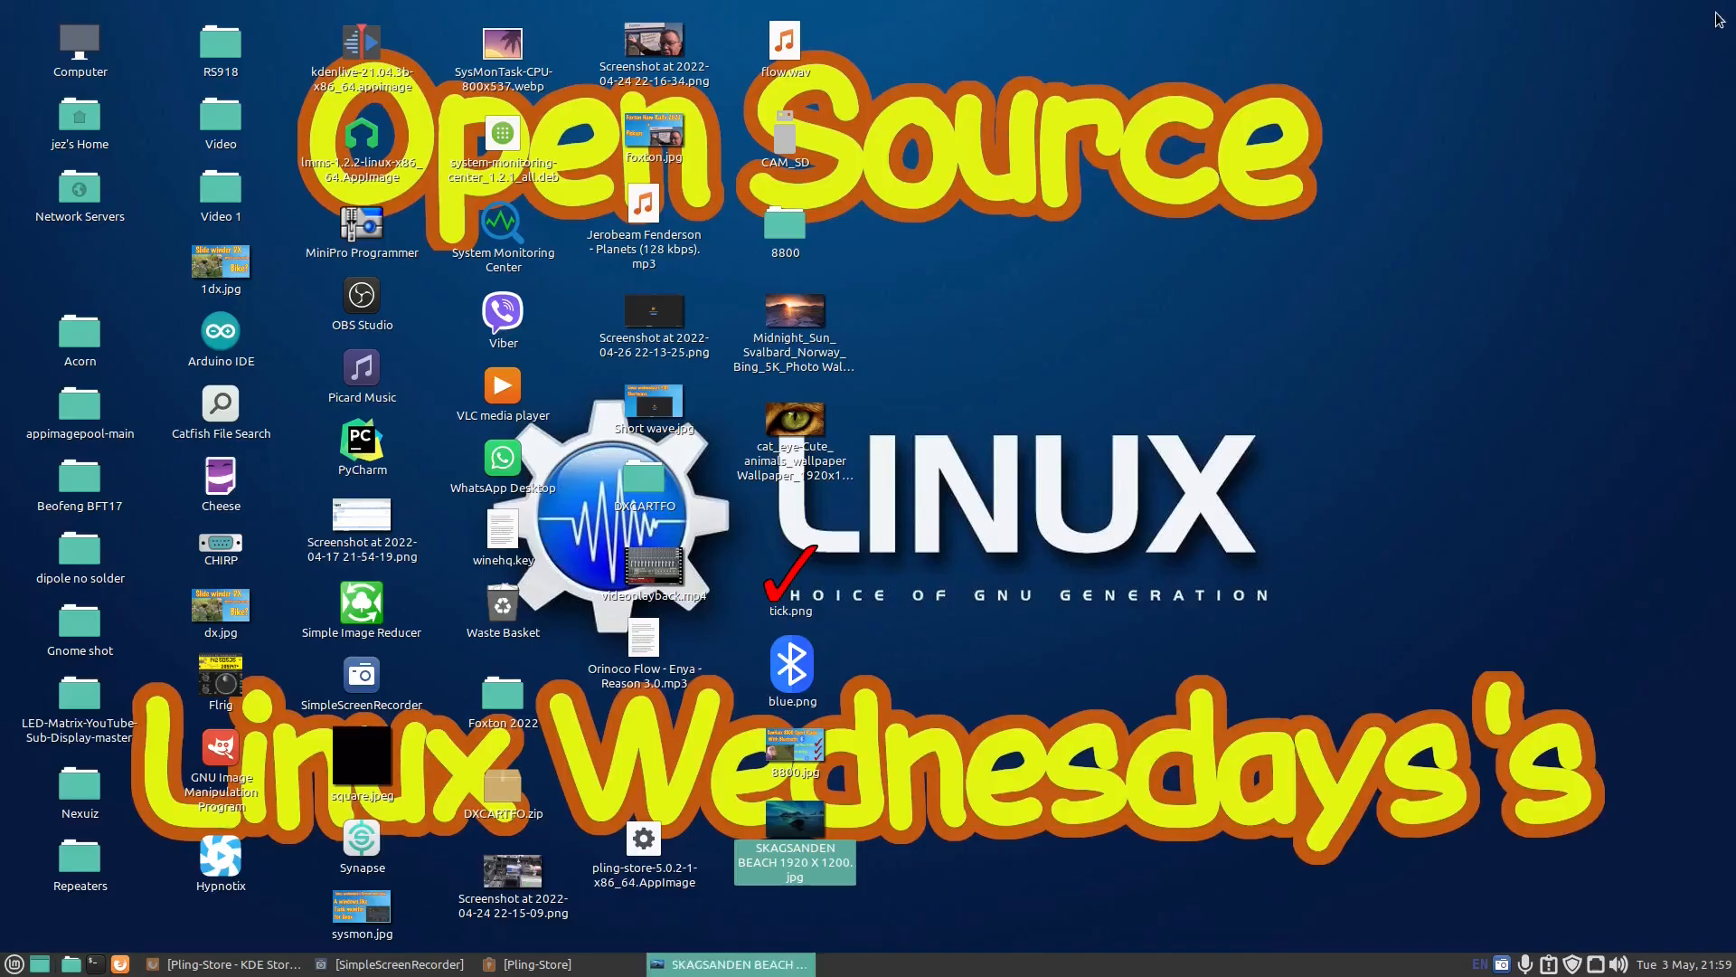
pyautogui.doubleClick(794, 421)
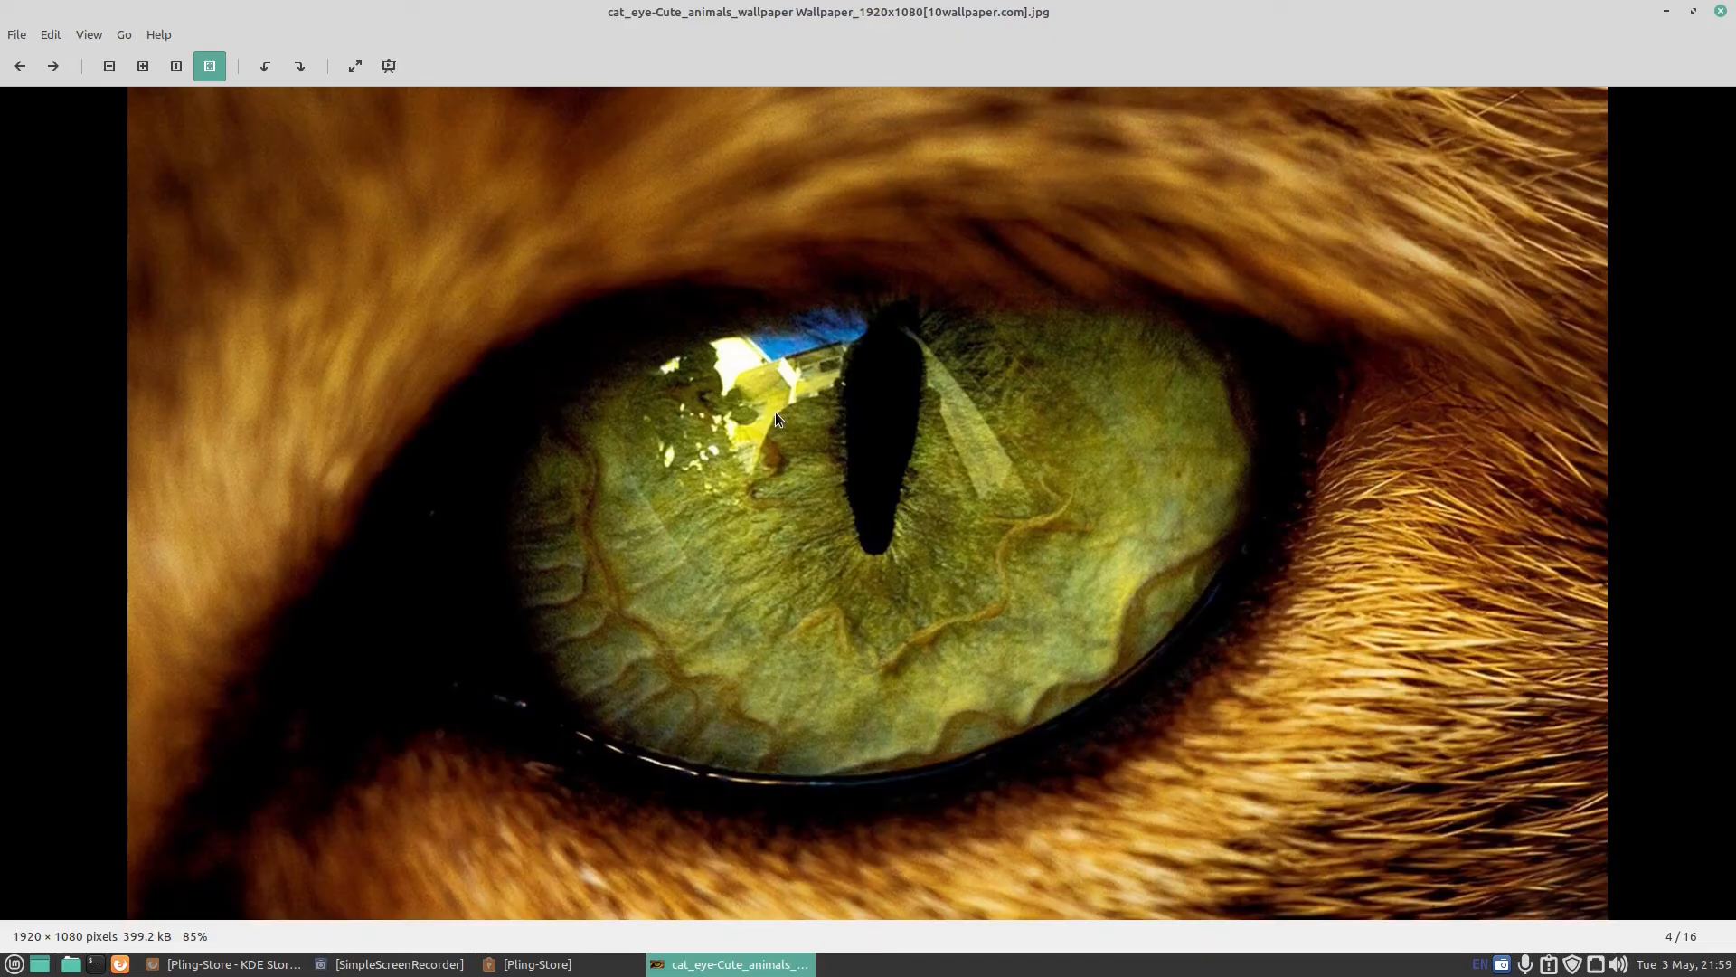
pyautogui.moveTo(1085, 53)
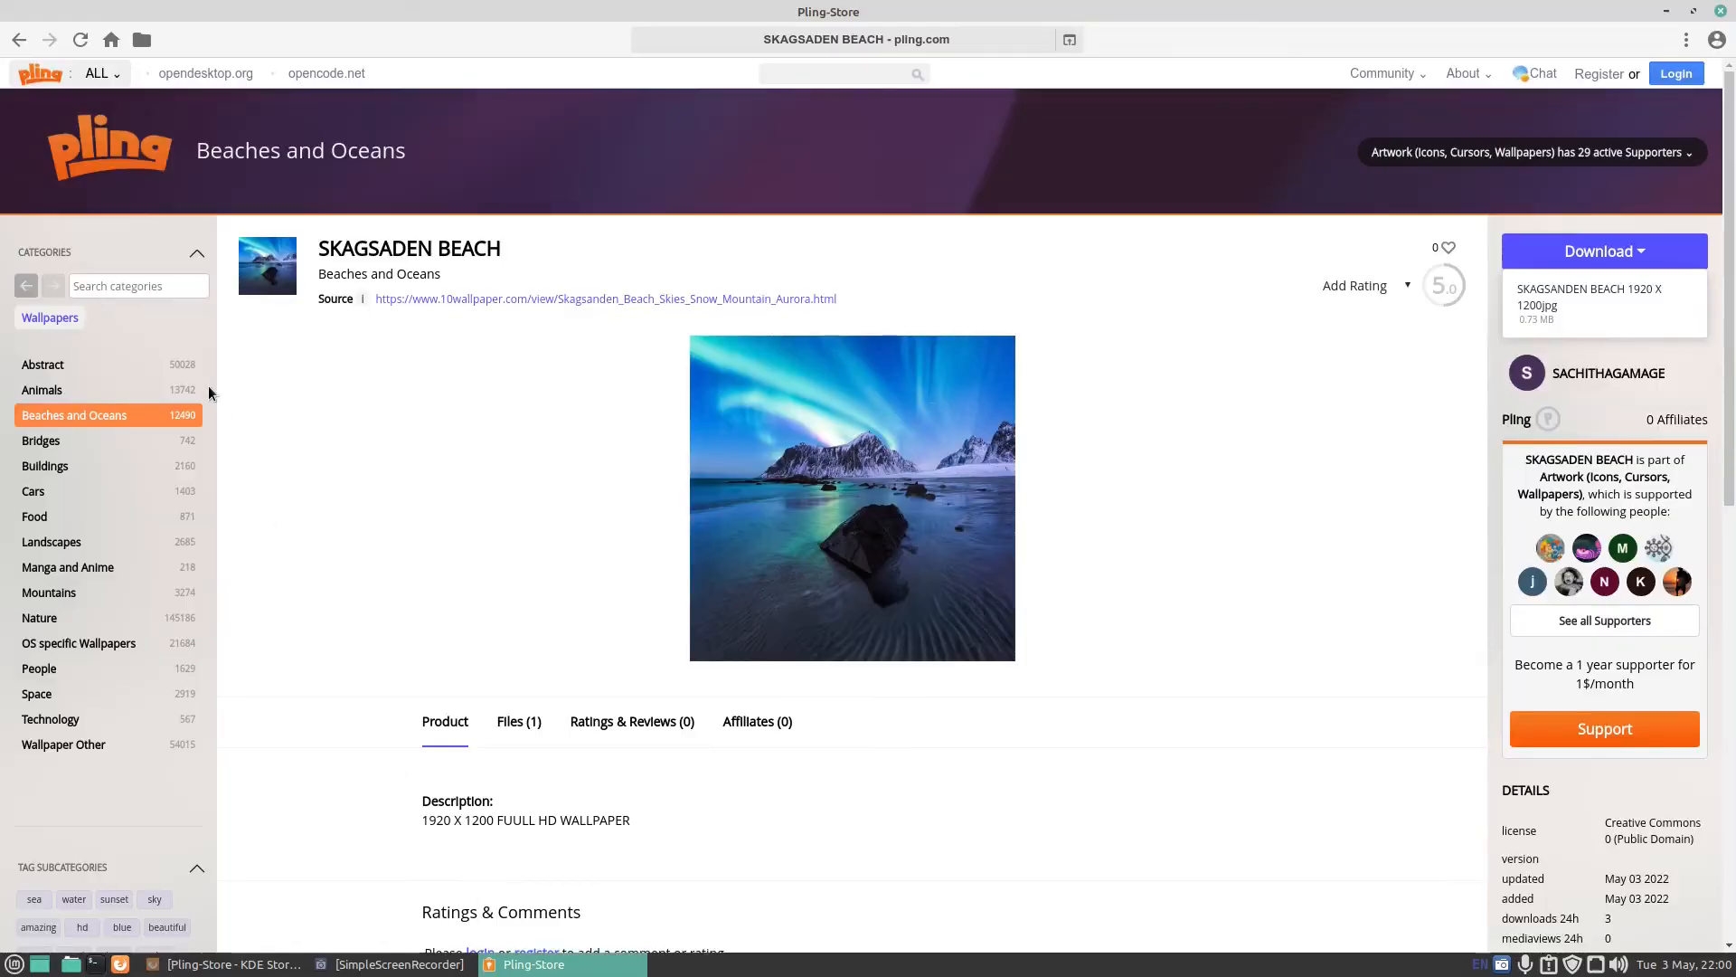
pyautogui.moveTo(89, 522)
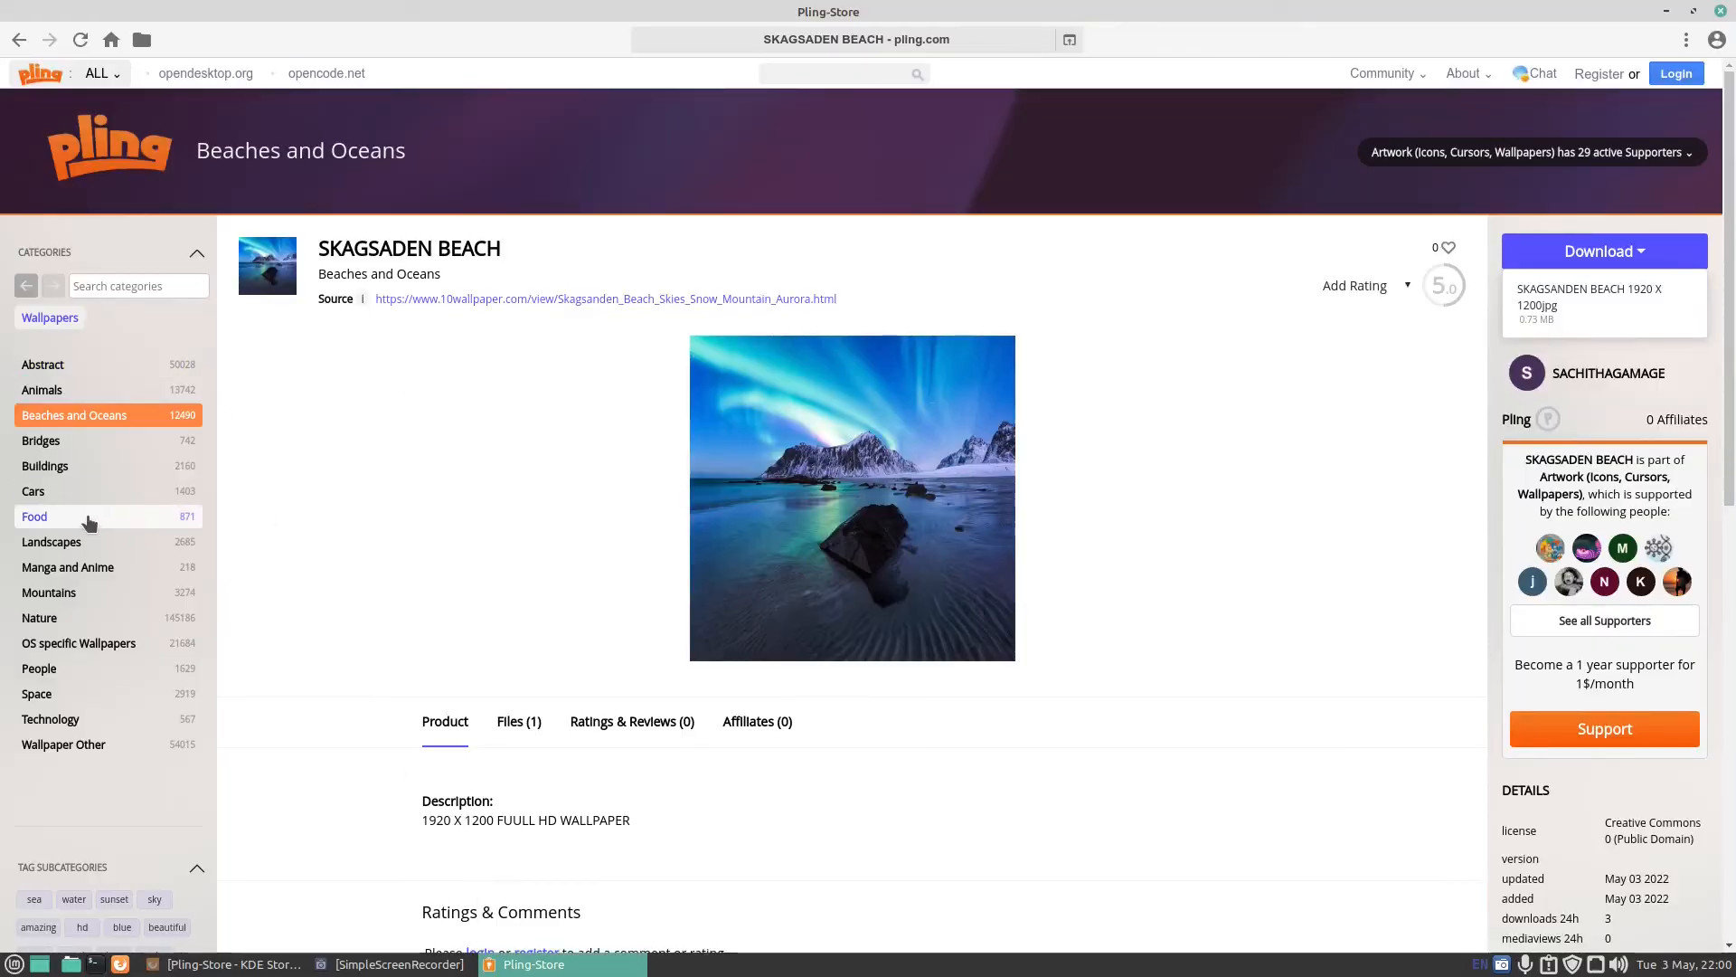